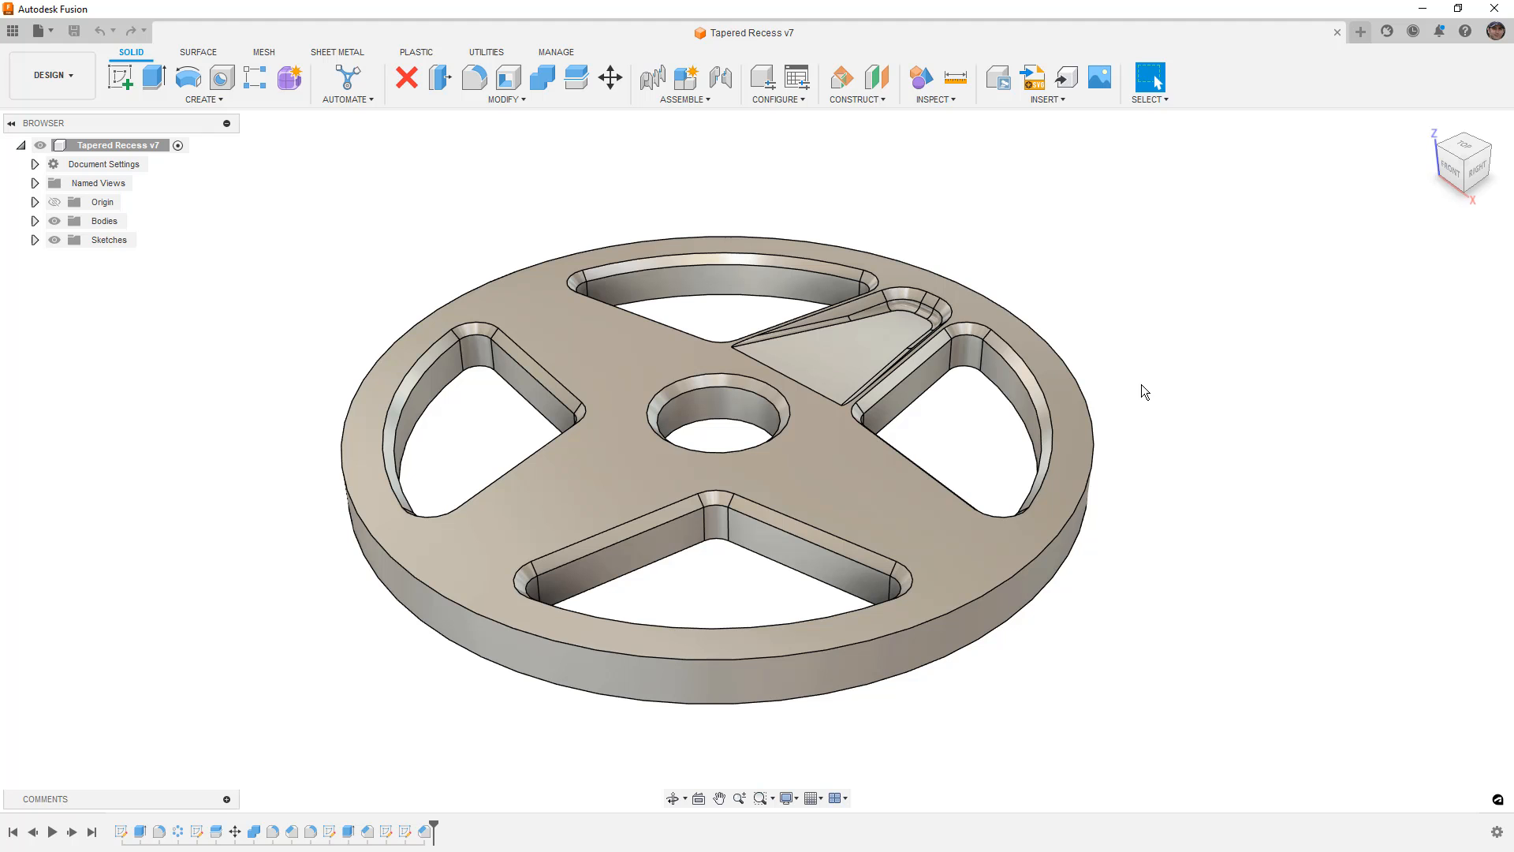
pyautogui.moveTo(54, 396)
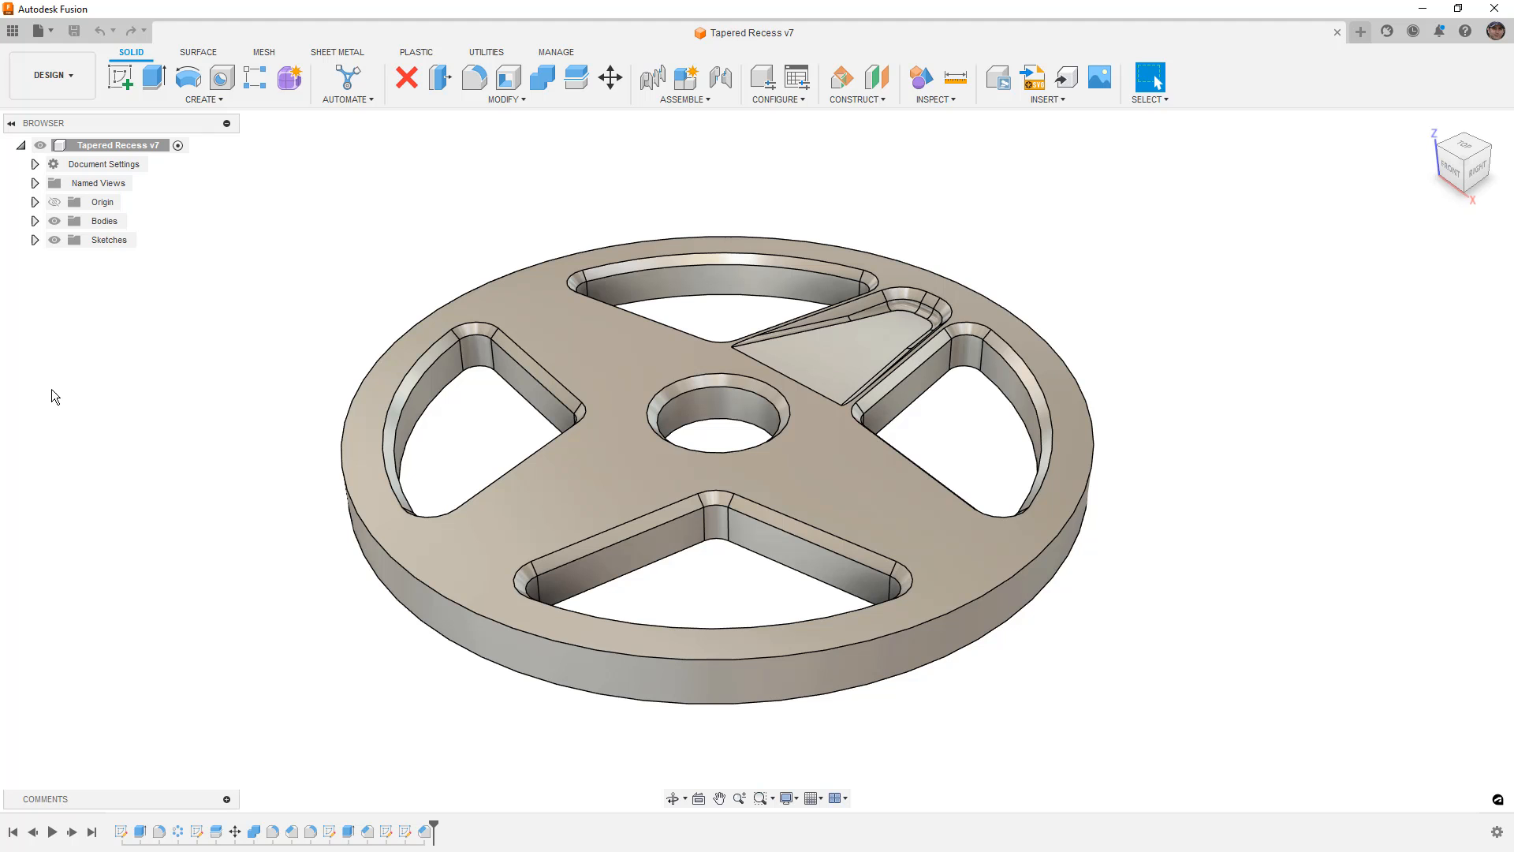
# Expand the Sketches folder to list Sketch1, Split, Sketch3, Split2 and Split3
pyautogui.click(35, 240)
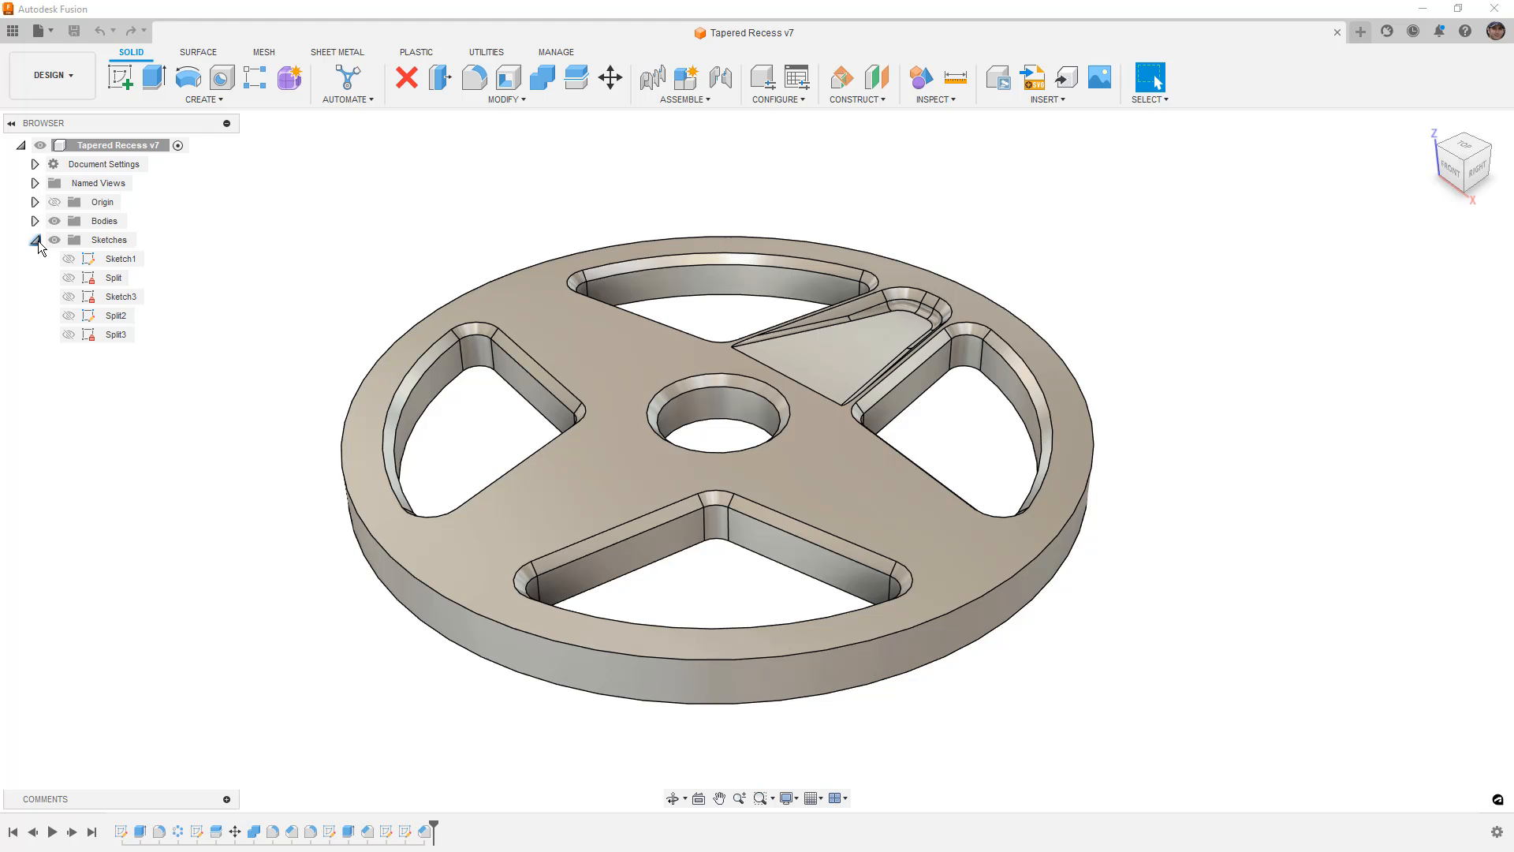
pyautogui.moveTo(44, 252)
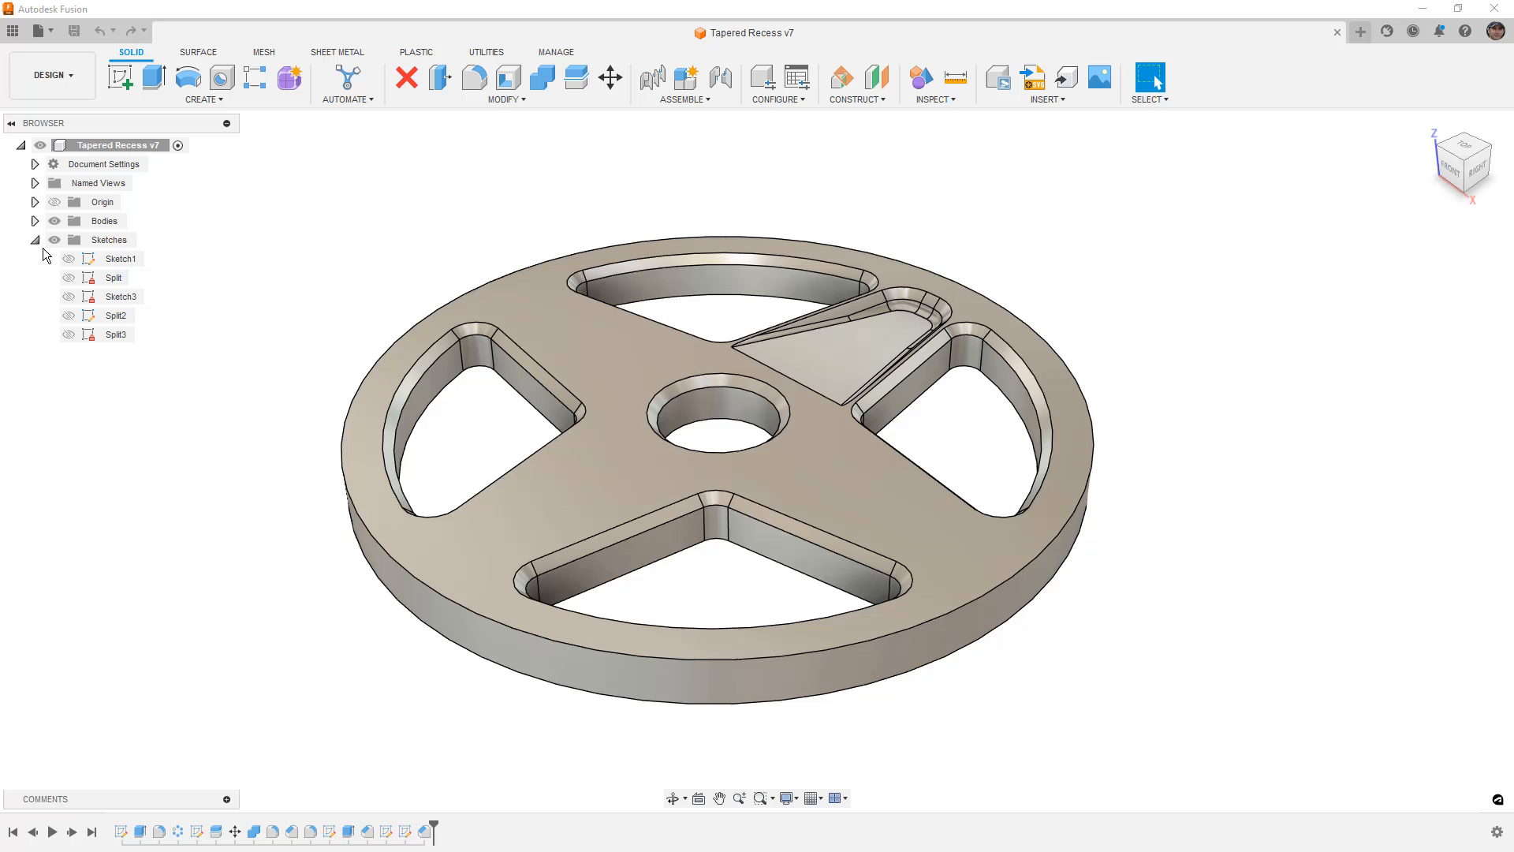
# Split the disc along the Split sketch into Body3 and Body8, then hide the wheel leaving the wedge
pyautogui.click(70, 277)
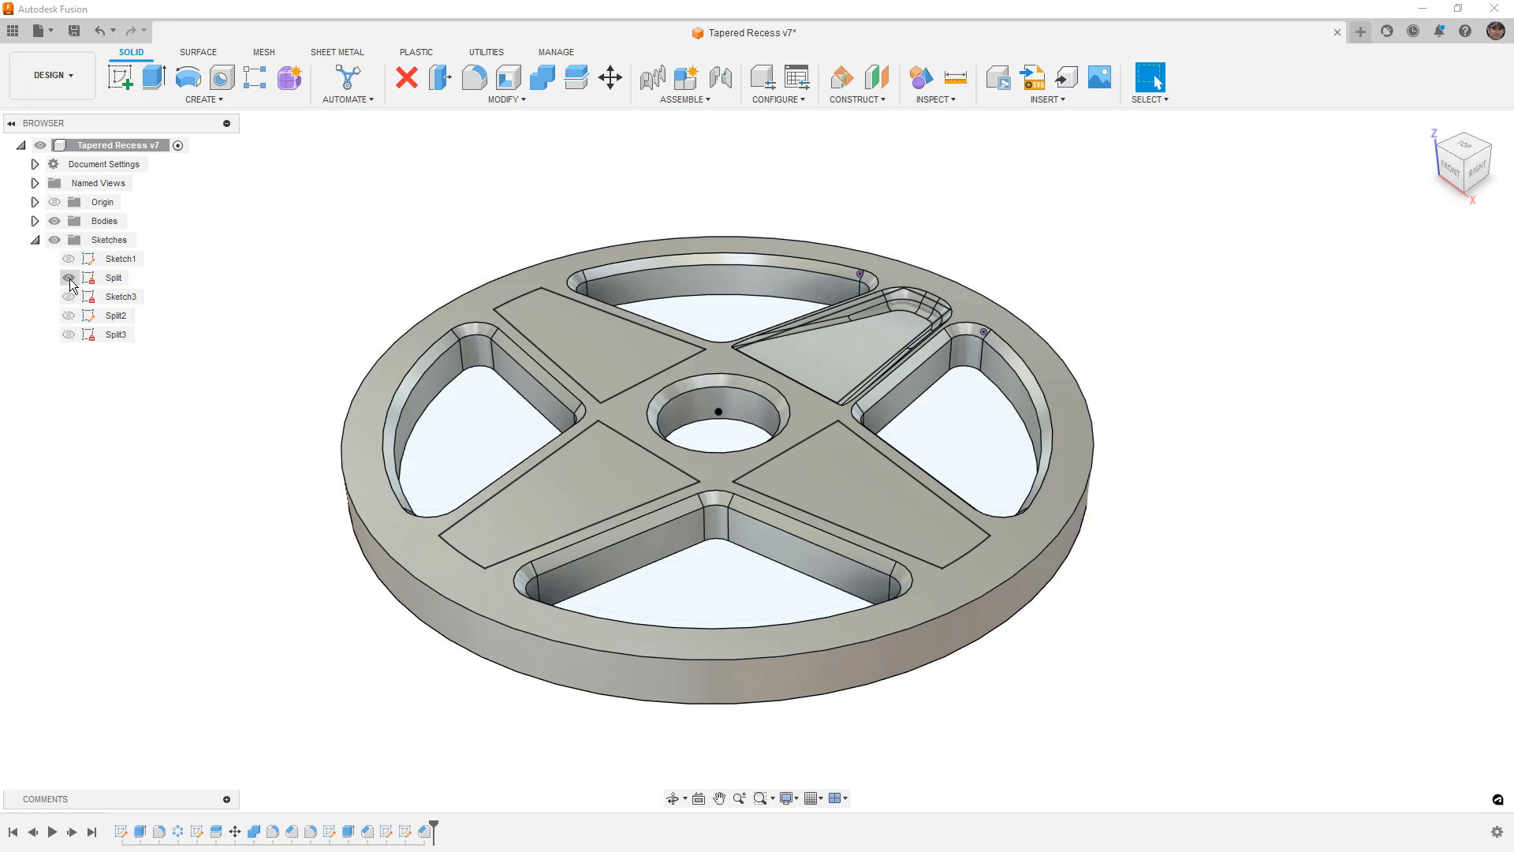
pyautogui.moveTo(576, 79)
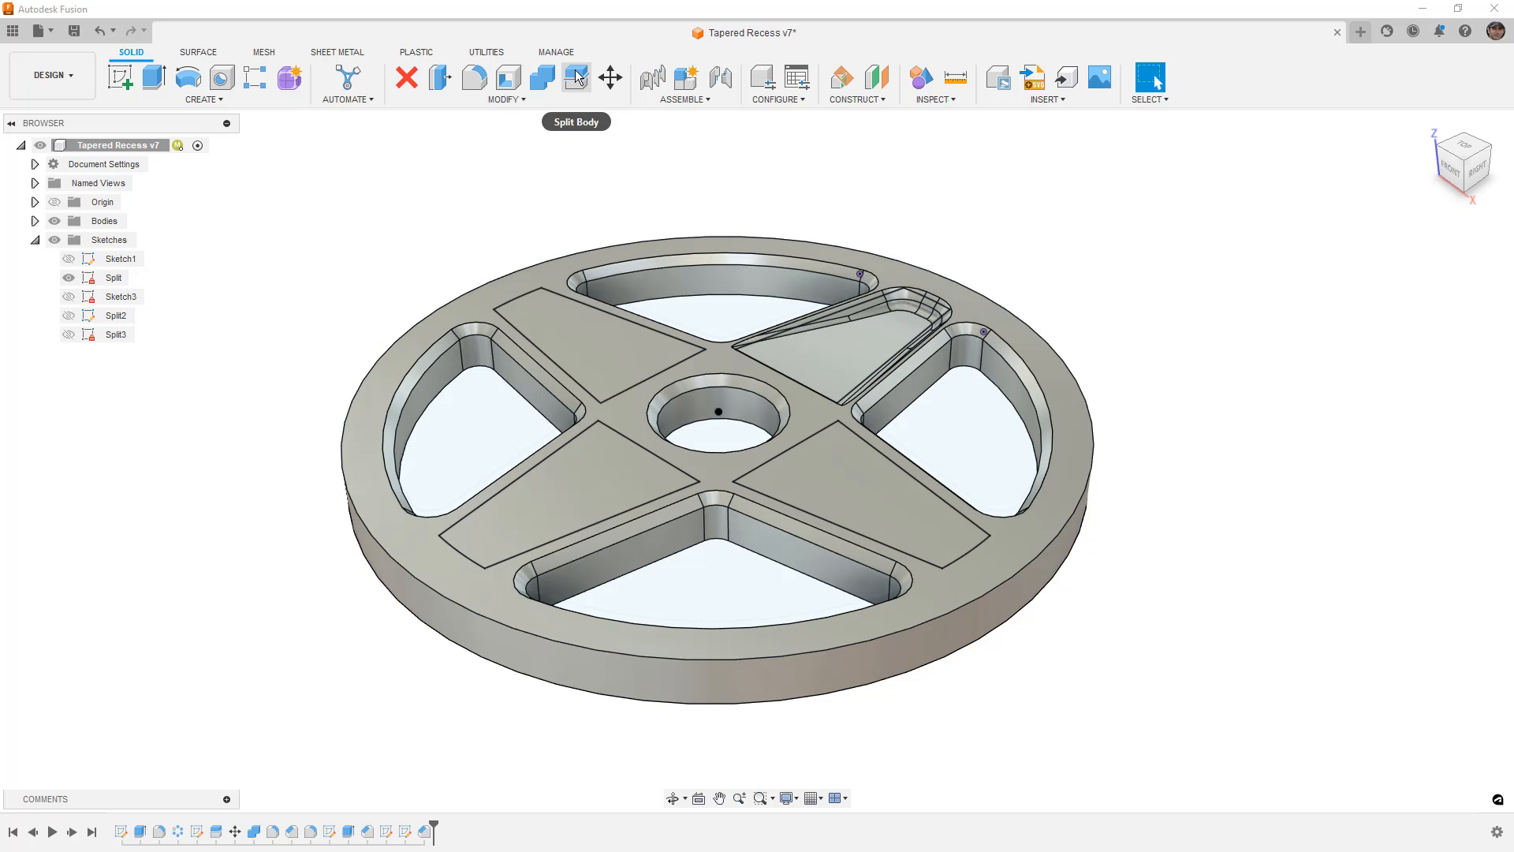
pyautogui.click(576, 77)
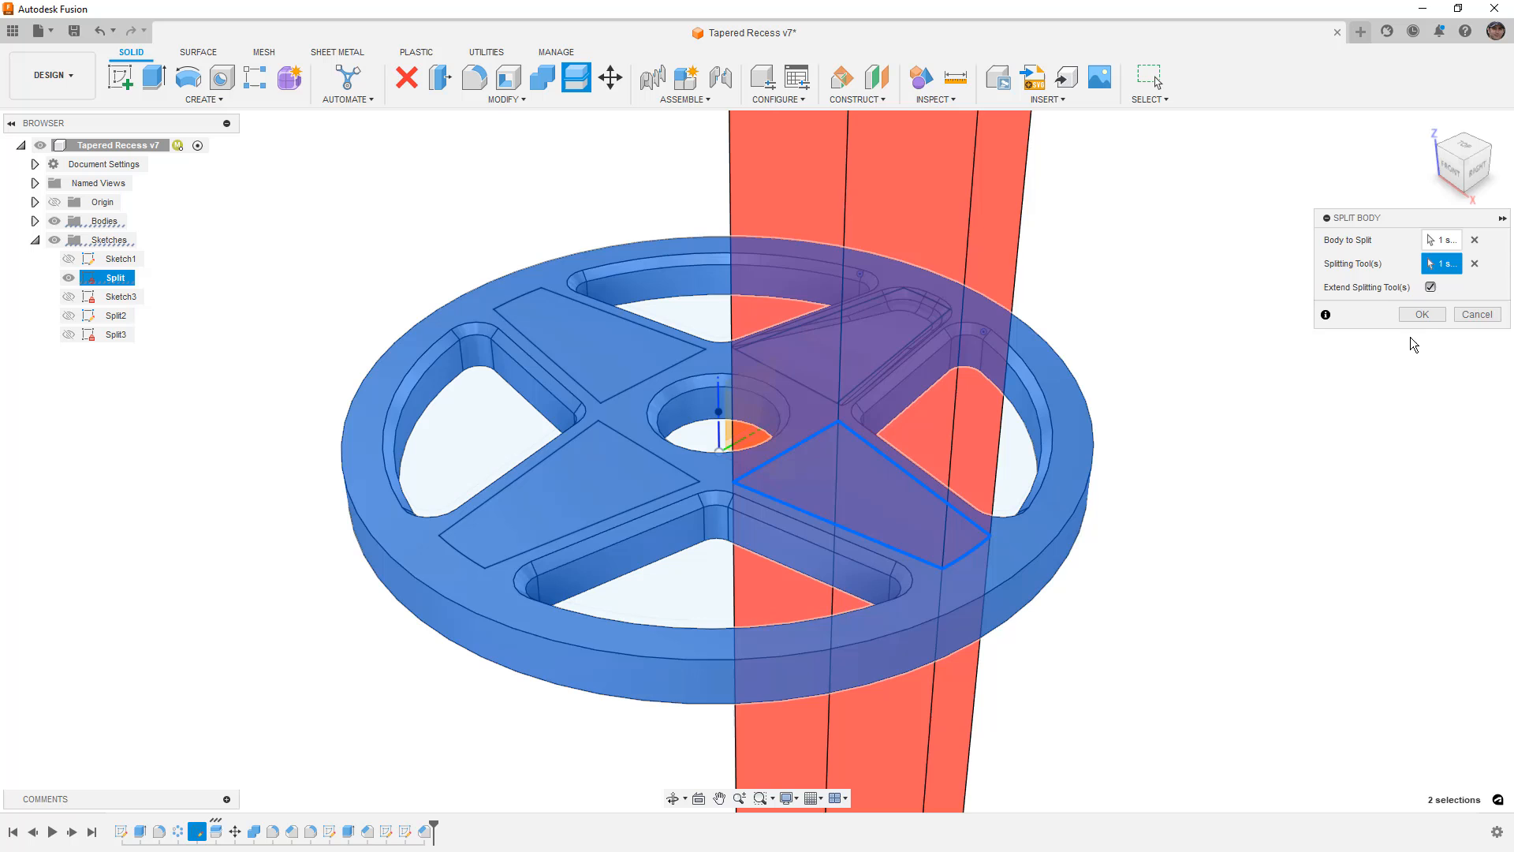
pyautogui.click(1423, 314)
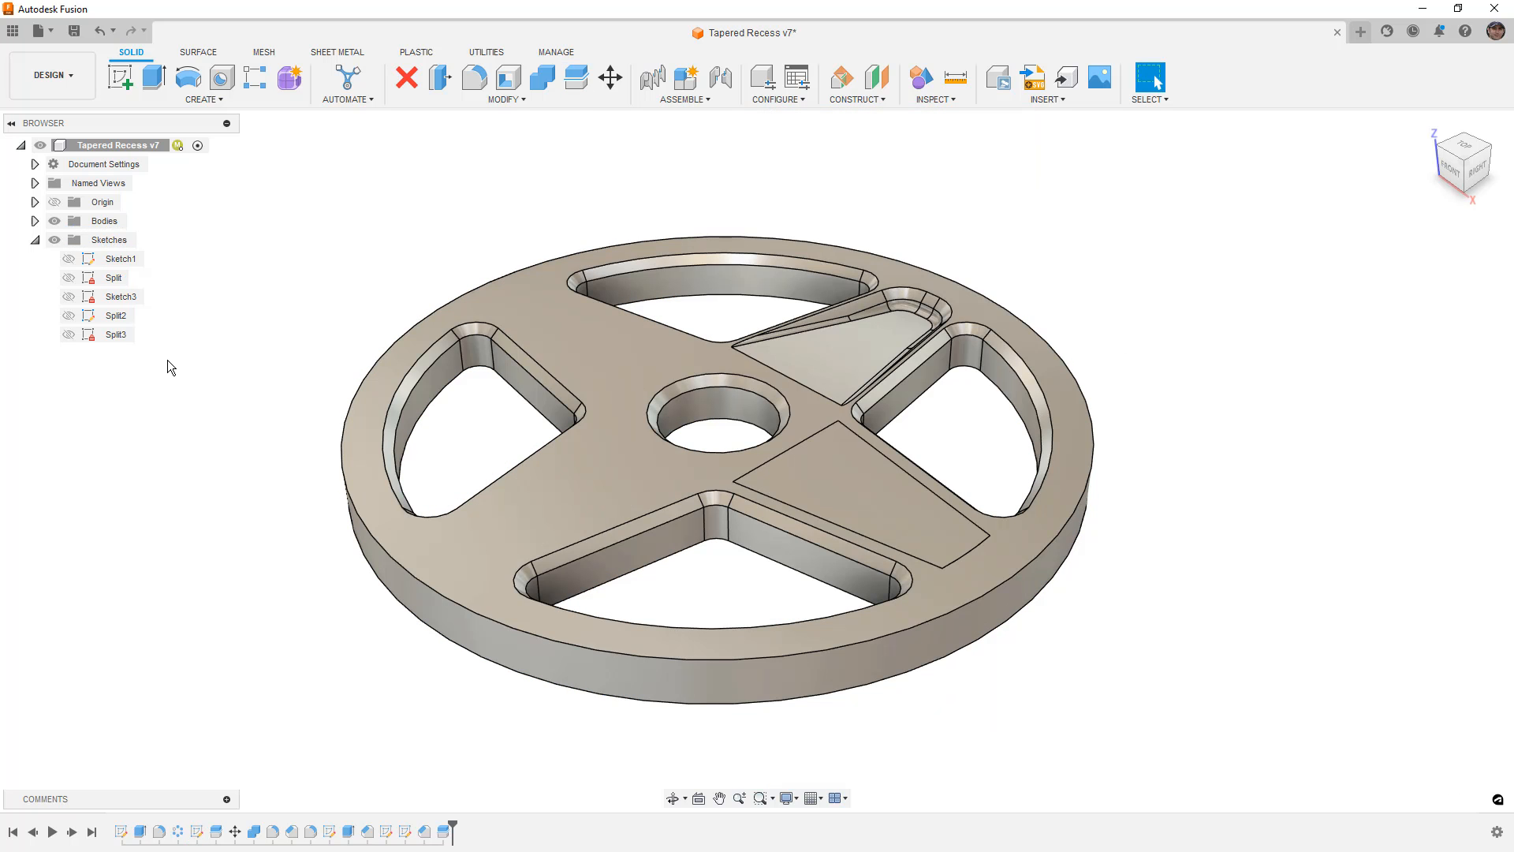
pyautogui.click(35, 221)
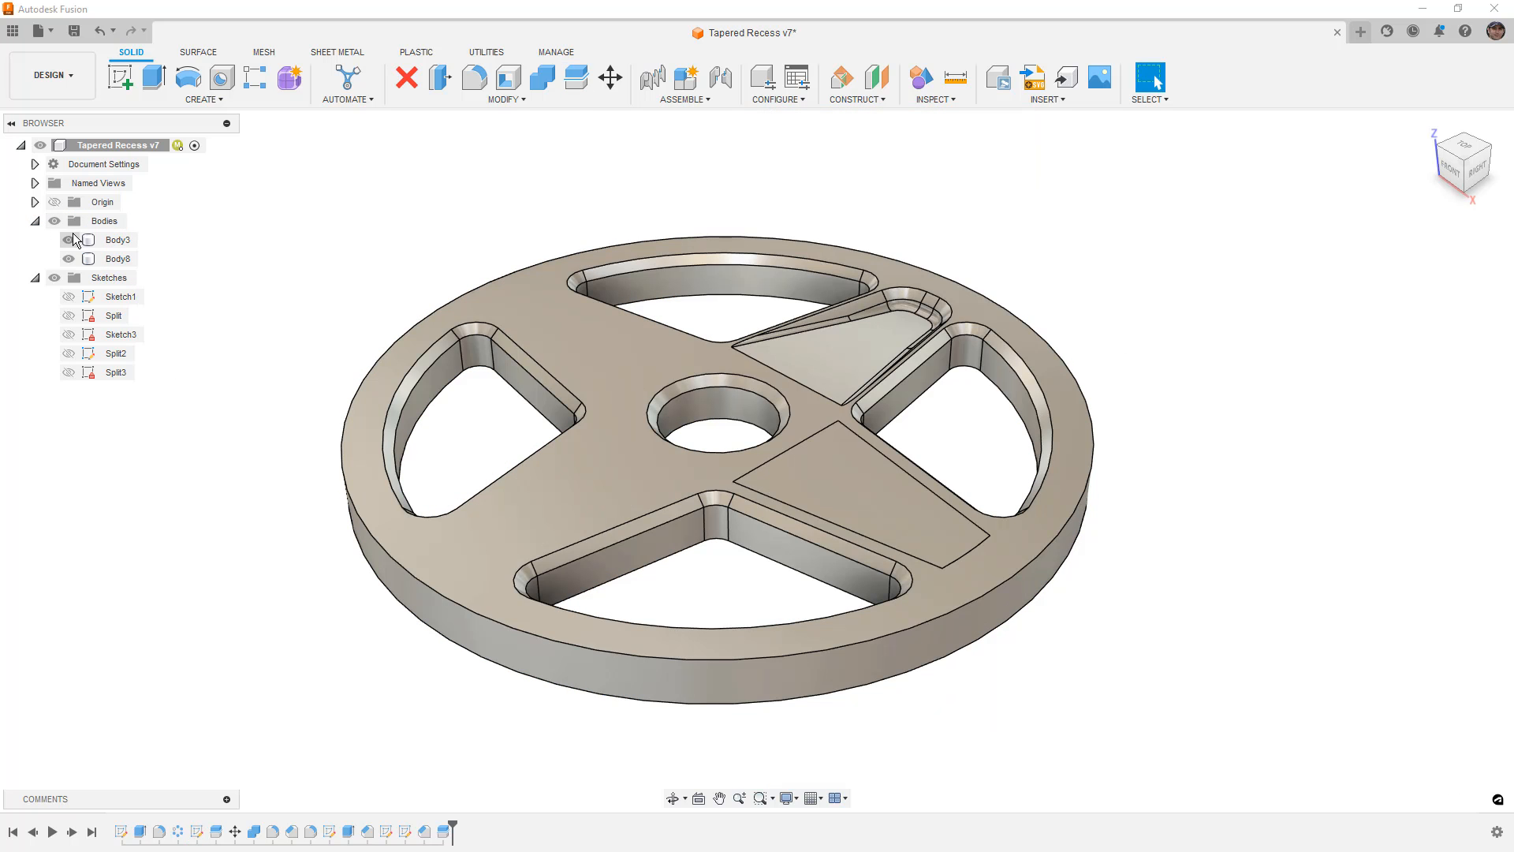
pyautogui.click(66, 240)
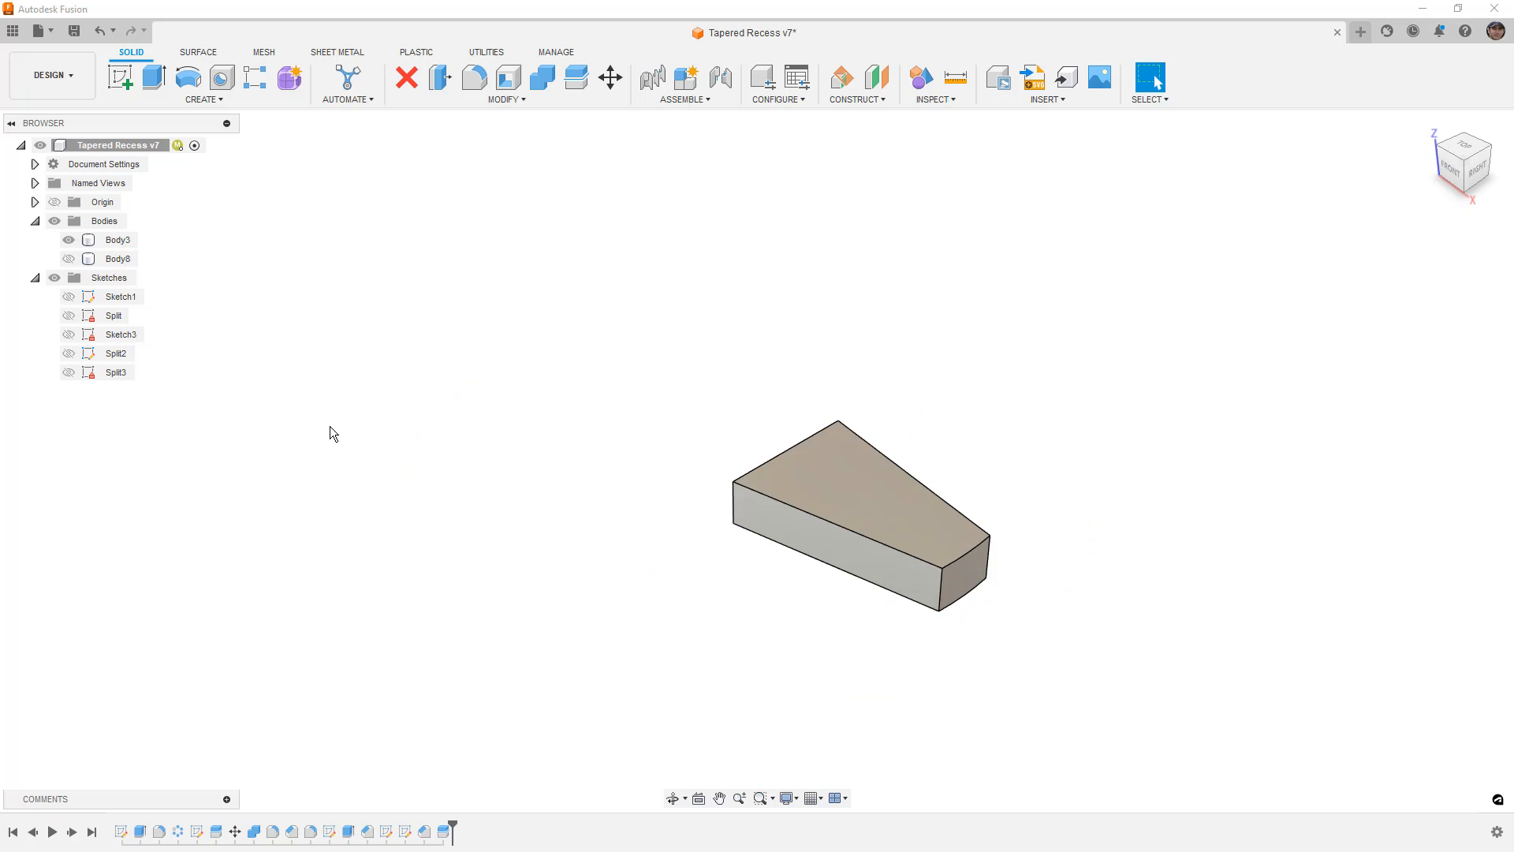
pyautogui.moveTo(527, 537)
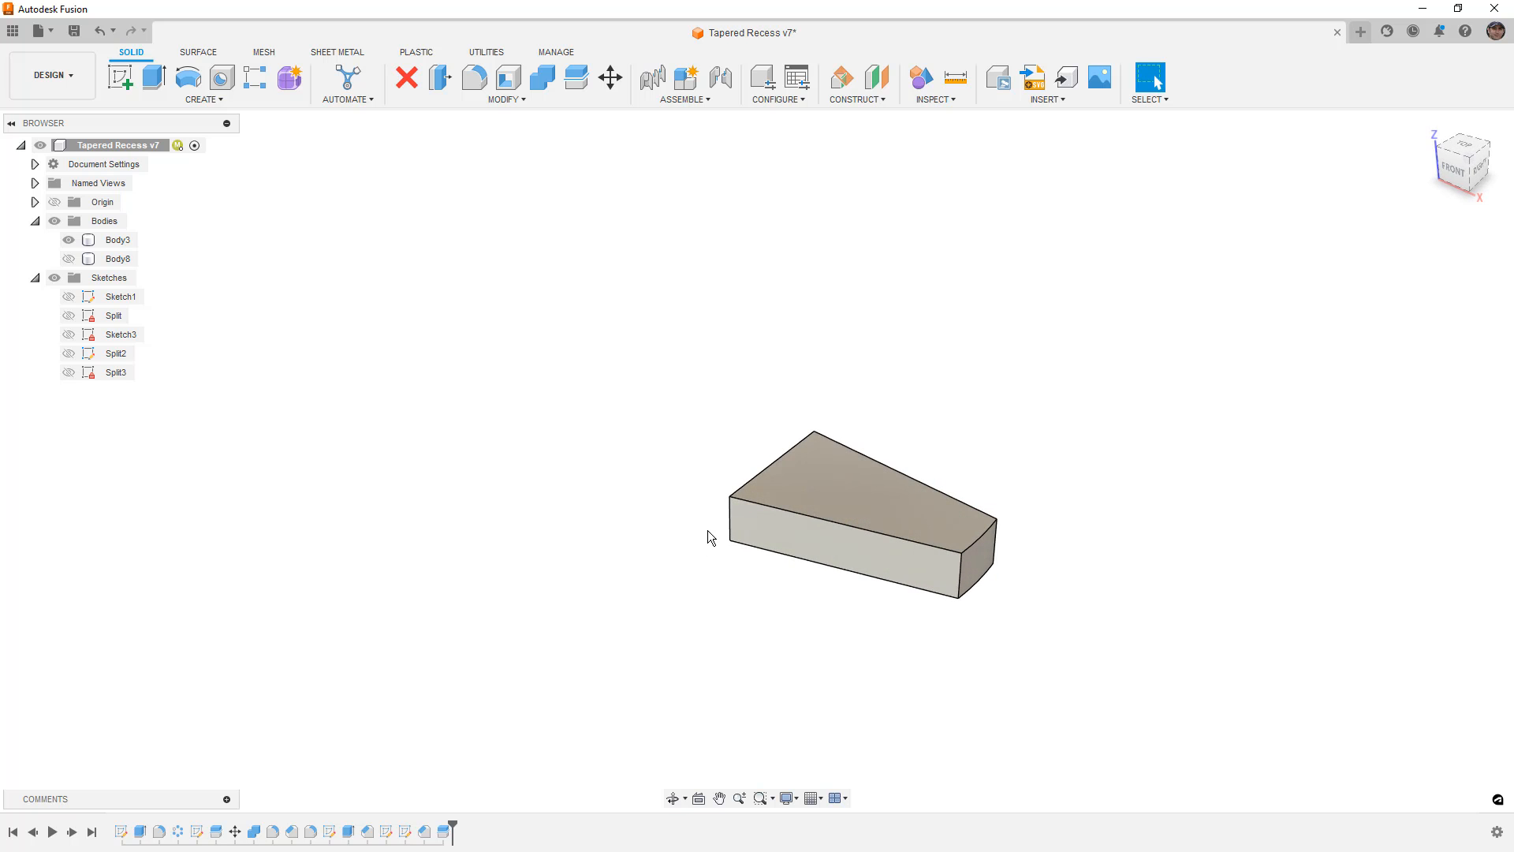
# Tilt the wedge's top face about one edge with Move/Copy Rotate to slope the recess
pyautogui.click(782, 481)
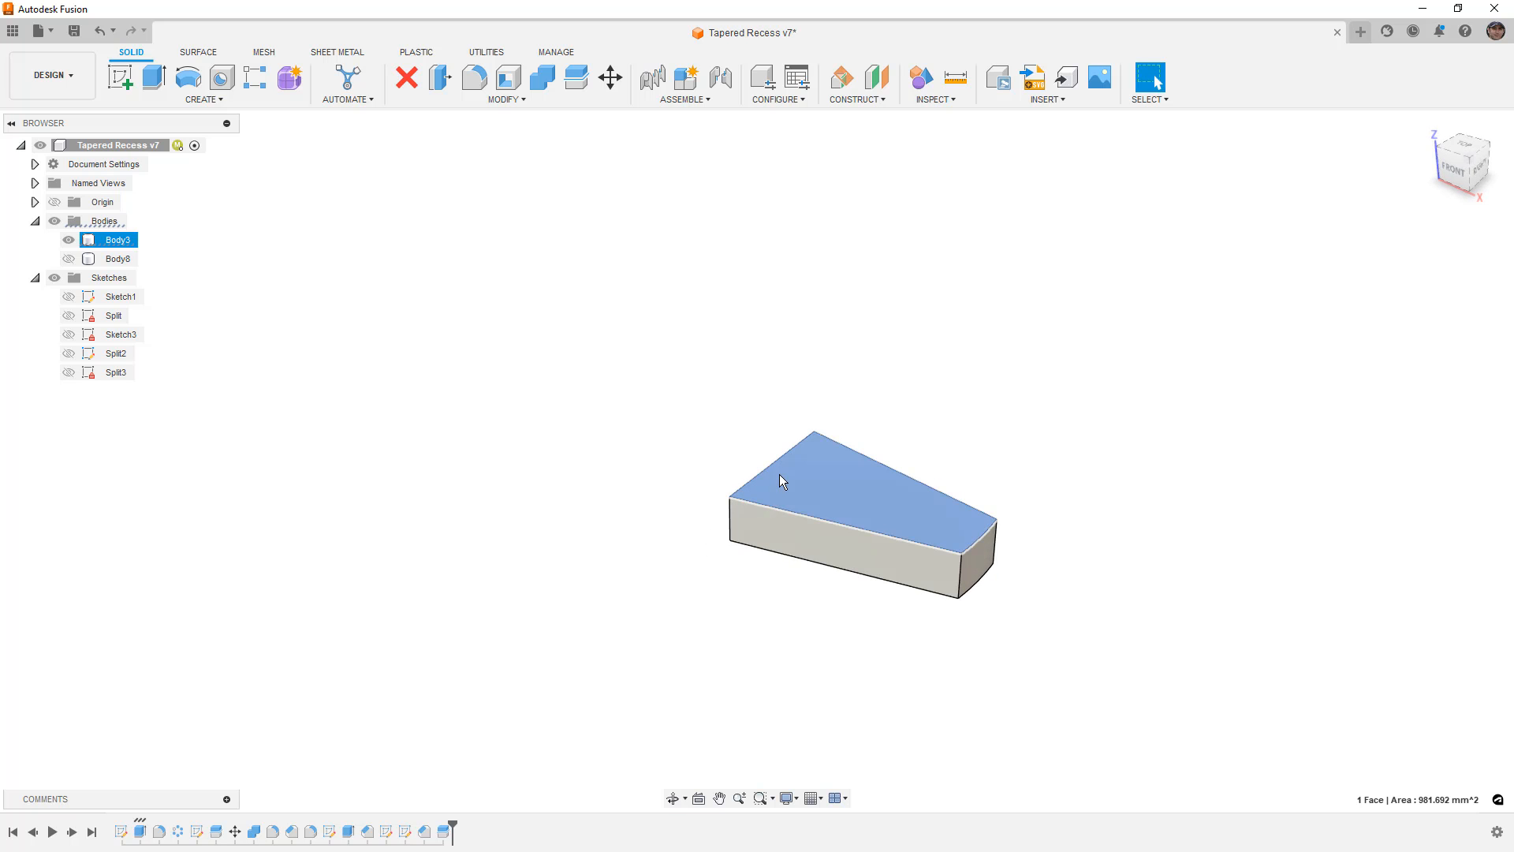
pyautogui.click(609, 76)
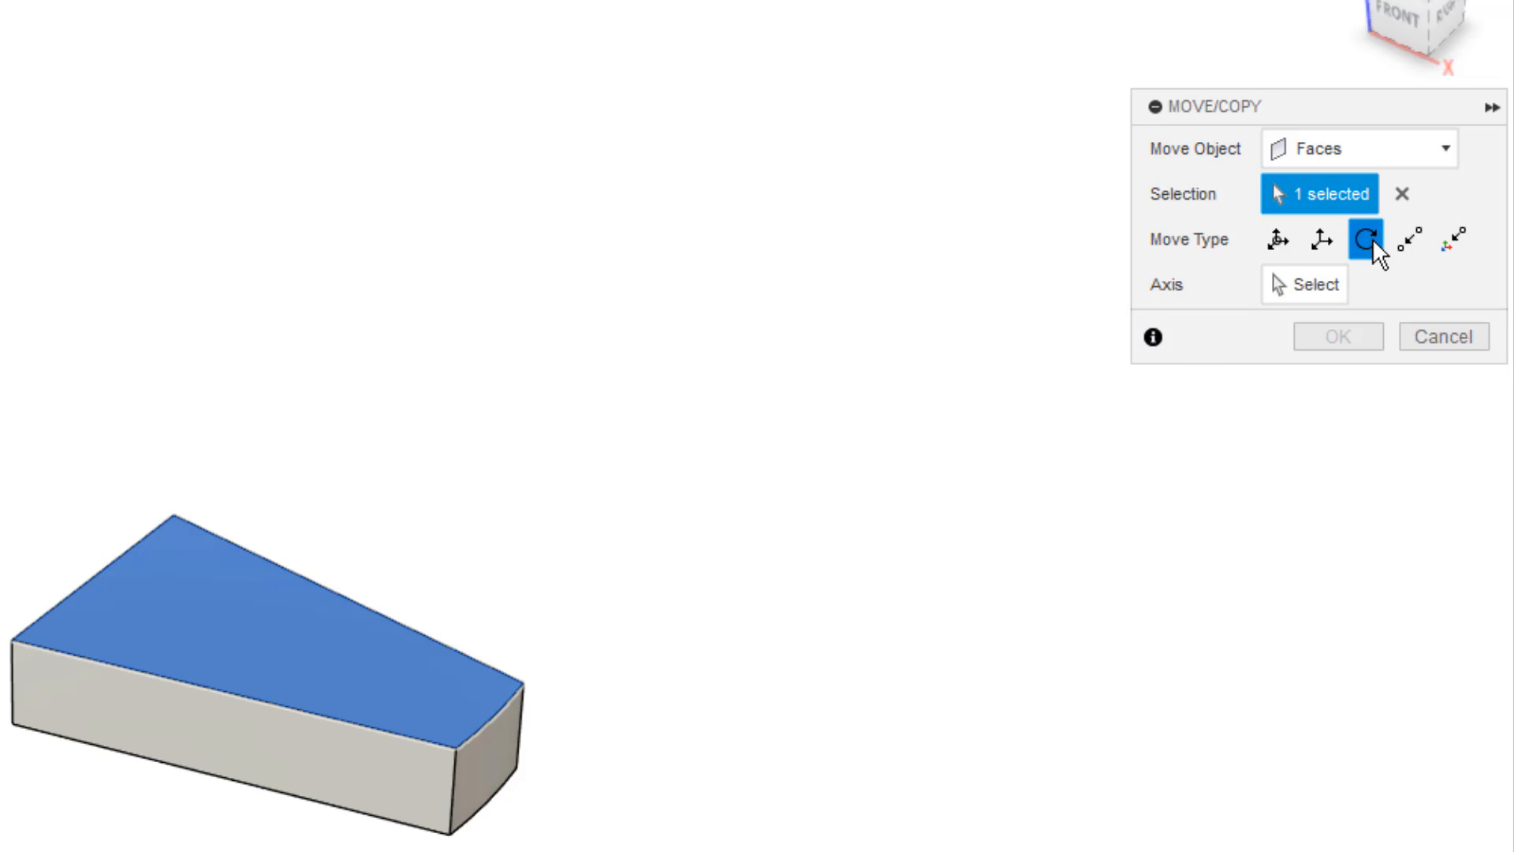
pyautogui.moveTo(1264, 239)
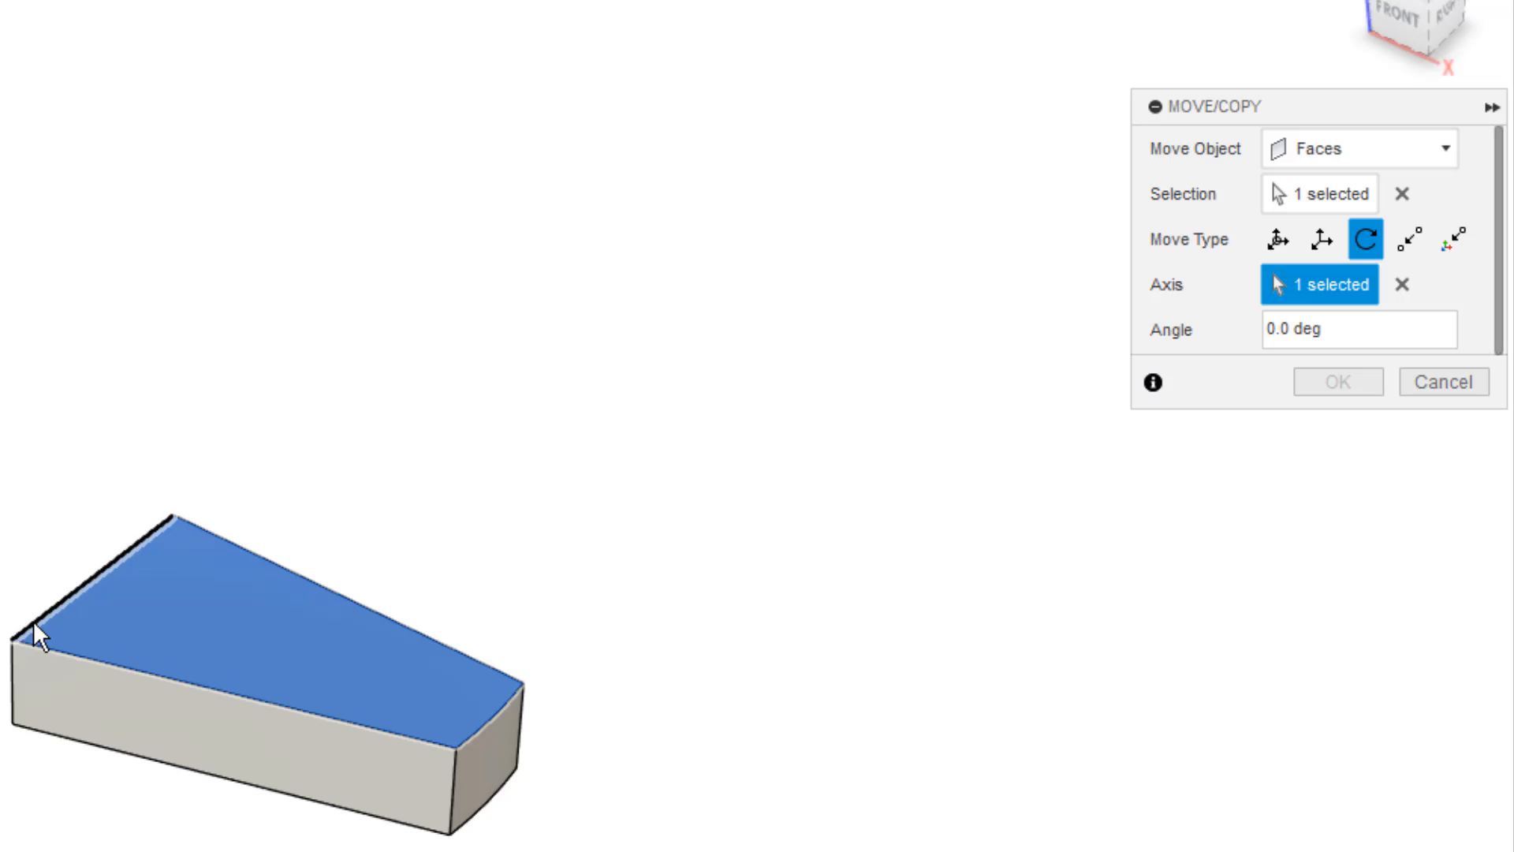
pyautogui.moveTo(38, 637); pyautogui.dragTo(45, 497)
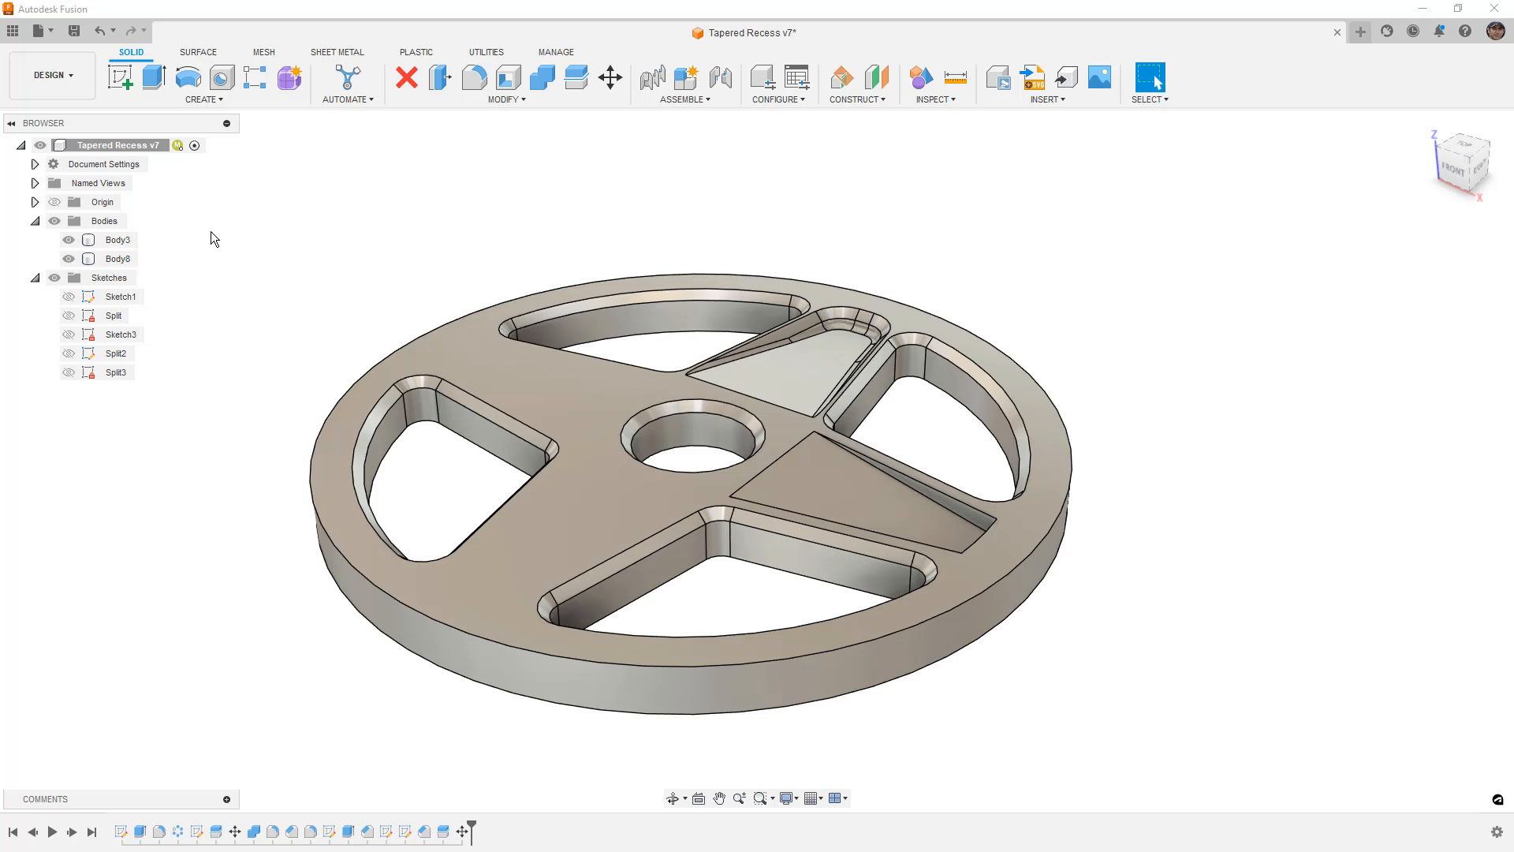
# Combine the tilted wedge back into the disc with Join, making one body
pyautogui.click(543, 78)
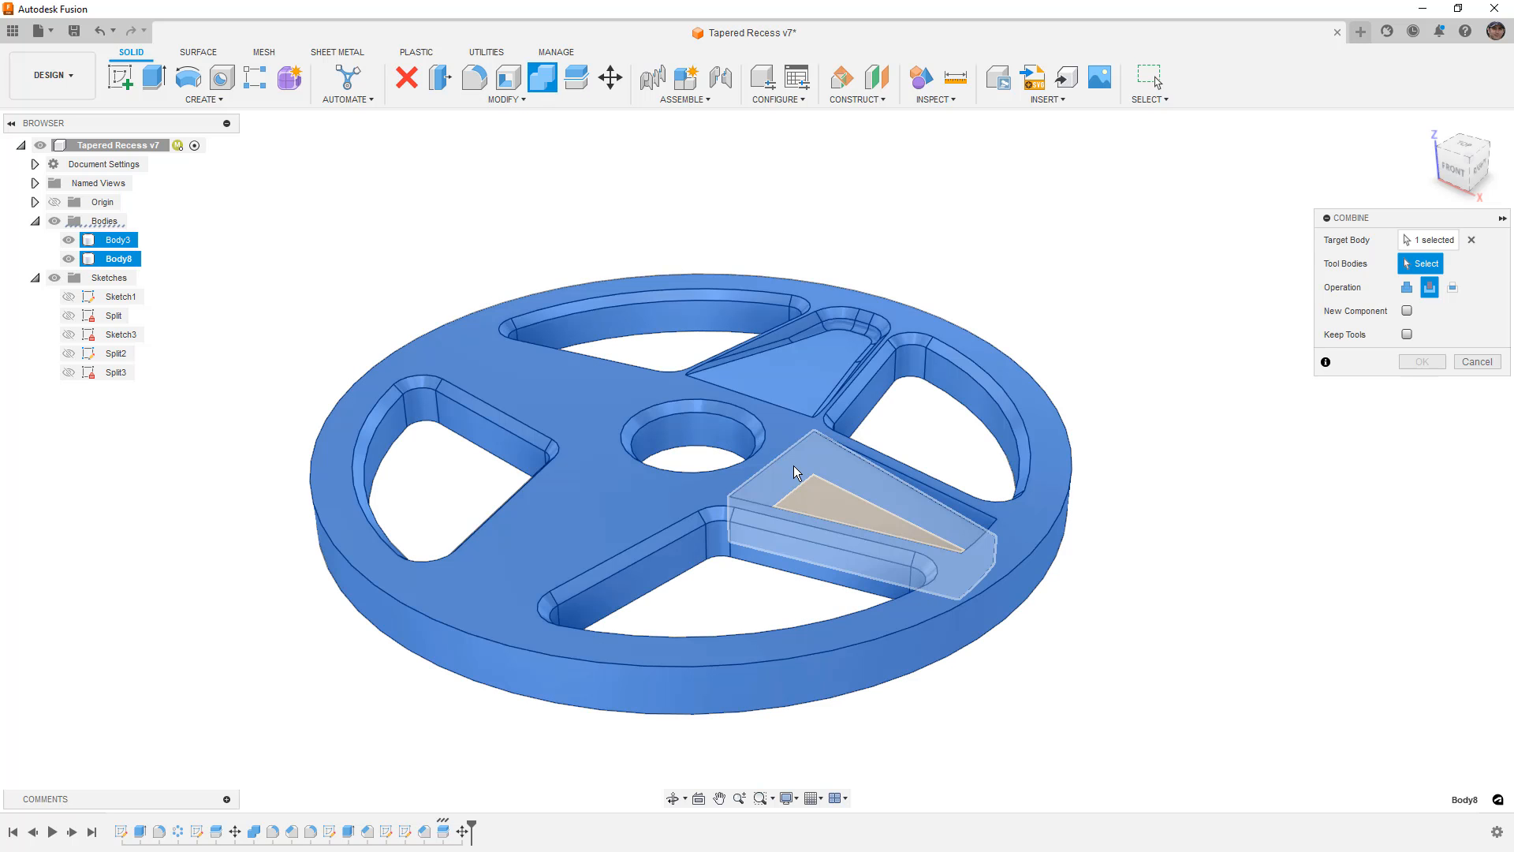
pyautogui.click(793, 474)
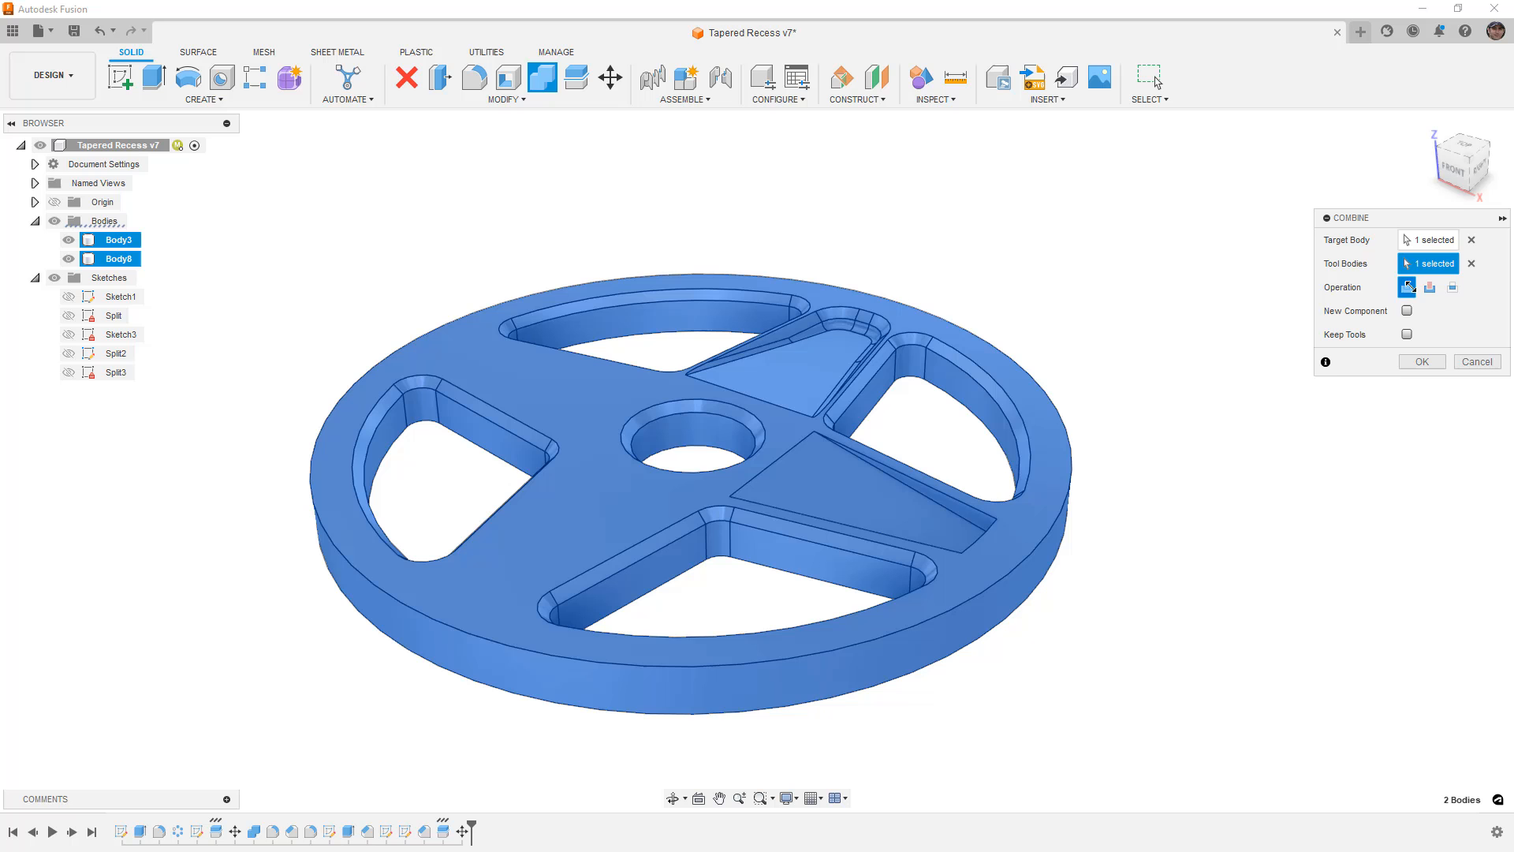
pyautogui.click(1423, 361)
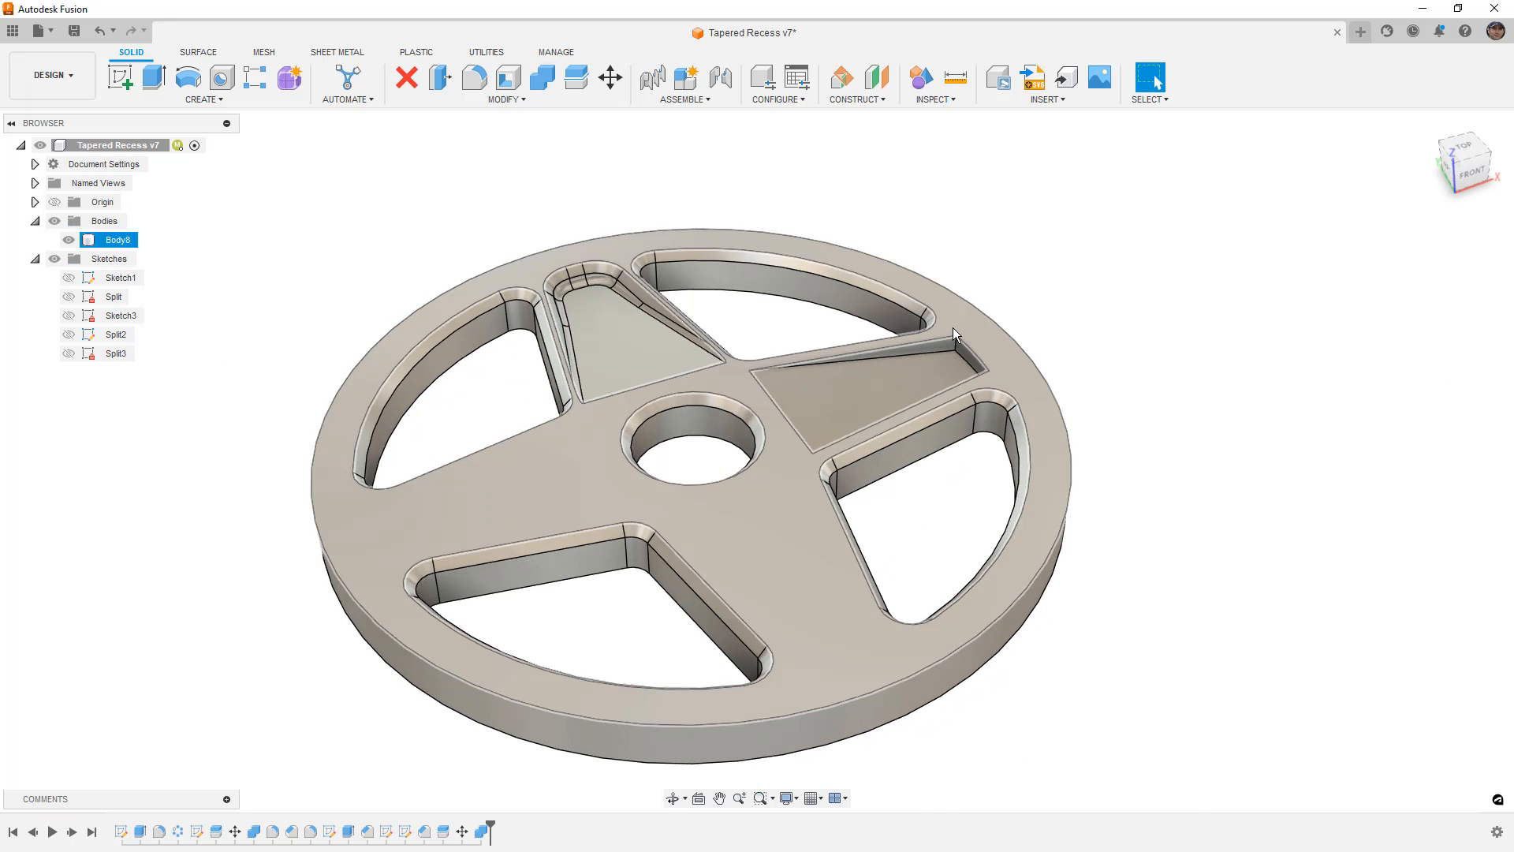
# Chamfer the sloped recess's edge chain at 2 mm and view it from above
pyautogui.press('f')
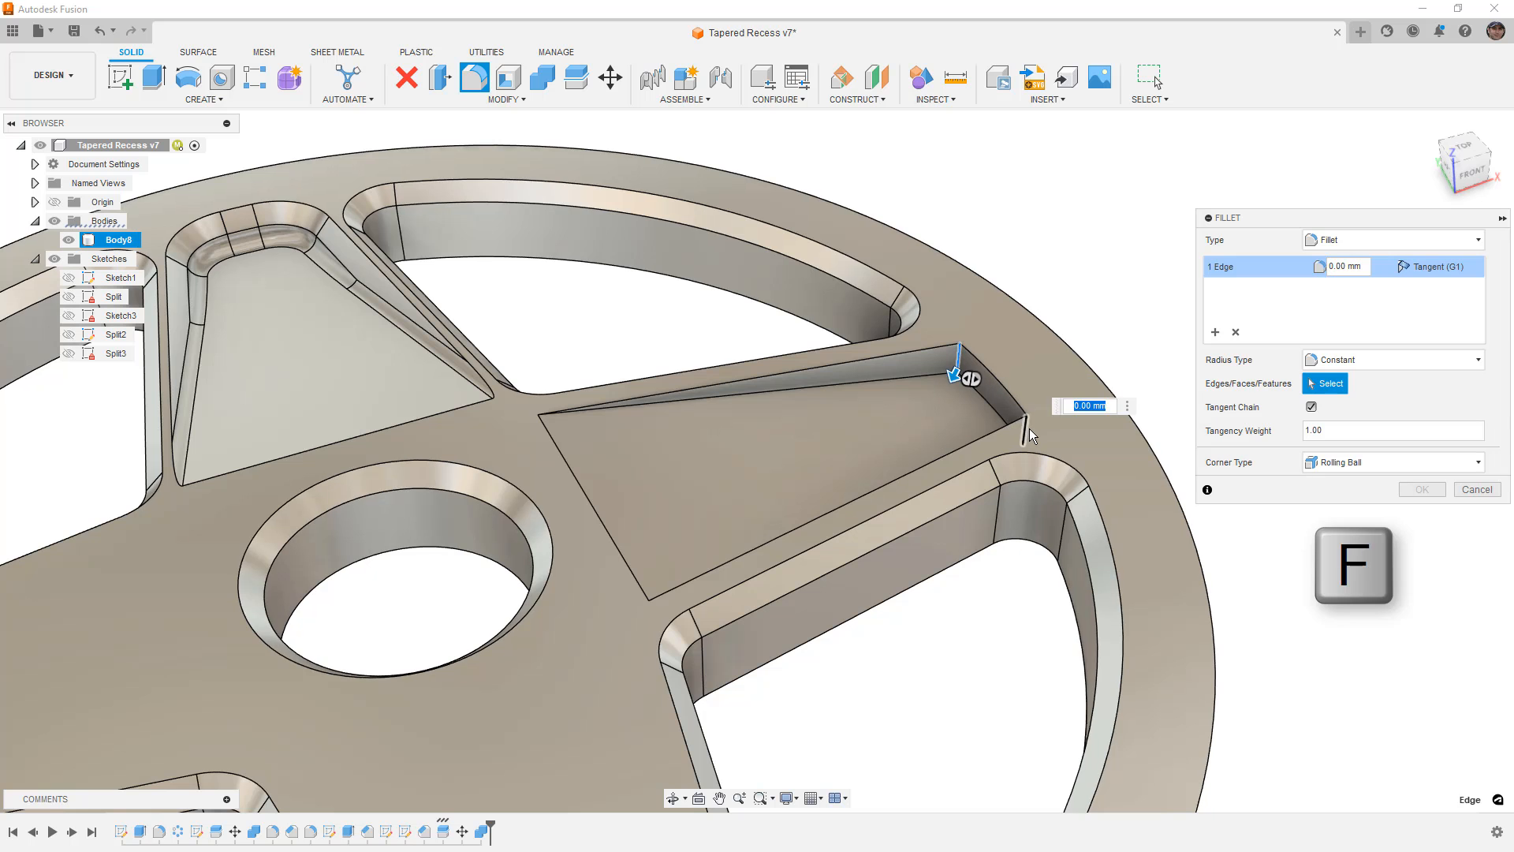
pyautogui.click(1025, 431)
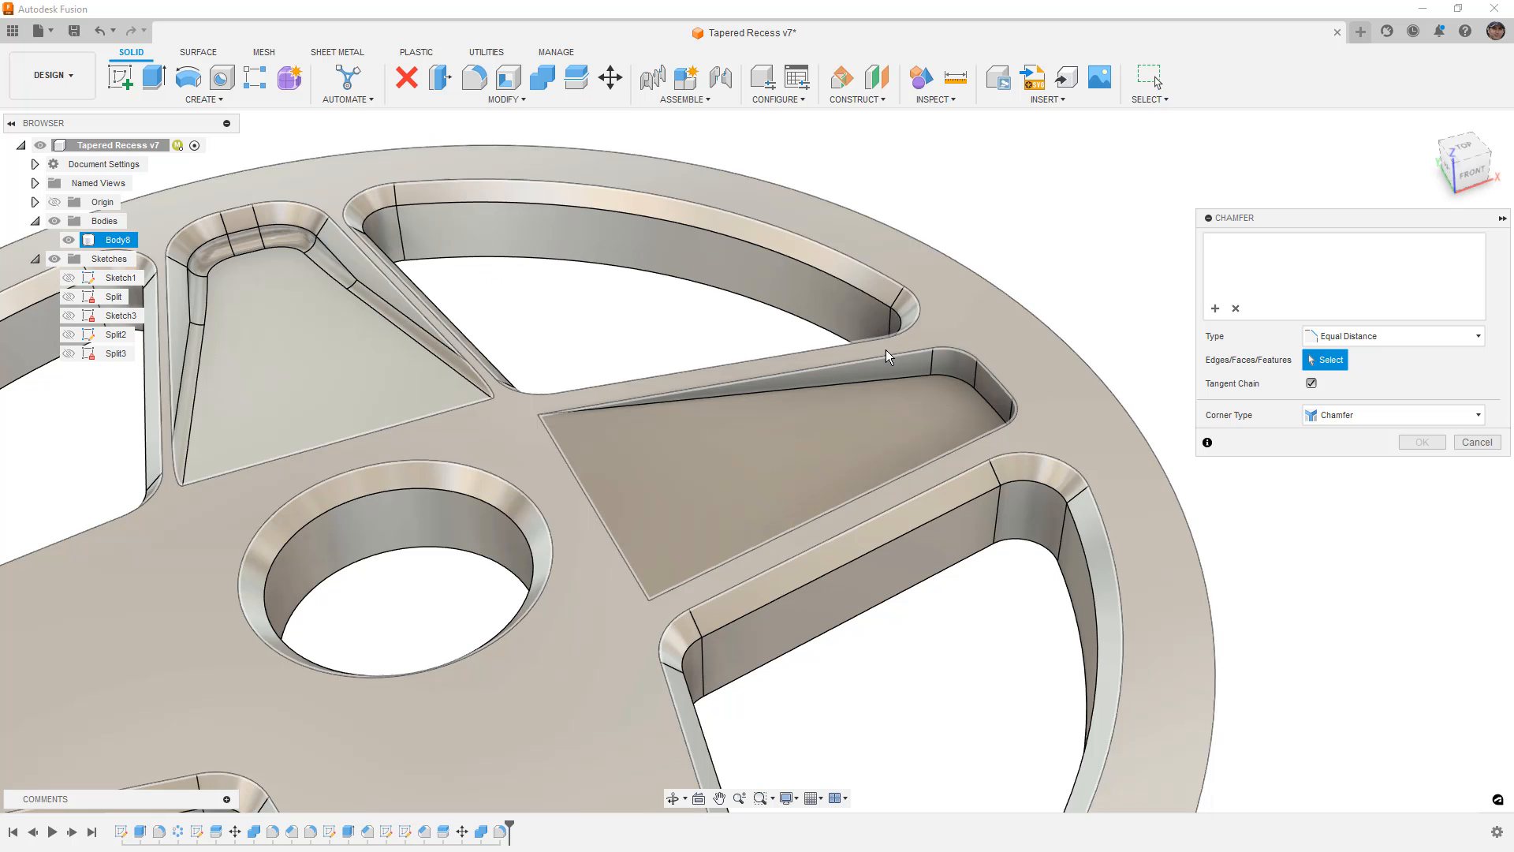
pyautogui.click(890, 357)
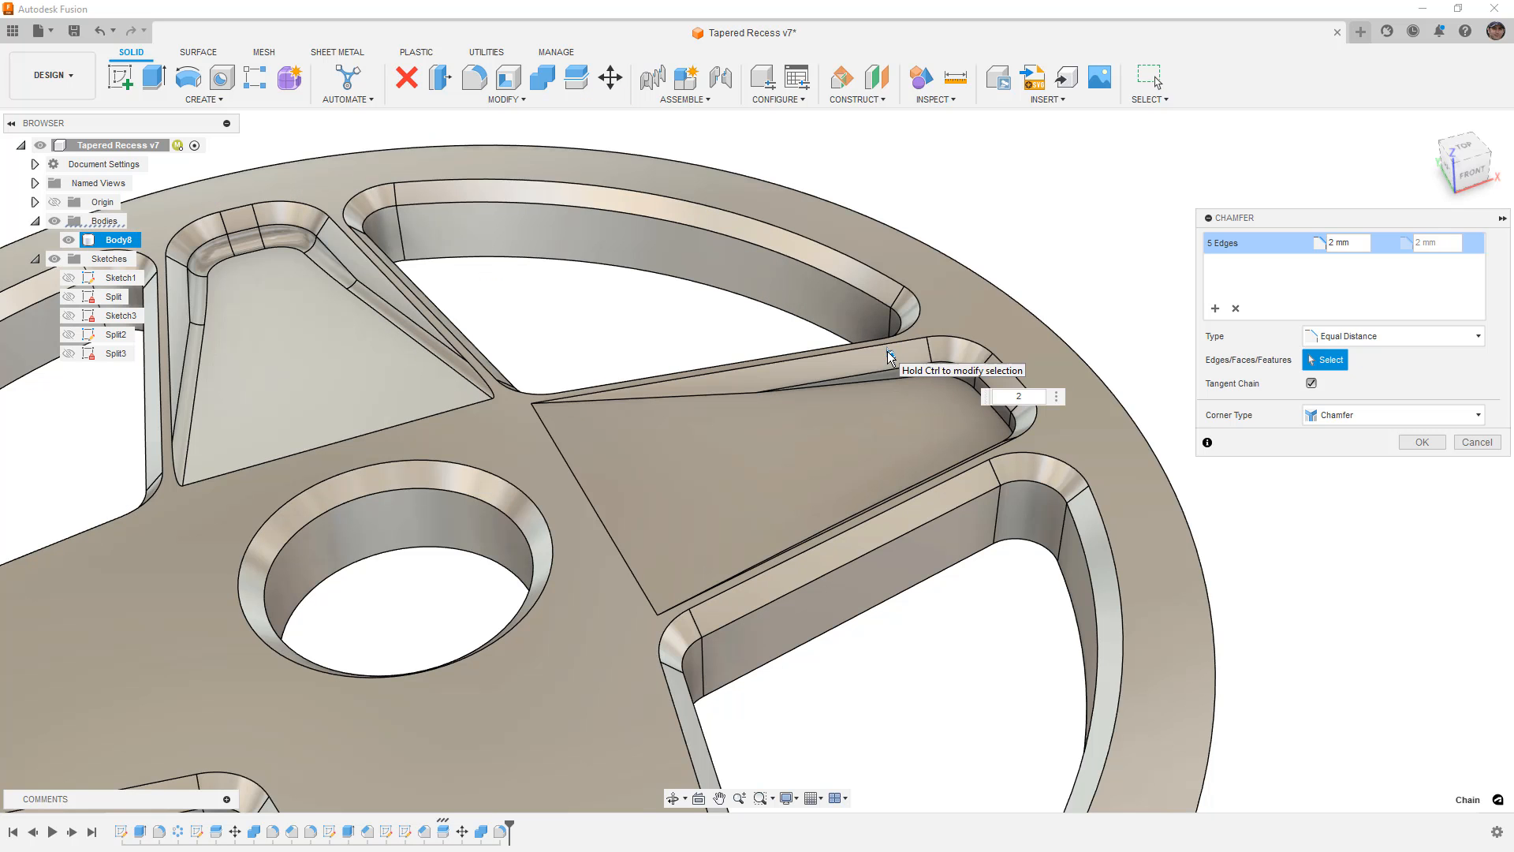
pyautogui.press('f')
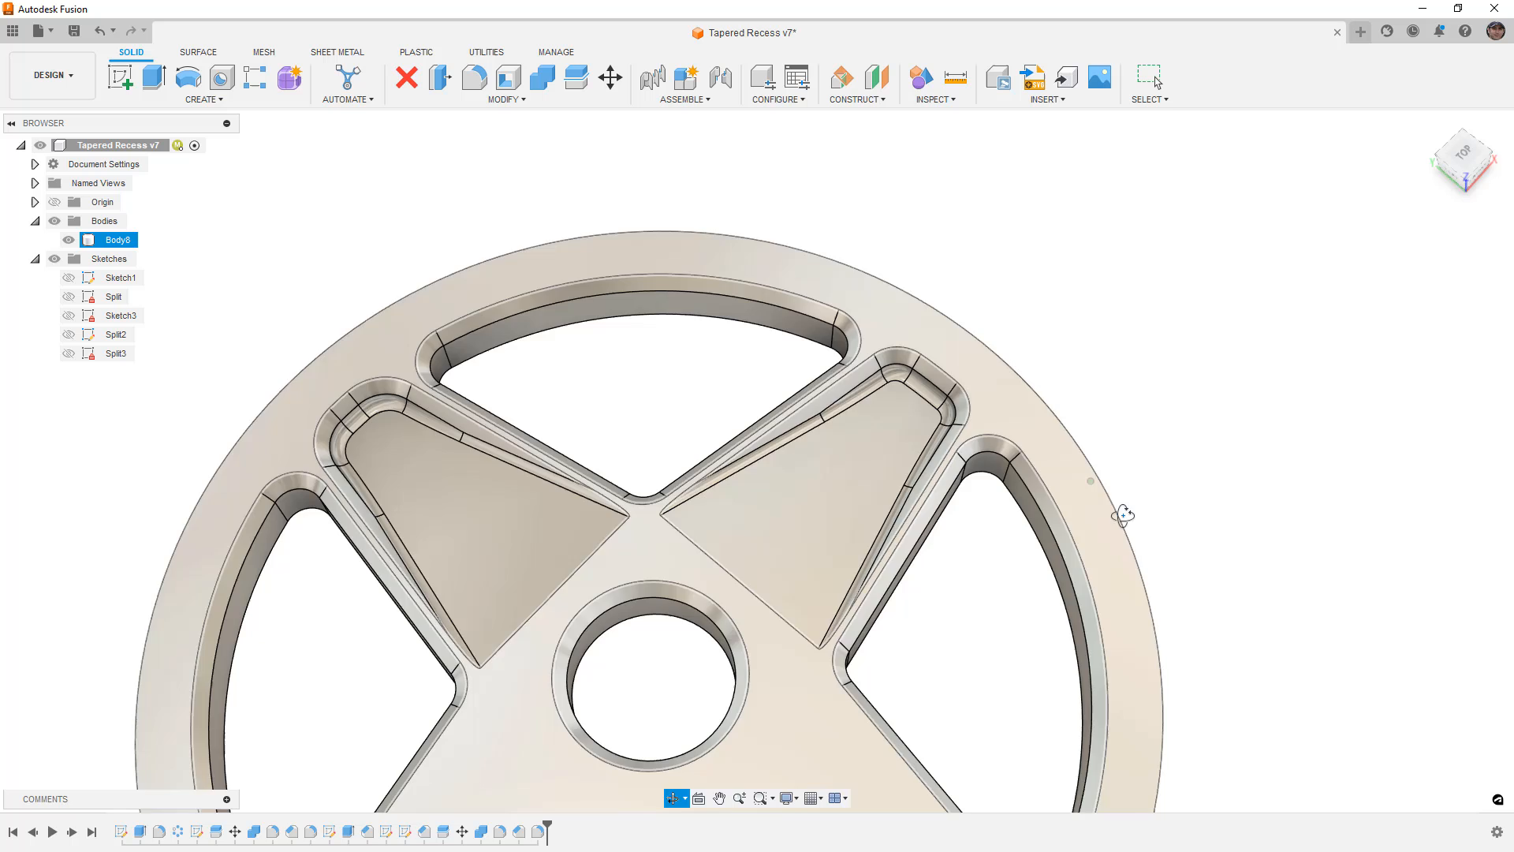
pyautogui.moveTo(1120, 511); pyautogui.dragTo(1091, 474)
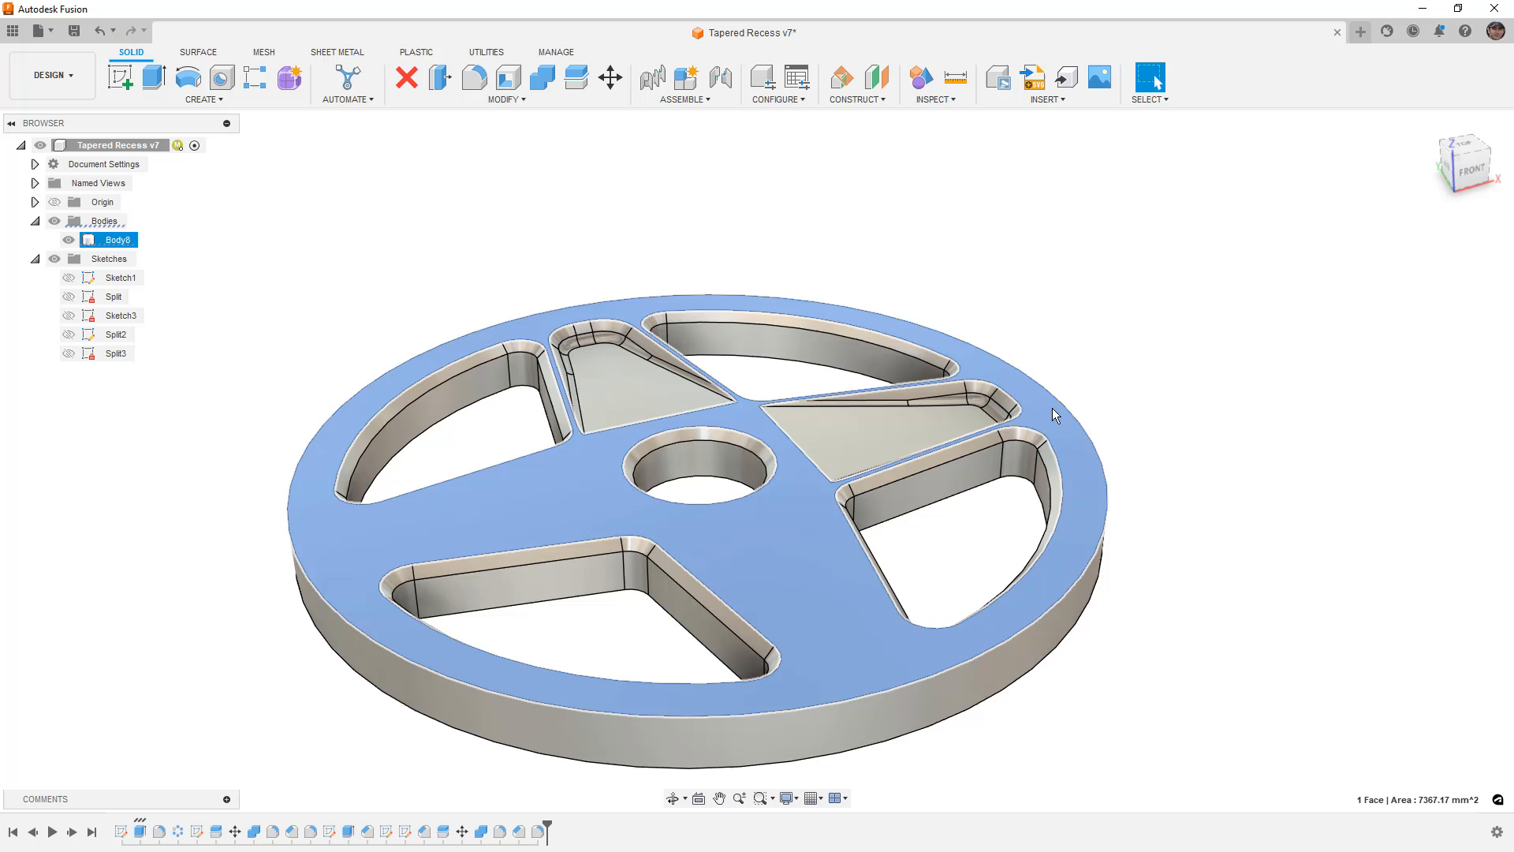
# Attempt a Move/Copy on the top face, then show the Split2 sketch over the second spoke area
pyautogui.click(611, 77)
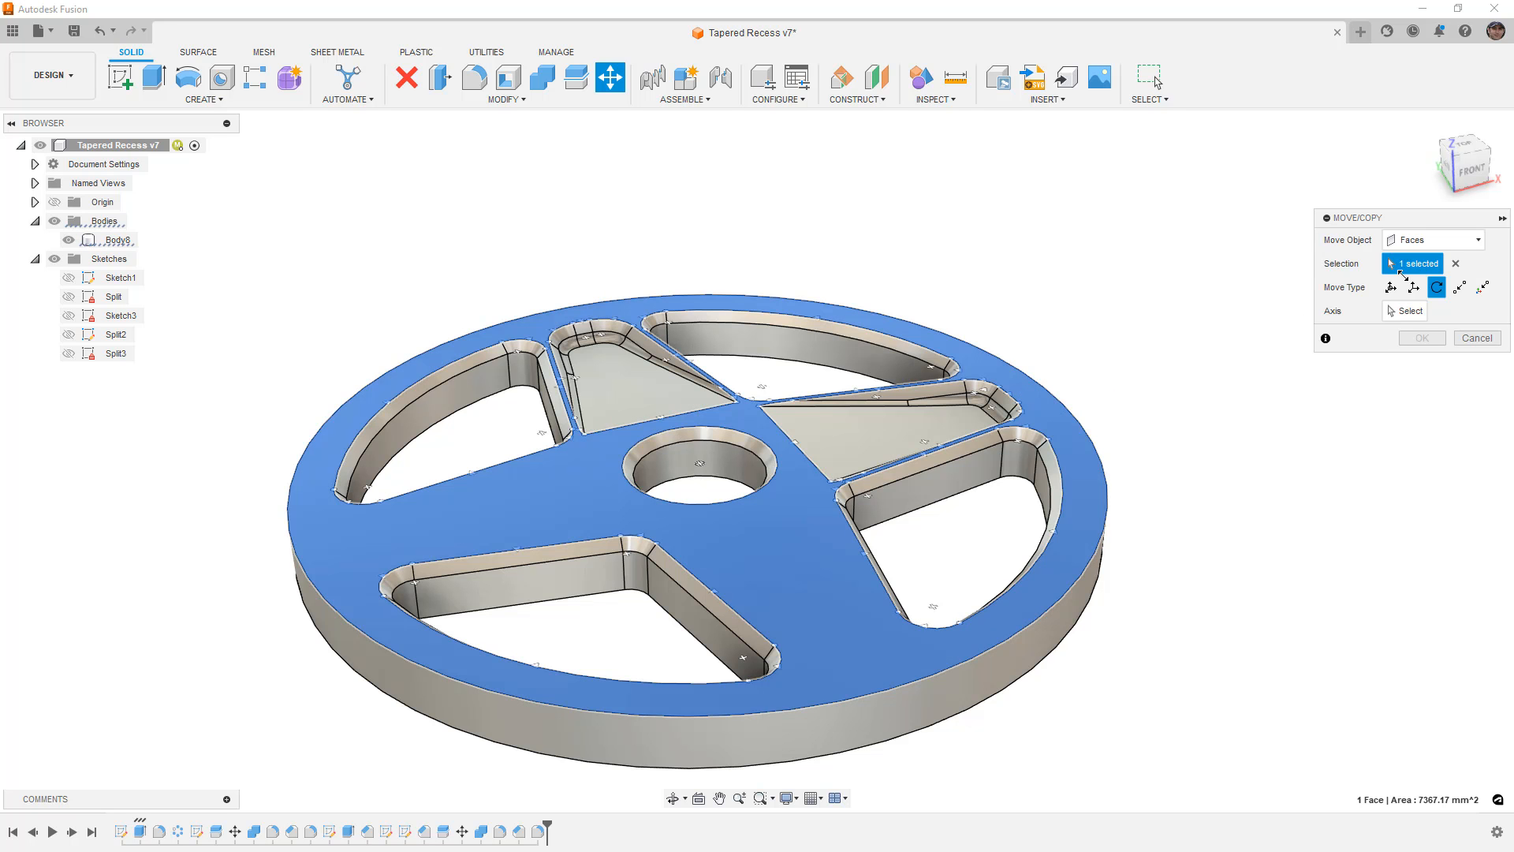
pyautogui.click(1389, 287)
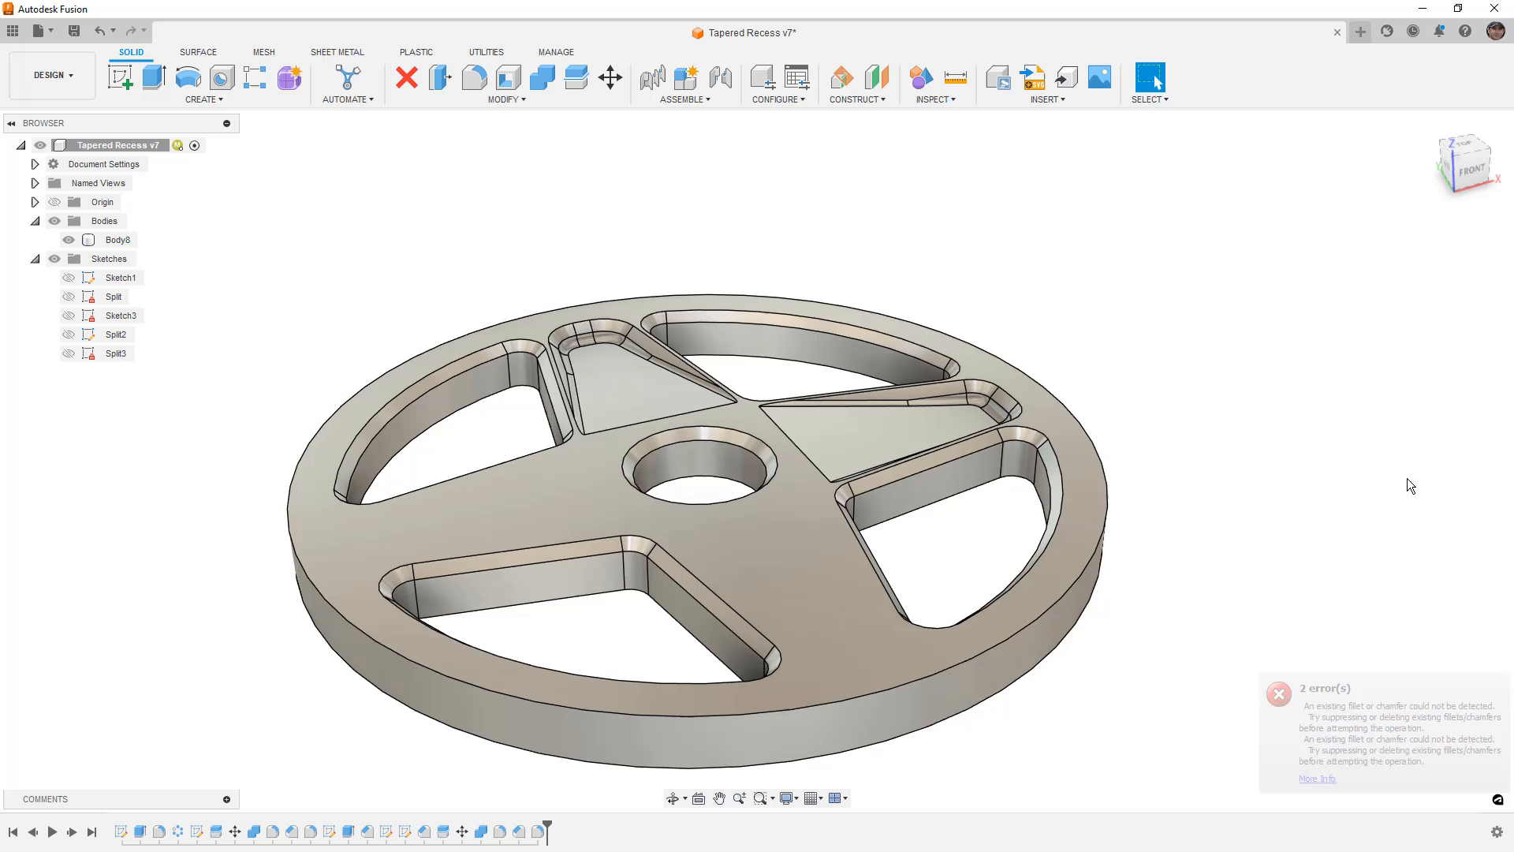
pyautogui.click(1277, 694)
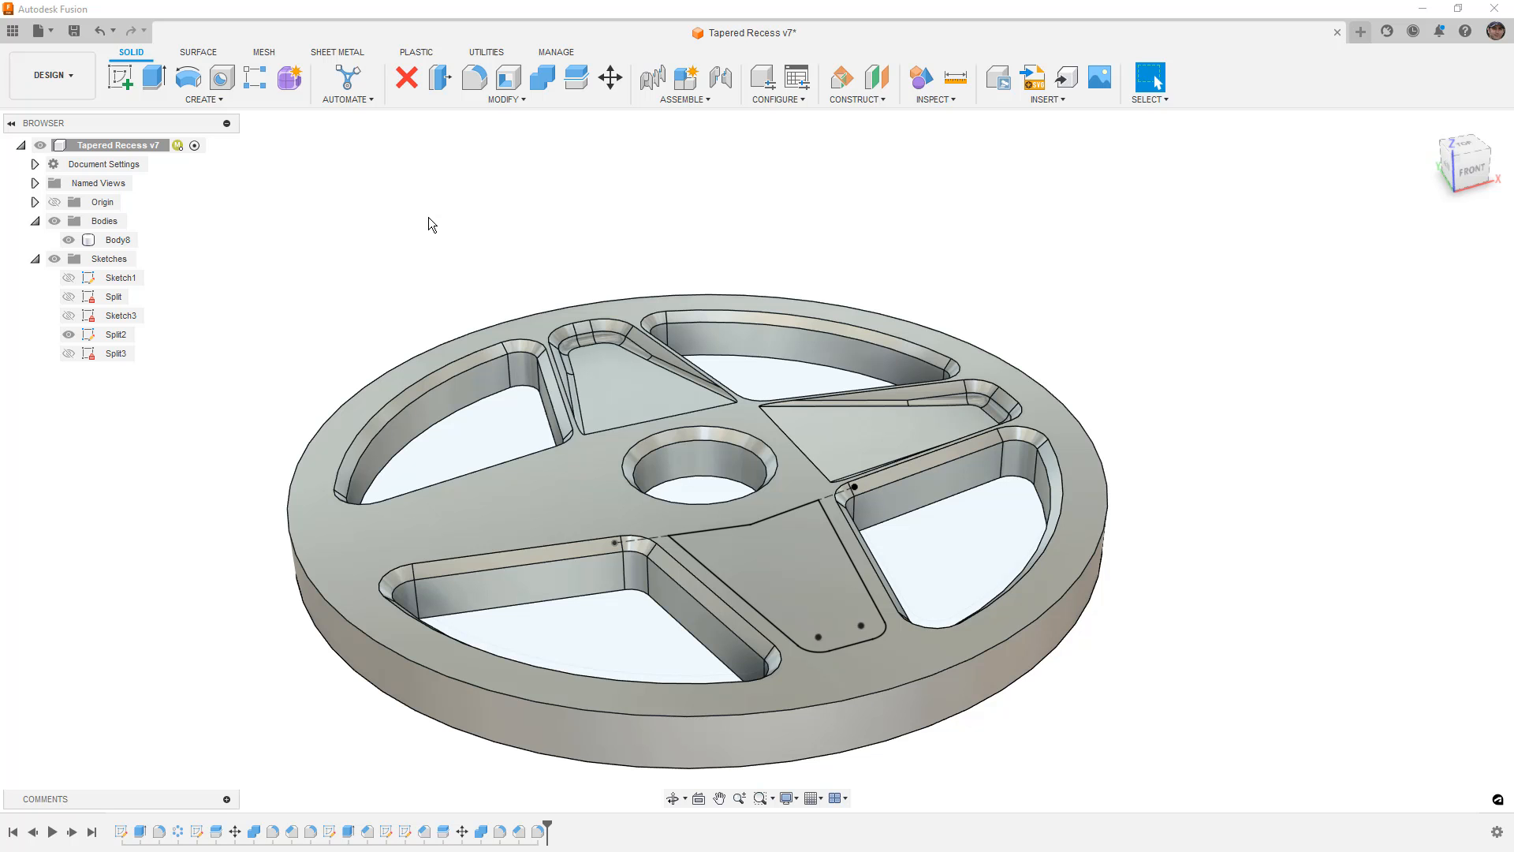
pyautogui.moveTo(565, 117)
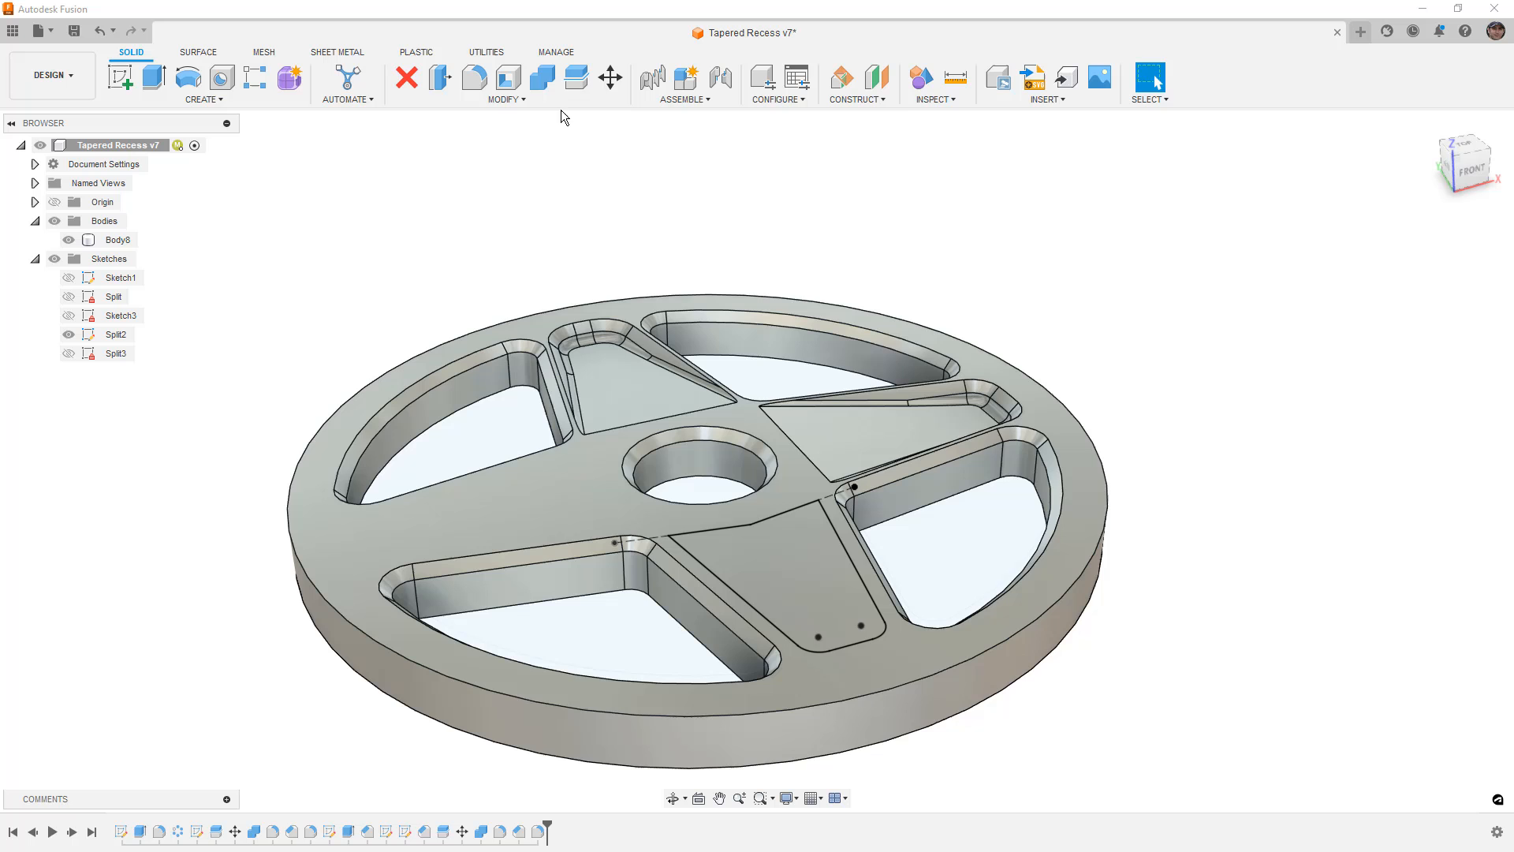
# Split the disc along the Split2 sketch, creating wedge Body9 beside Body8
pyautogui.click(576, 77)
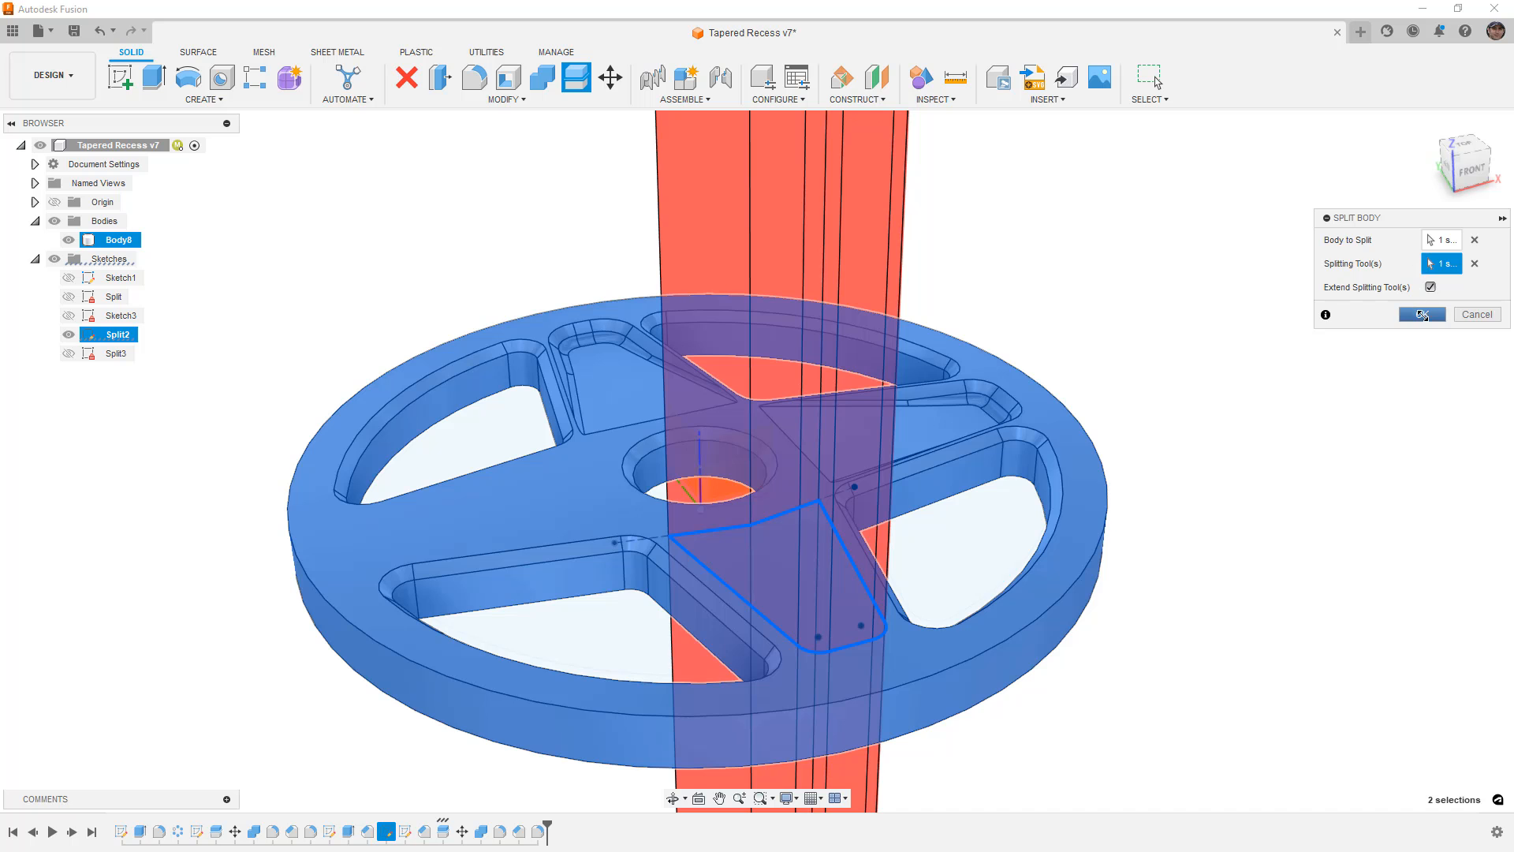
pyautogui.click(1423, 314)
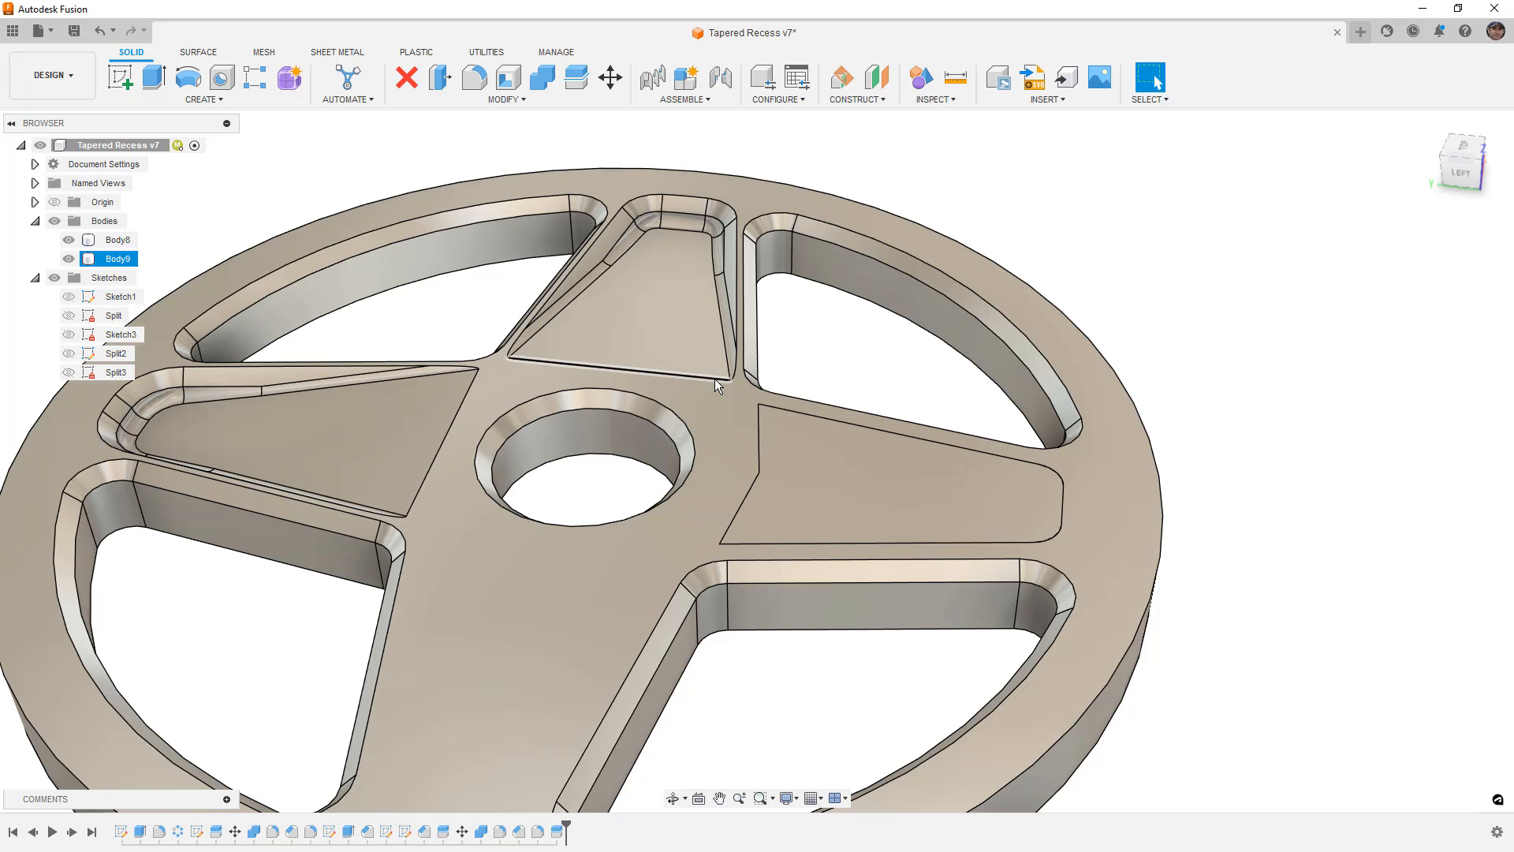
# Start Move/Copy set to Faces on the new wedge, then cancel leaving the disc unchanged
pyautogui.click(611, 76)
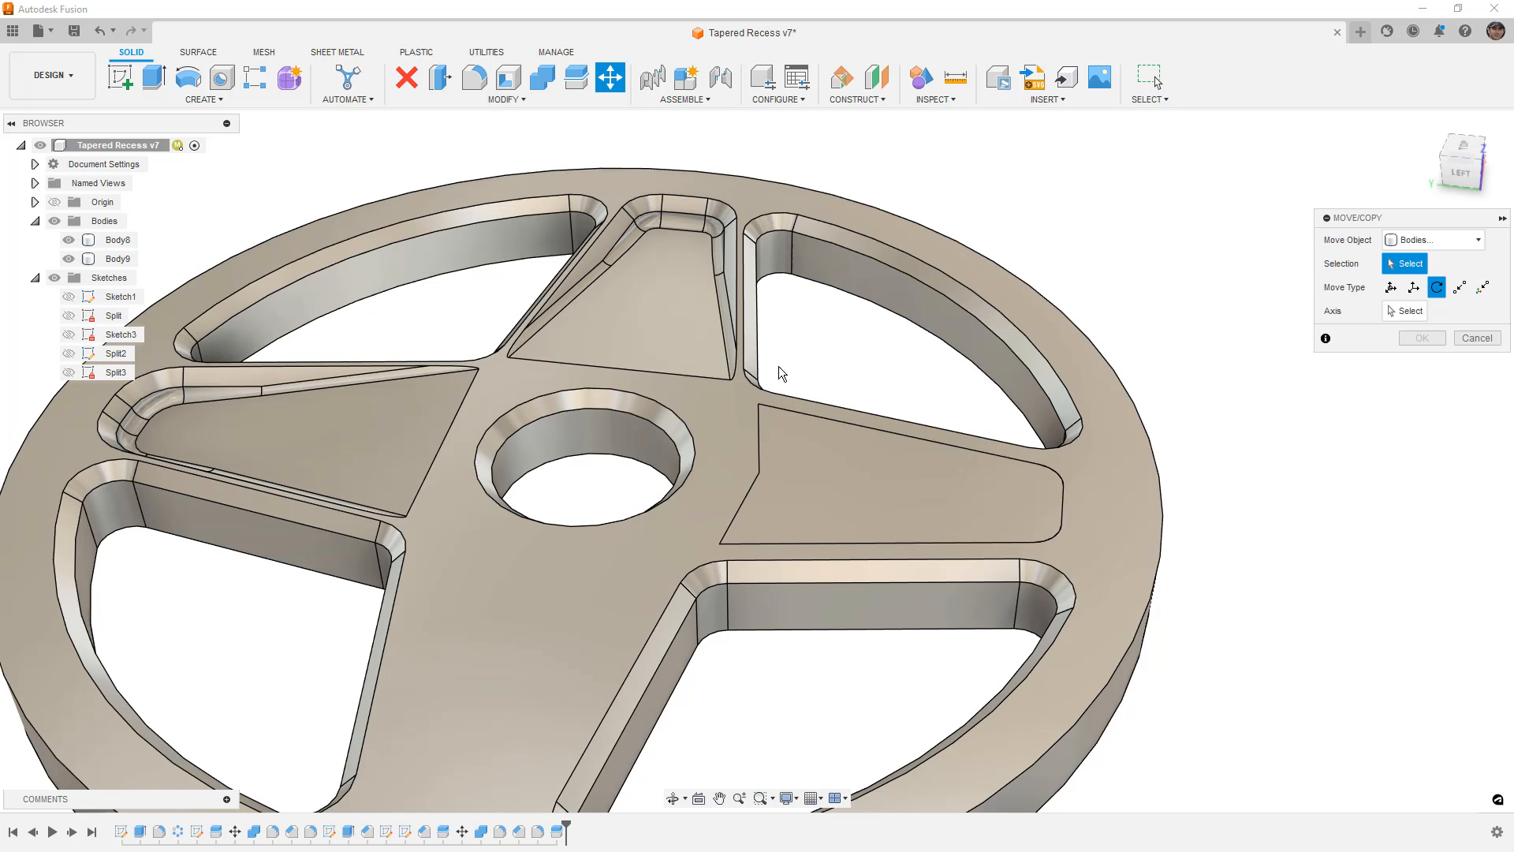
pyautogui.click(901, 482)
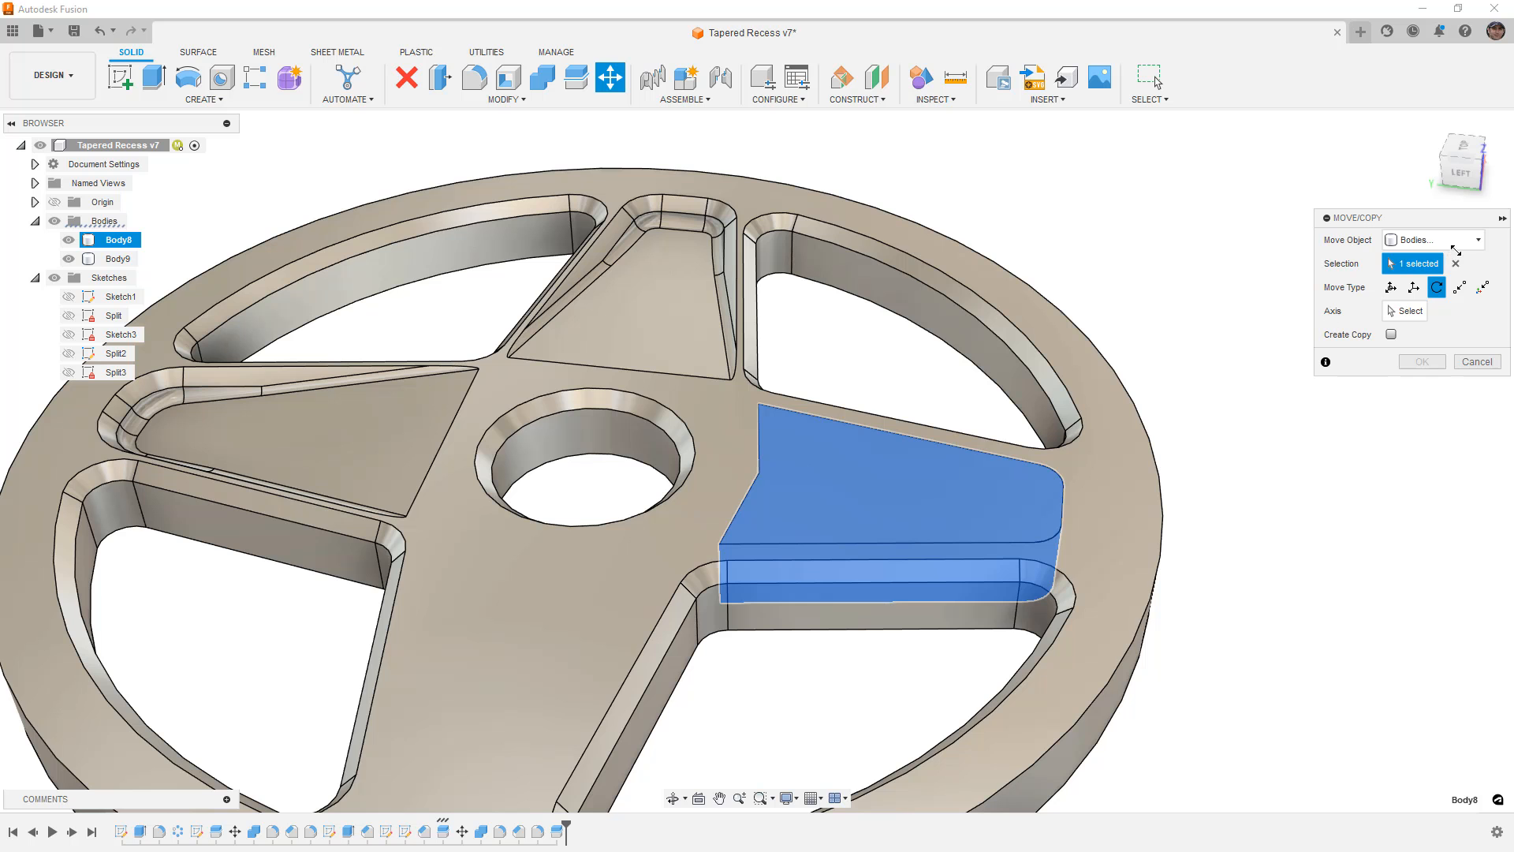
pyautogui.click(1470, 240)
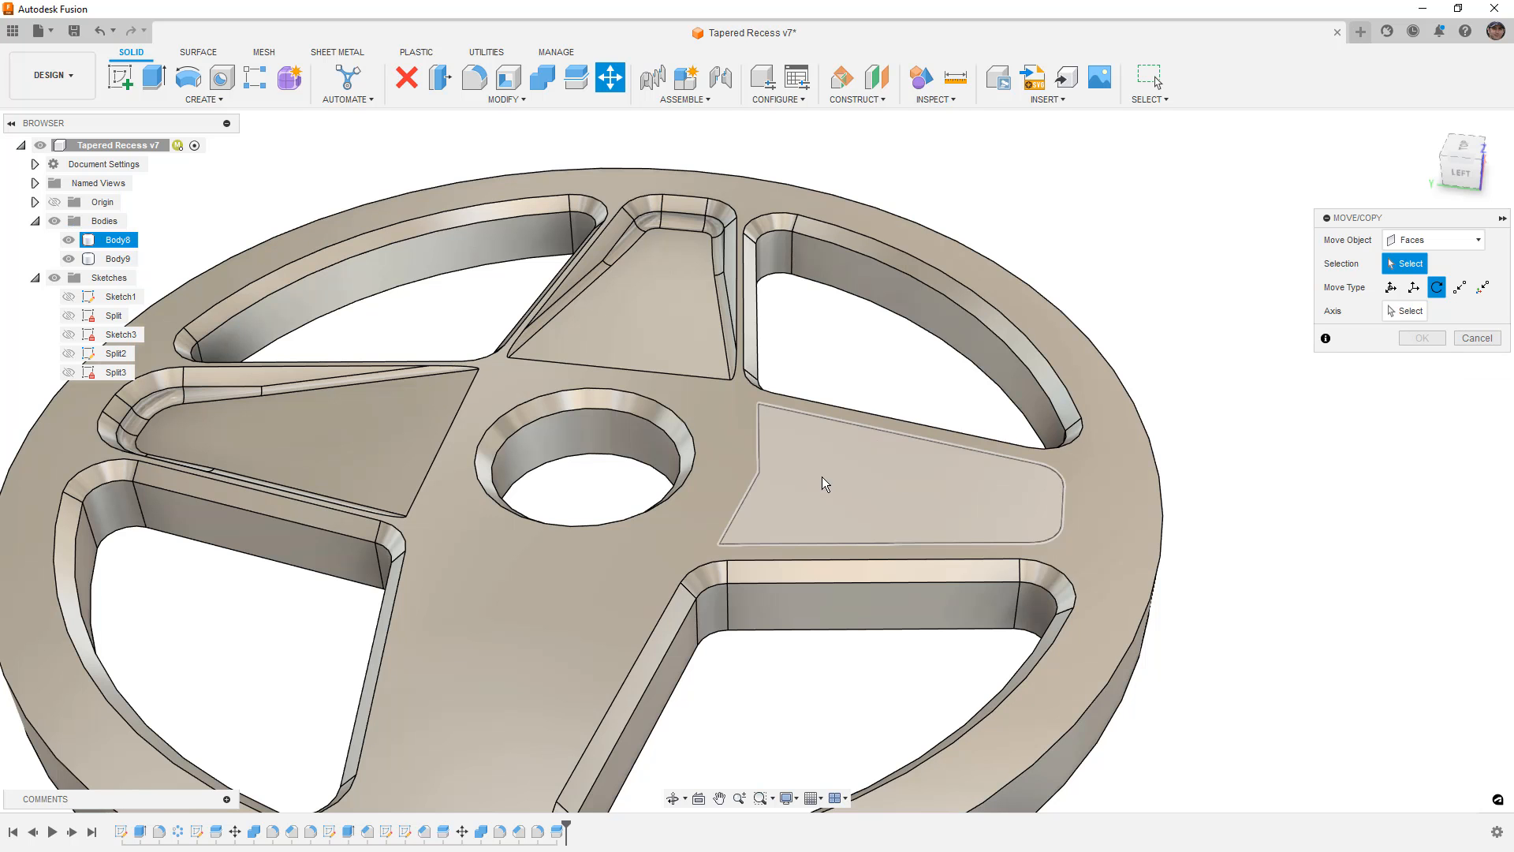
pyautogui.click(824, 484)
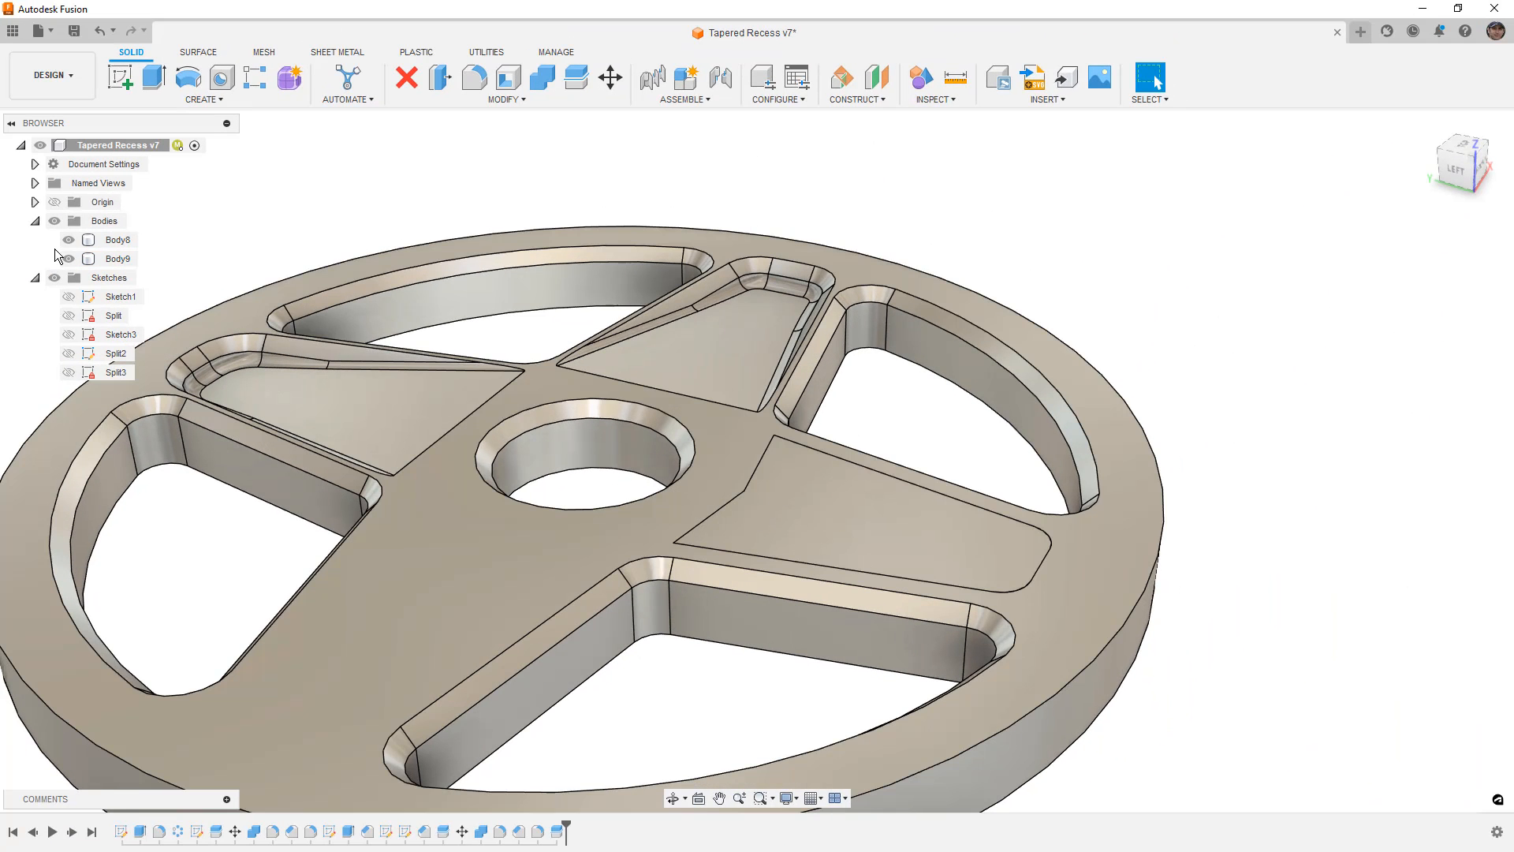
# Hide Body9 so only the wedge Body8 shows, ready for surface modelling
pyautogui.click(67, 259)
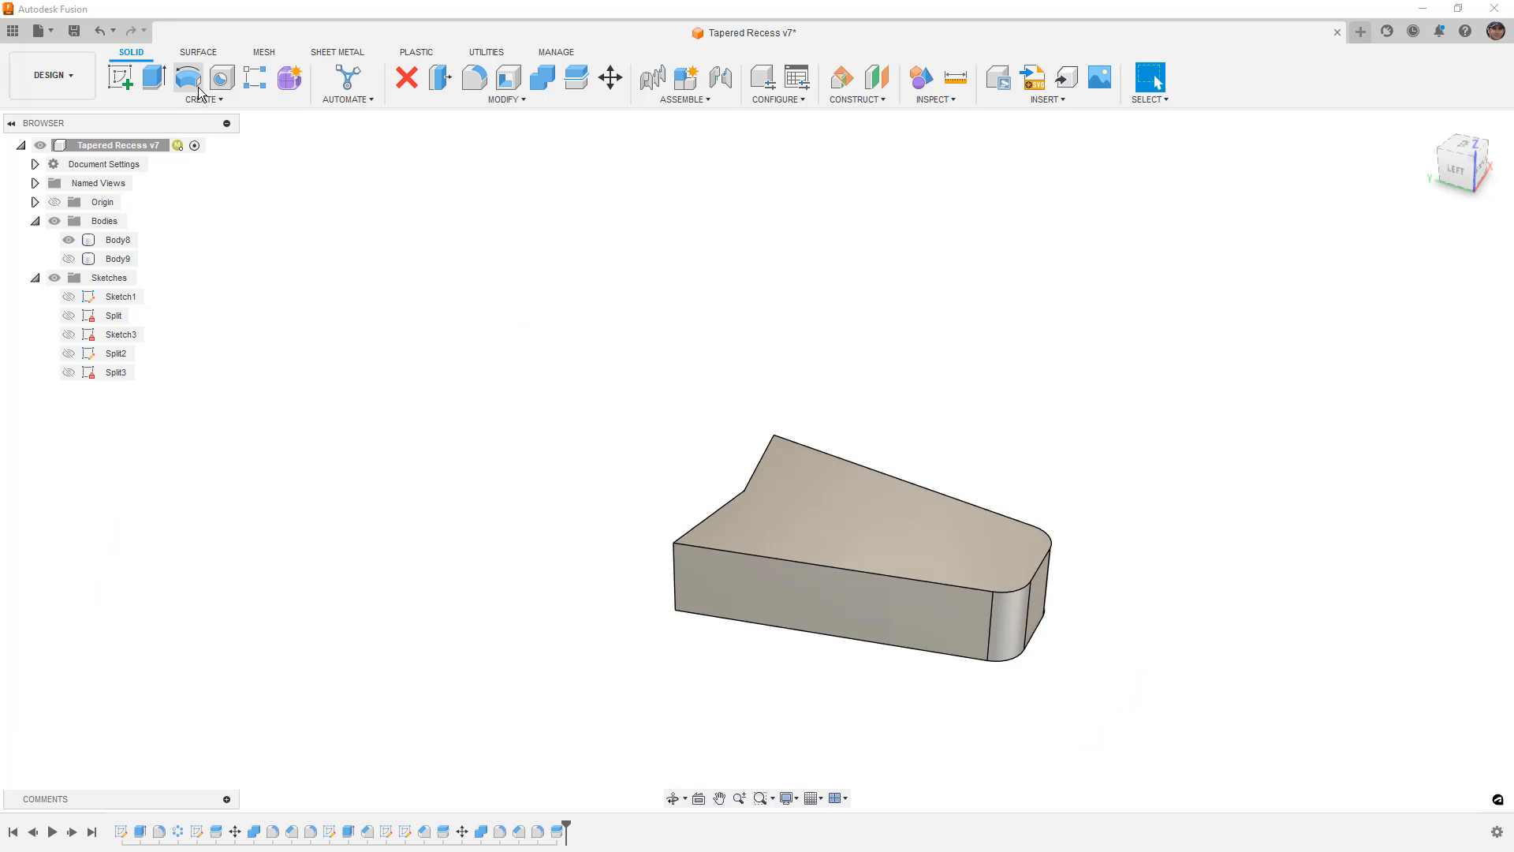
pyautogui.click(199, 53)
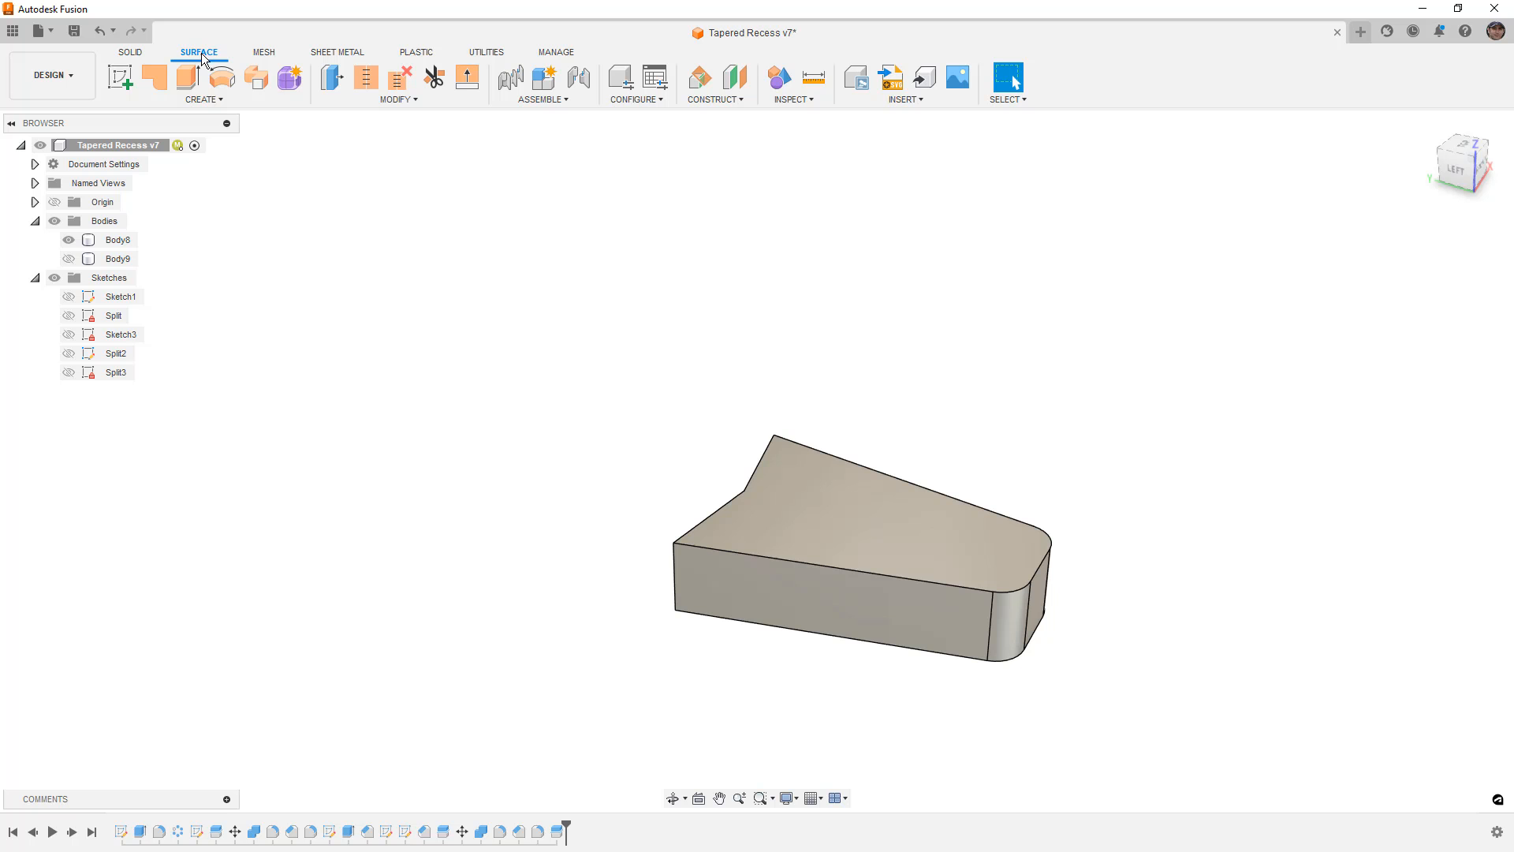
# Start a Direction-type ruled surface from the wedge's upper slanted edge
pyautogui.click(204, 99)
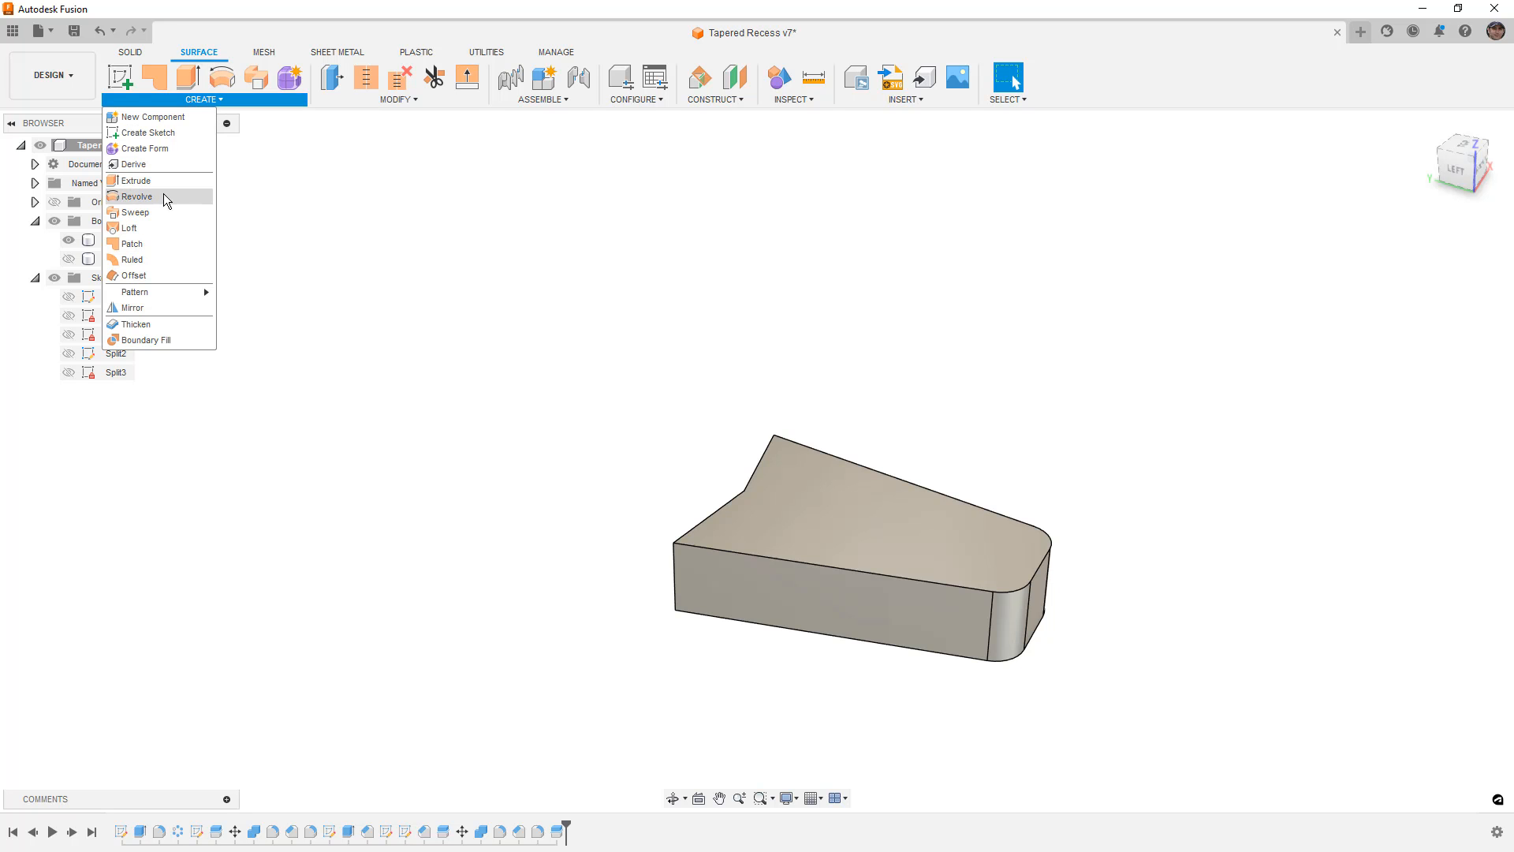
pyautogui.click(131, 259)
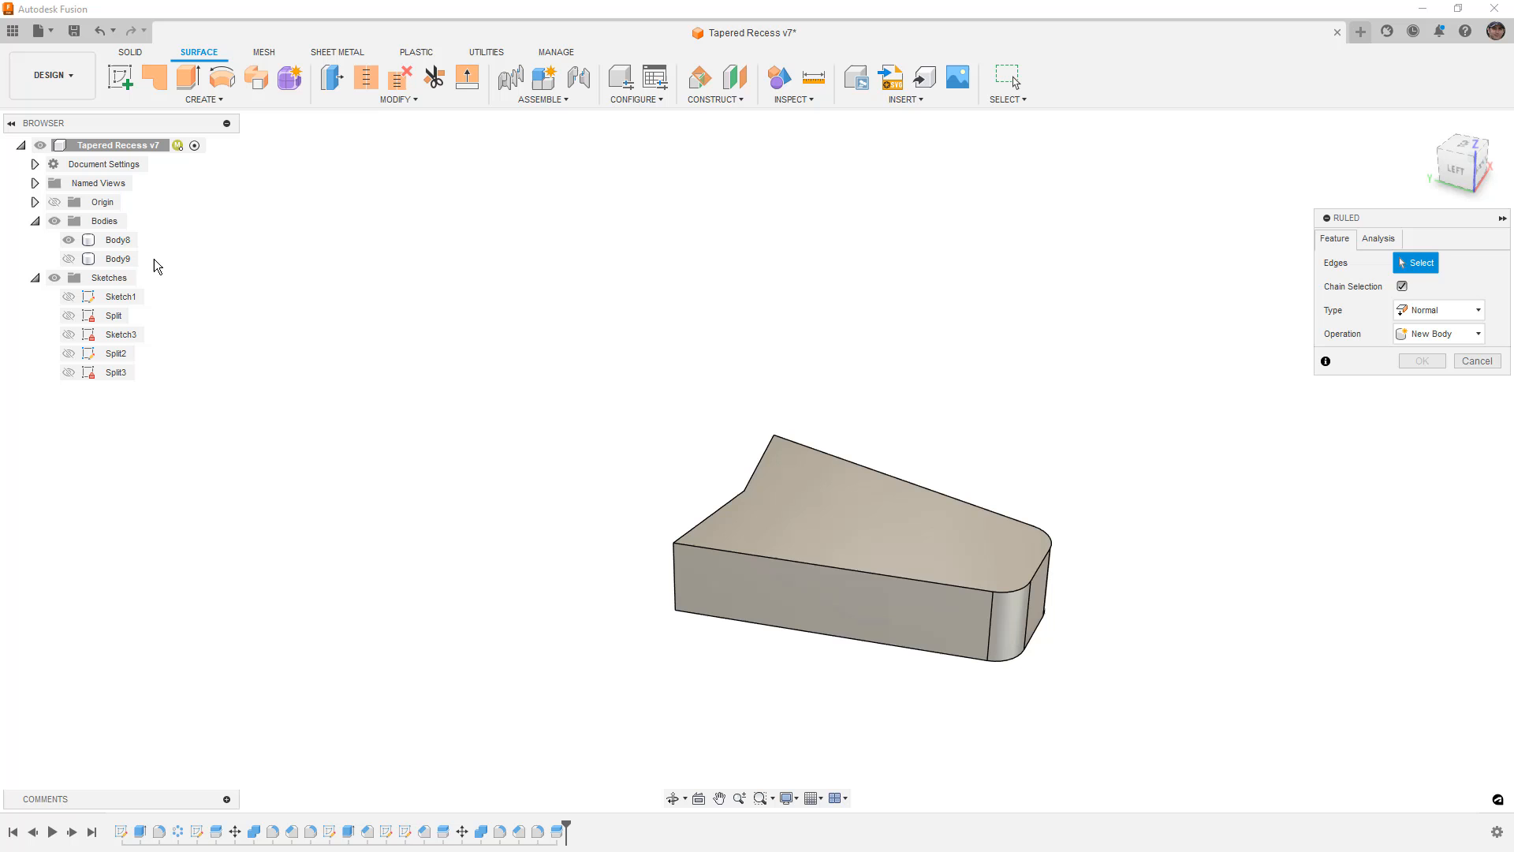
pyautogui.click(1474, 309)
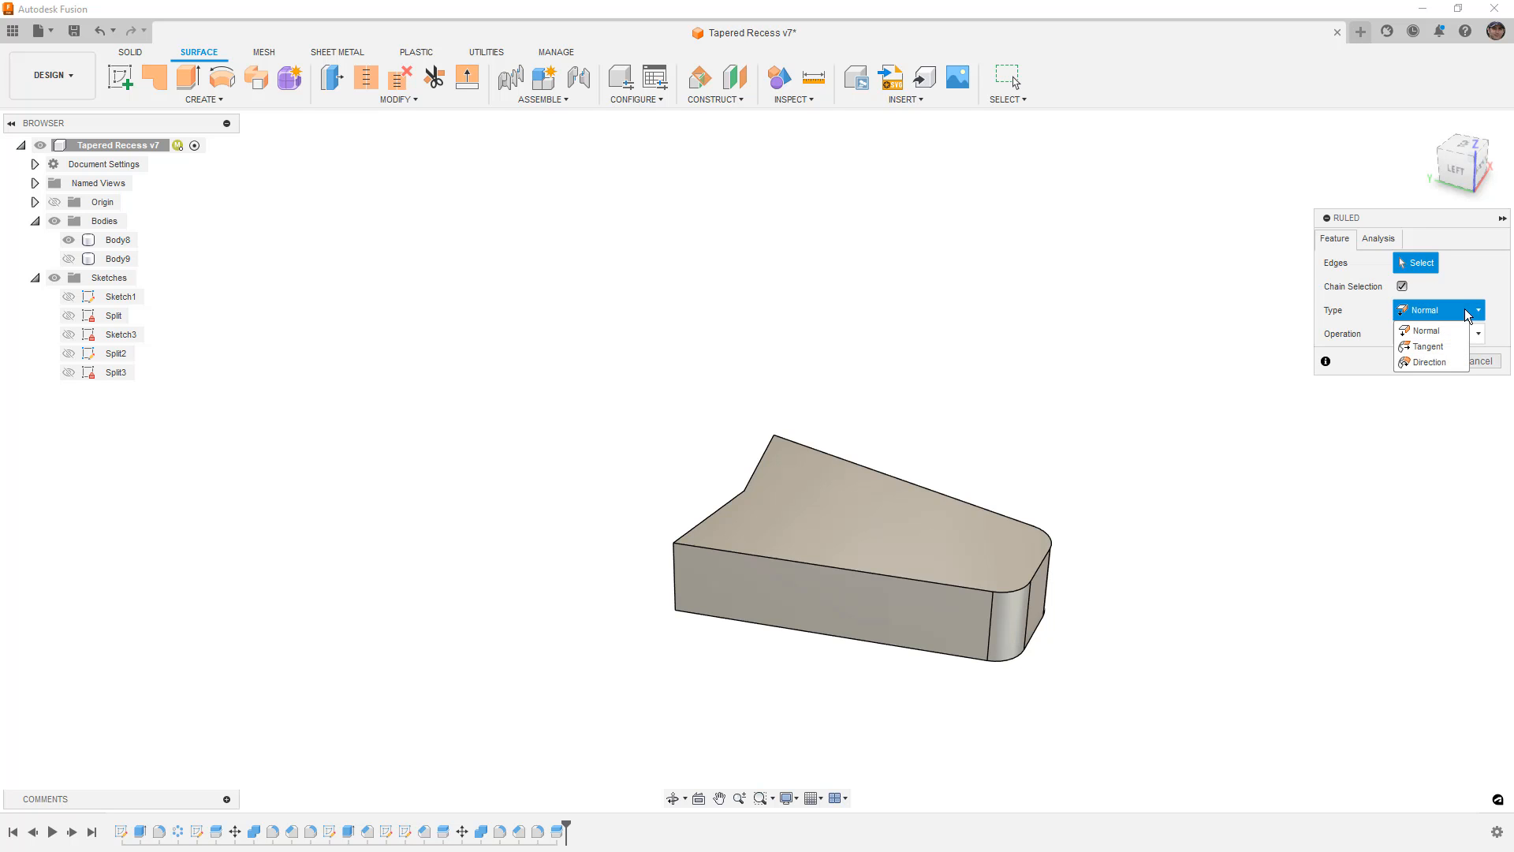
pyautogui.click(1429, 361)
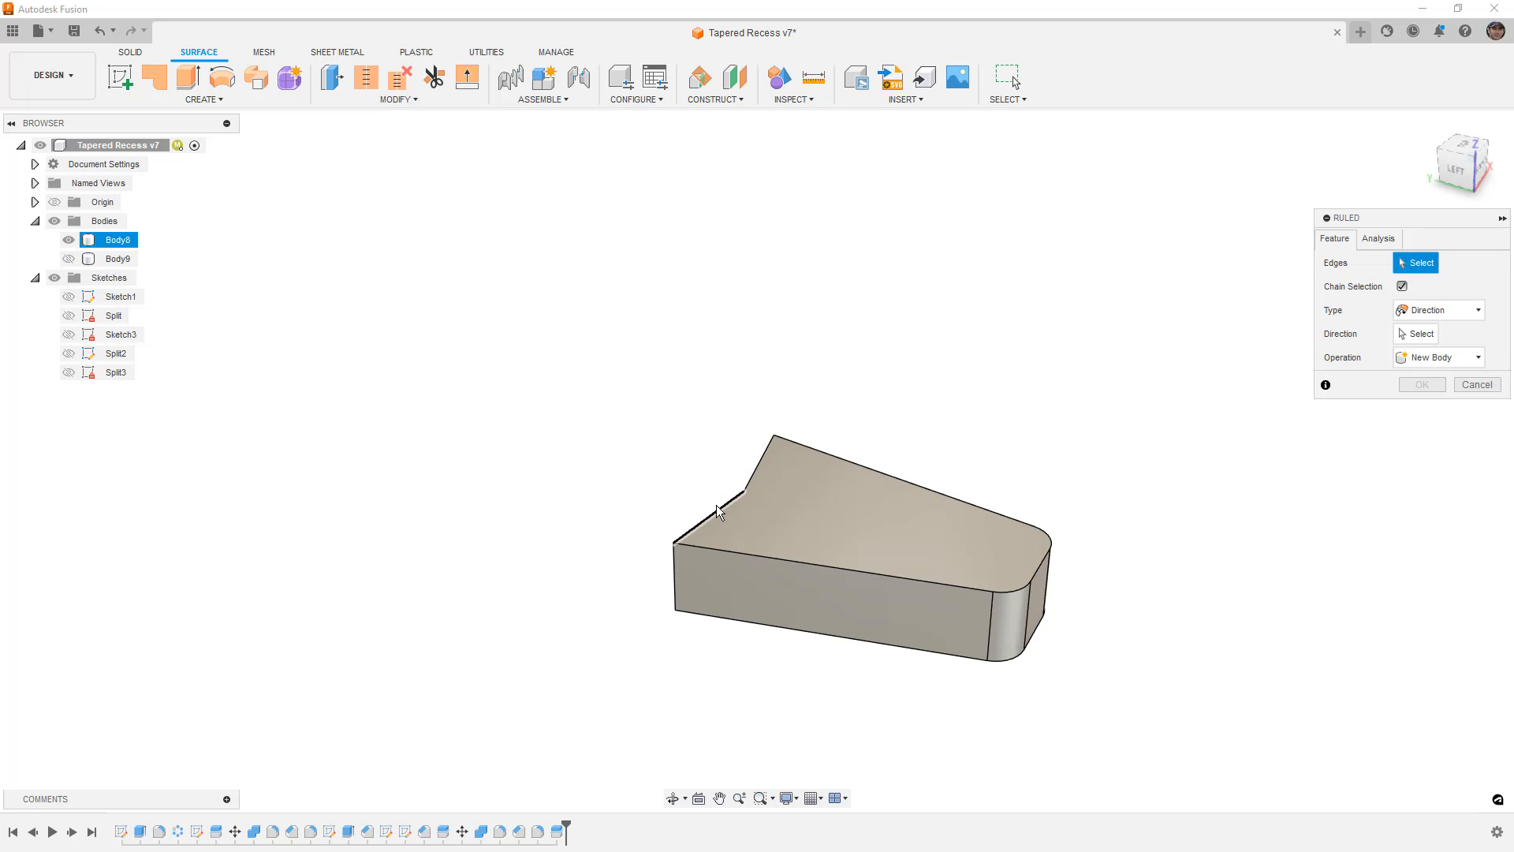
pyautogui.click(722, 501)
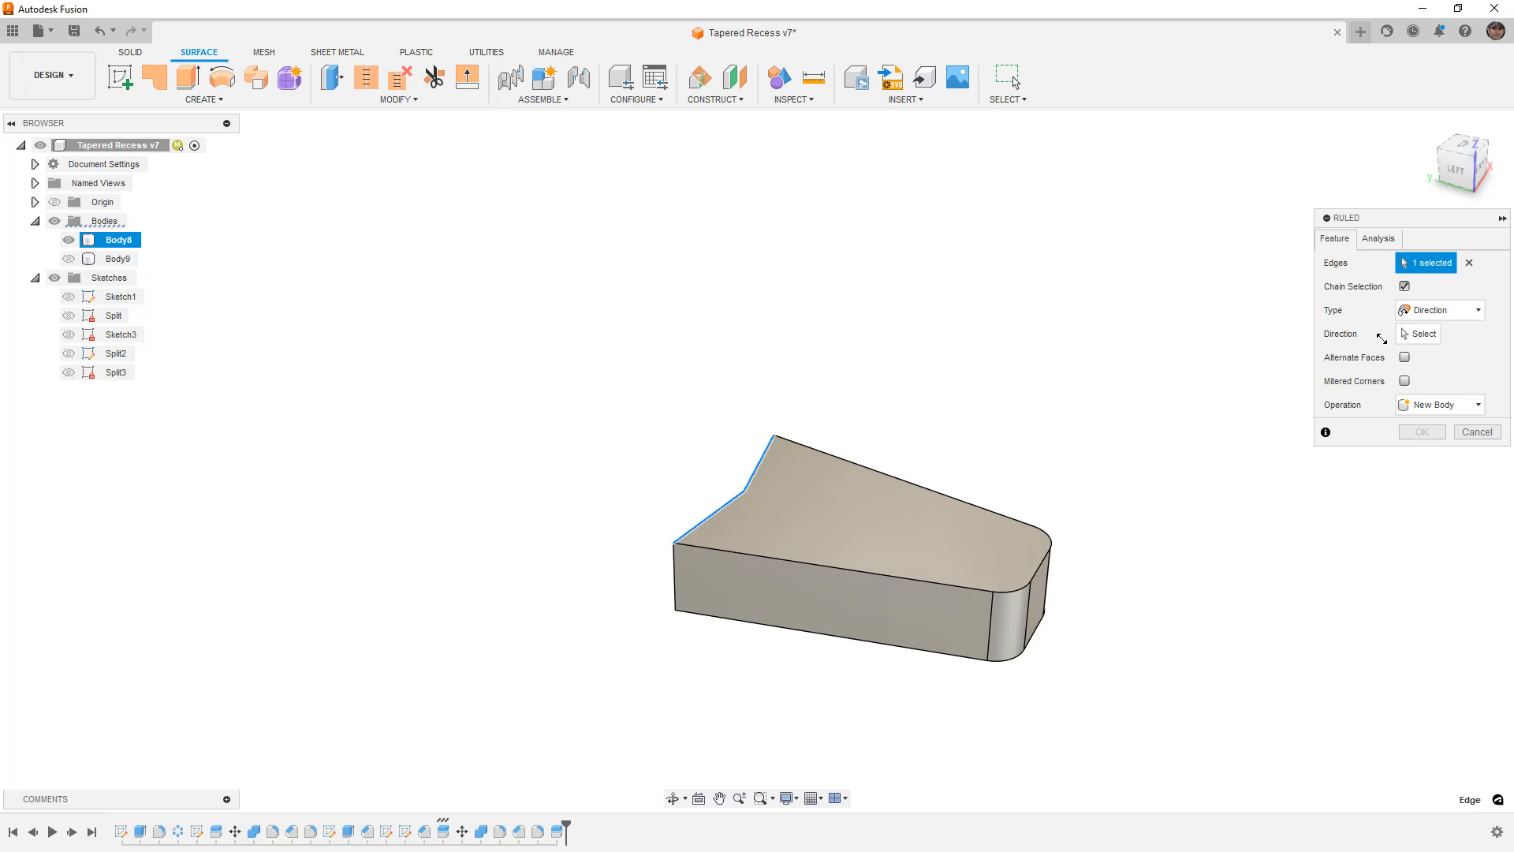
pyautogui.click(1418, 334)
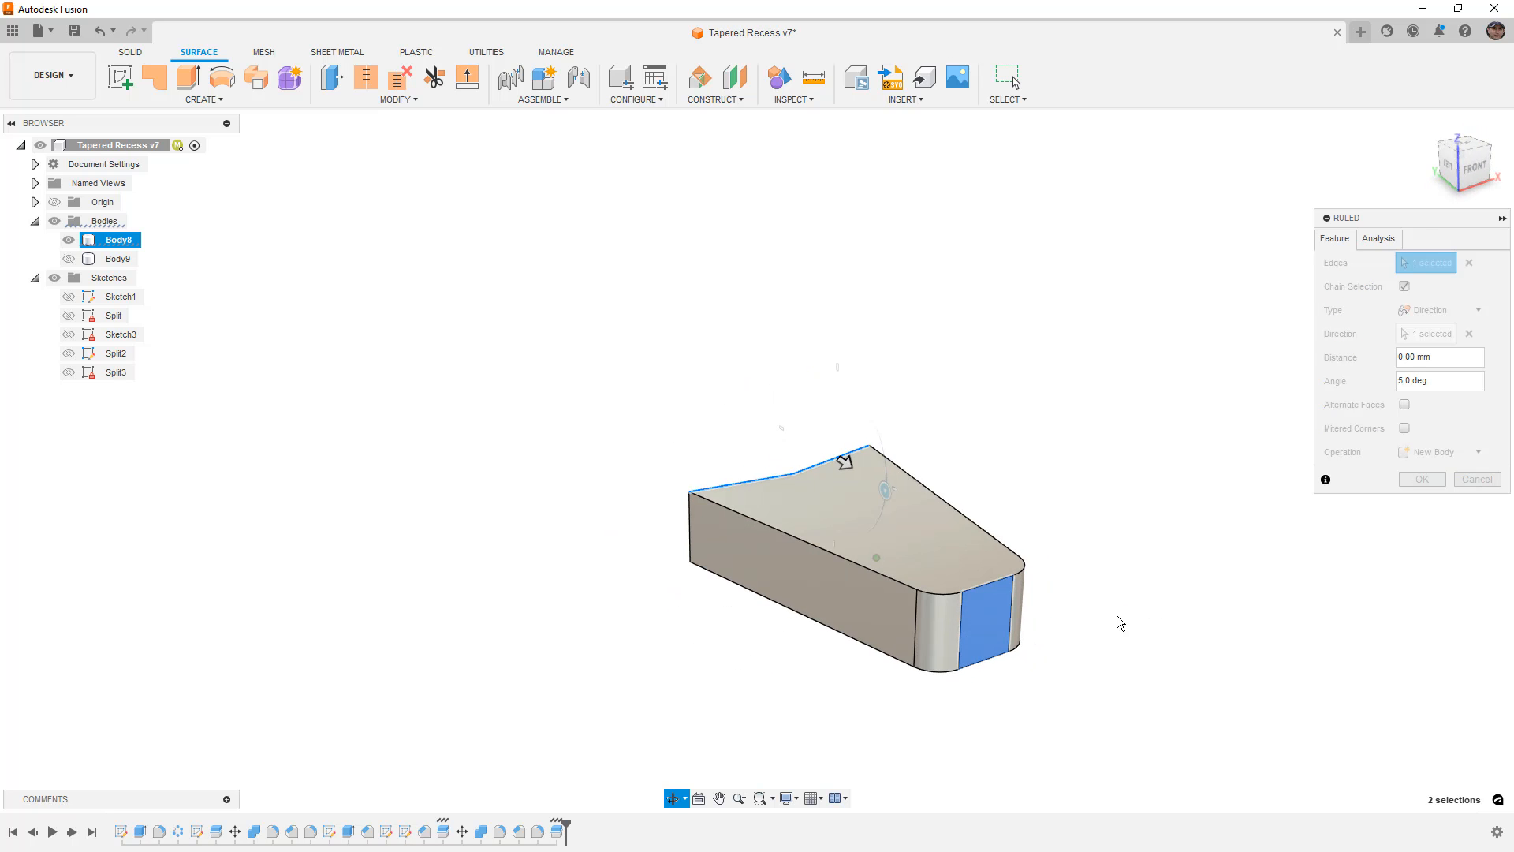
# Extend the ruled surface -44 mm at a 5° angle and confirm it as Body10
pyautogui.click(1439, 380)
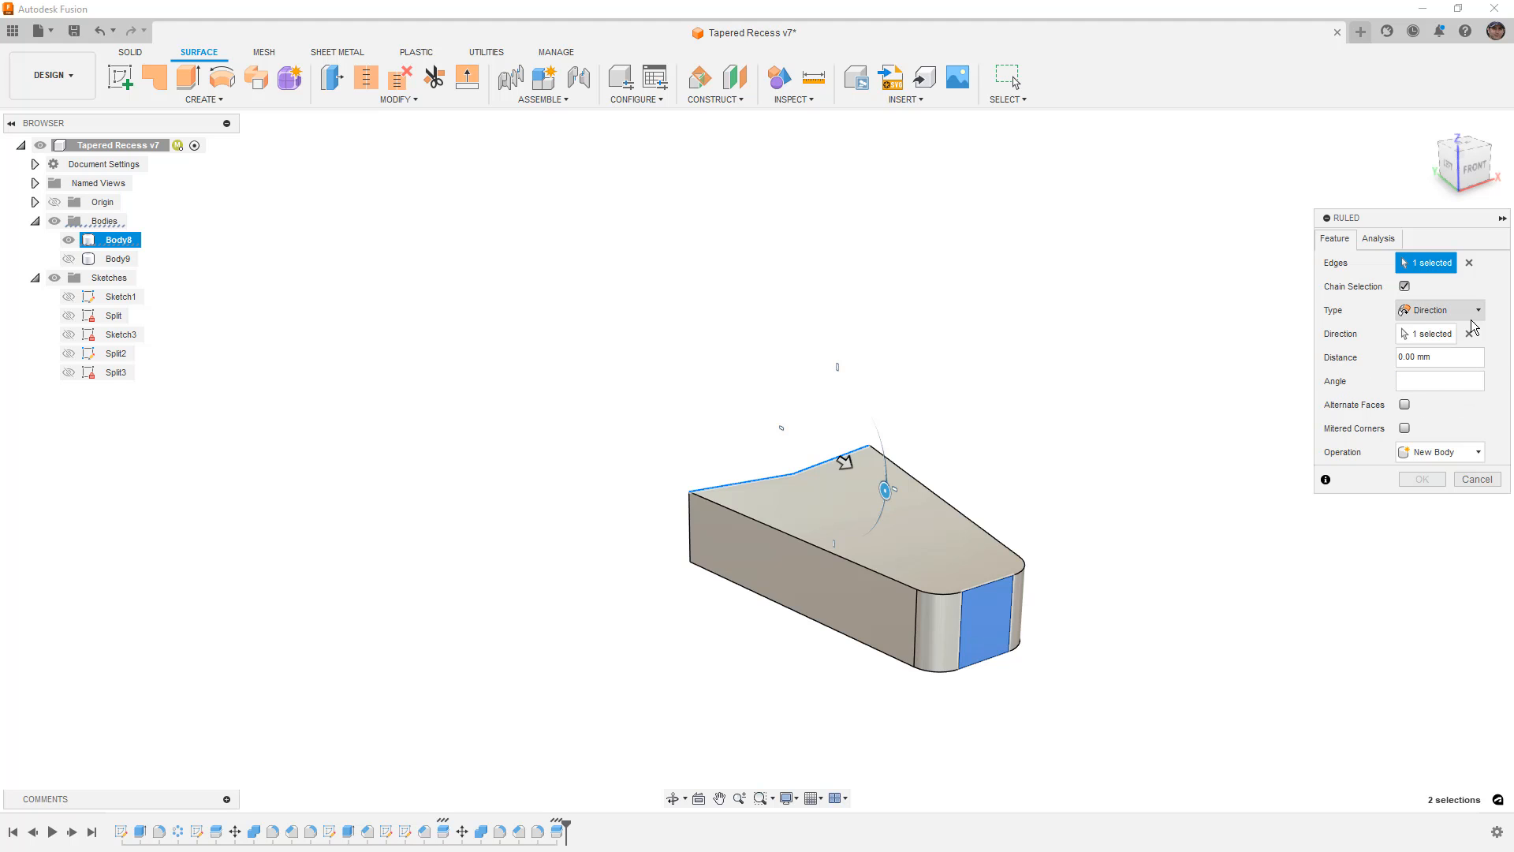
pyautogui.click(1464, 334)
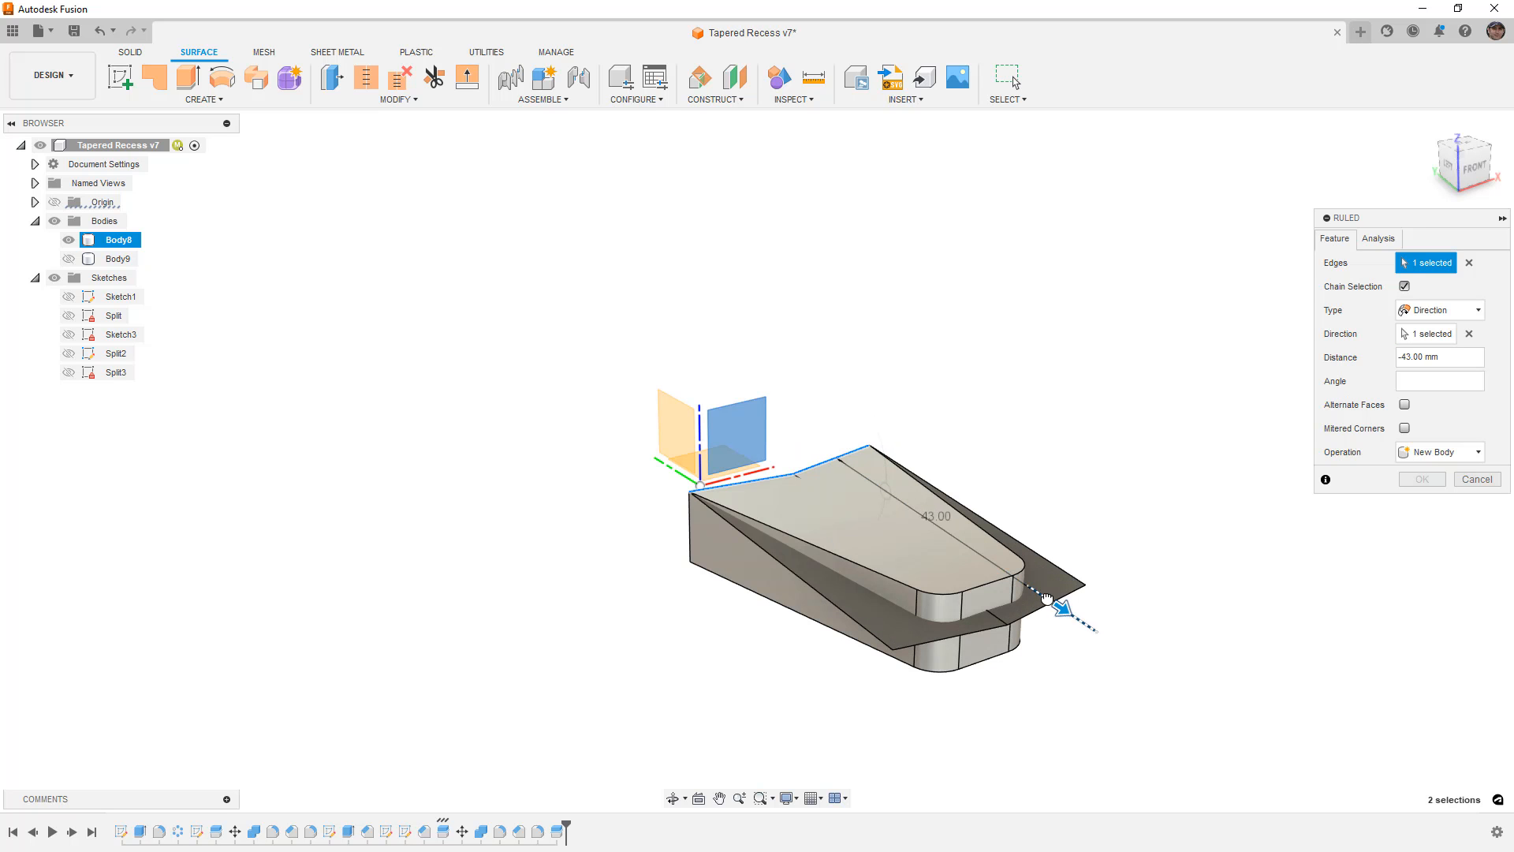
pyautogui.moveTo(1060, 606); pyautogui.dragTo(1051, 611)
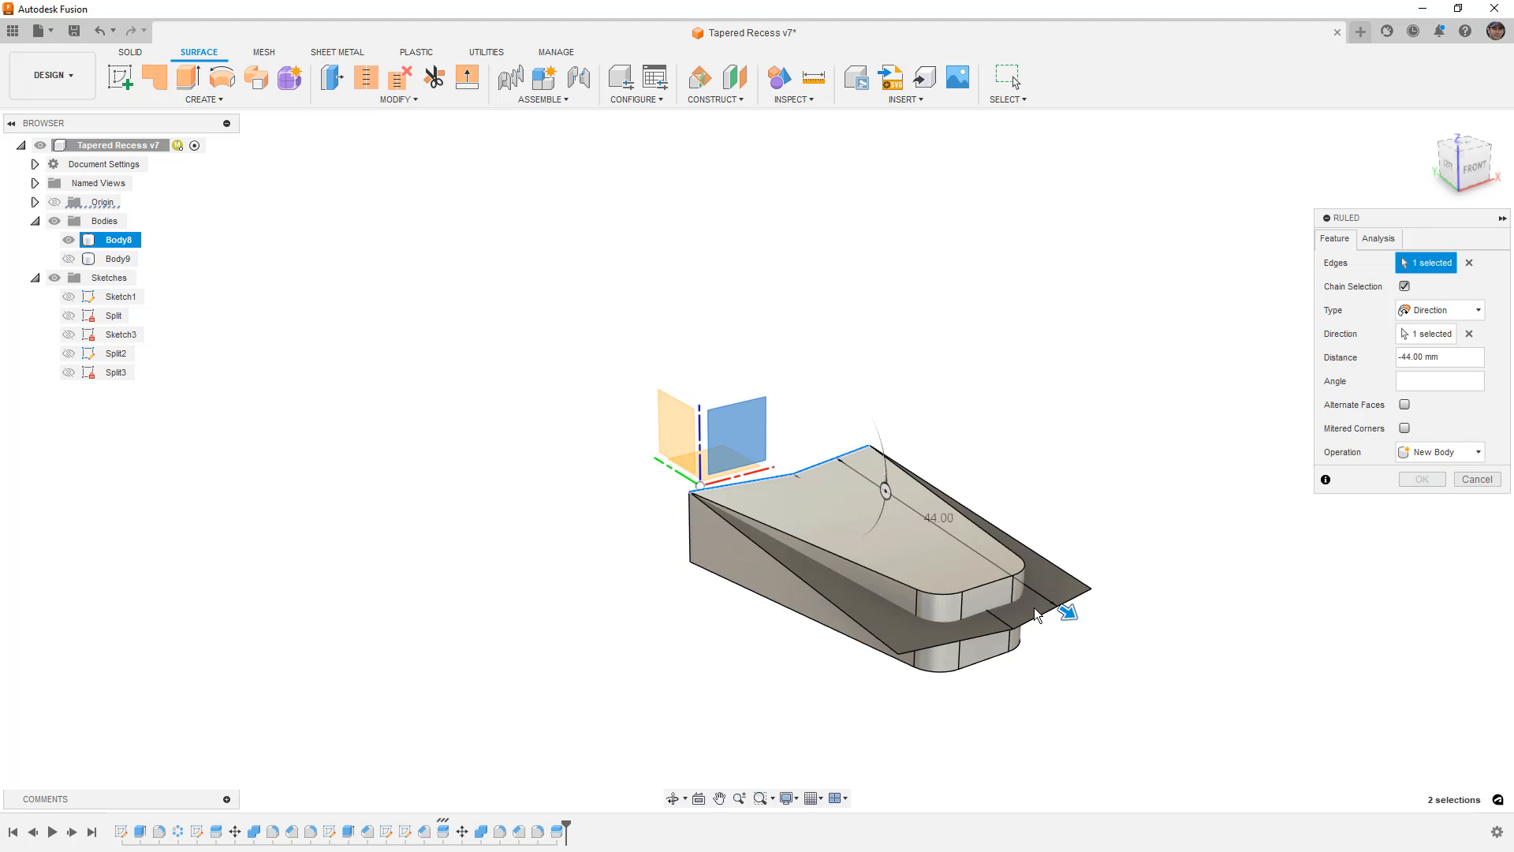
pyautogui.click(1438, 380)
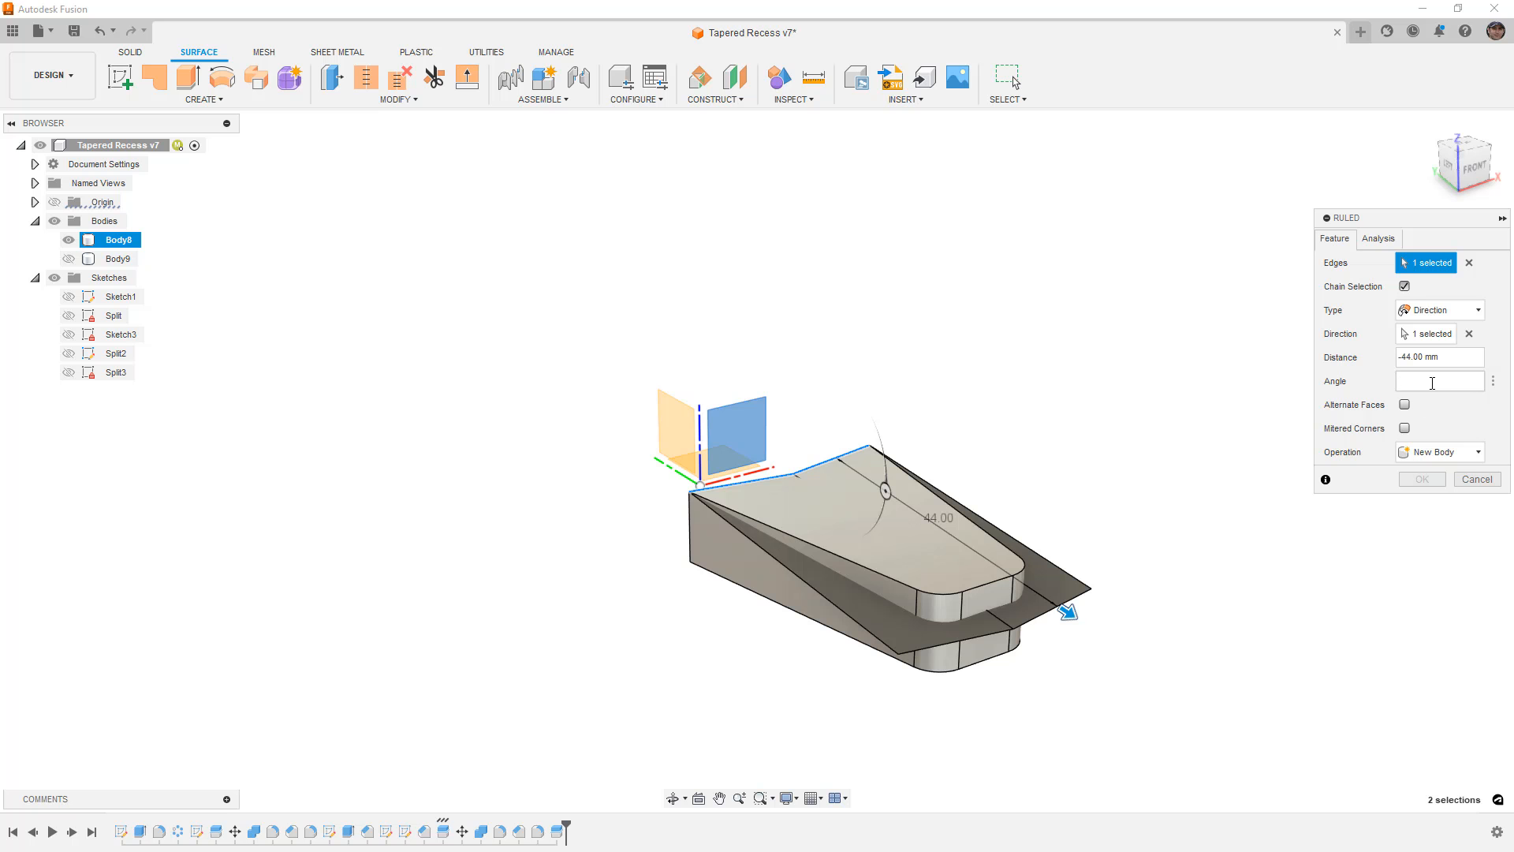
pyautogui.write('5')
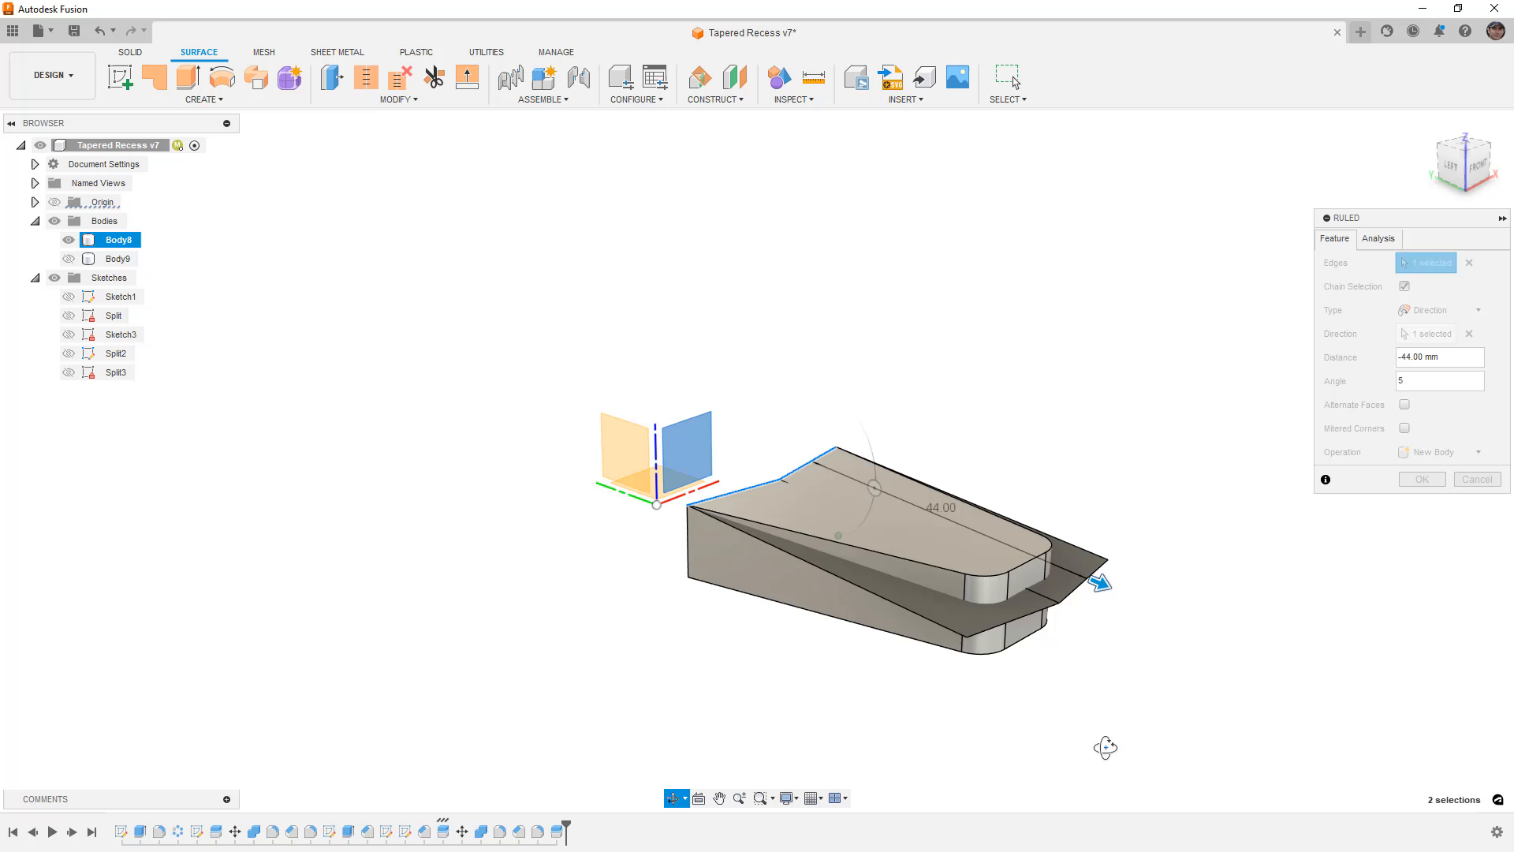
pyautogui.click(1423, 479)
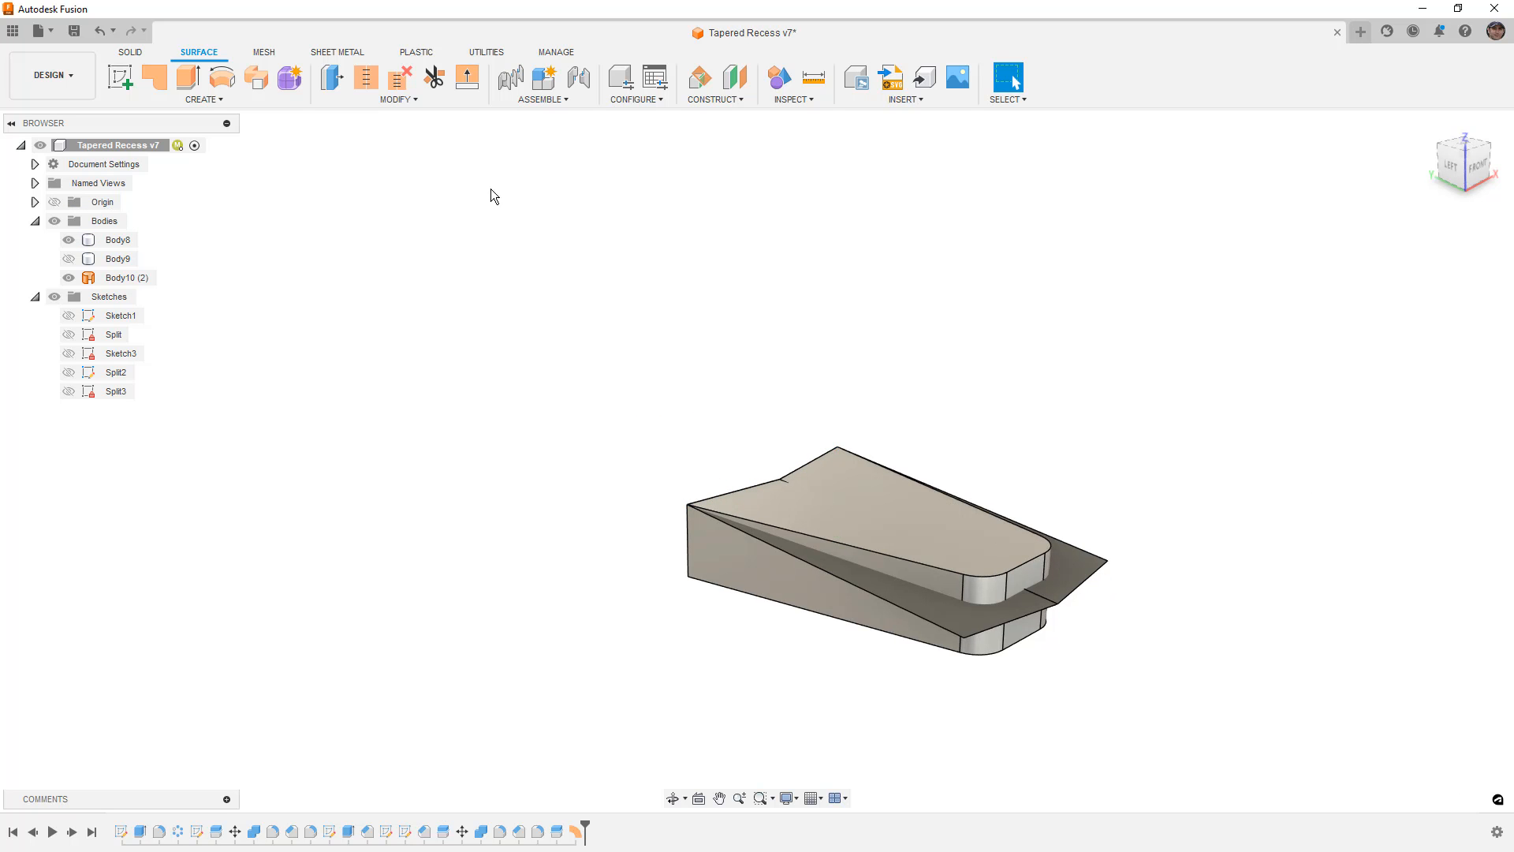
# Split the recess piece Body8 with the ruled surface, hide the upper piece and show Body9
pyautogui.click(399, 97)
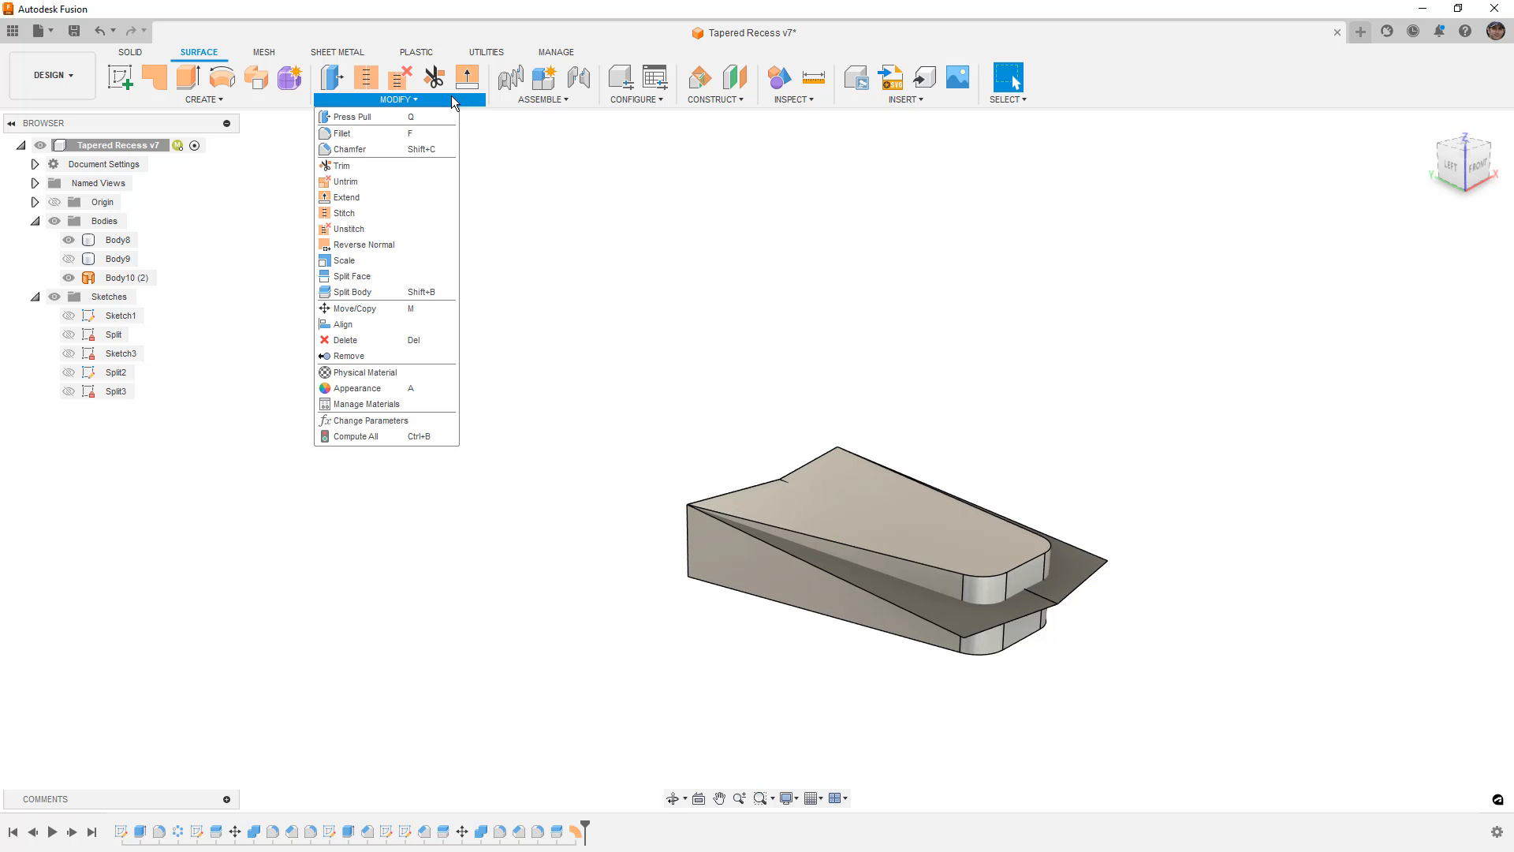
pyautogui.moveTo(382, 291)
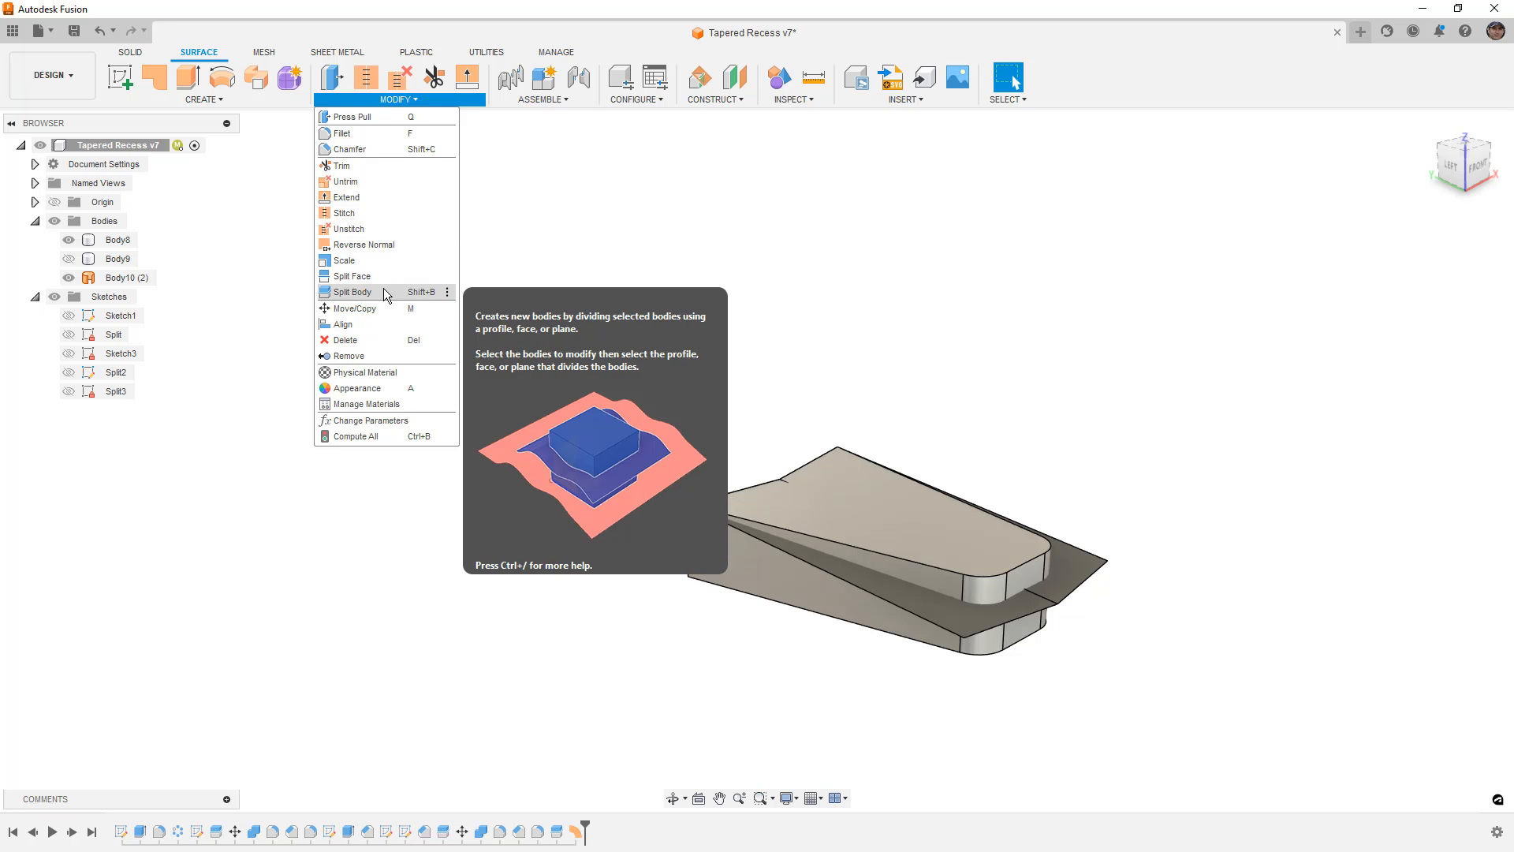
pyautogui.click(353, 292)
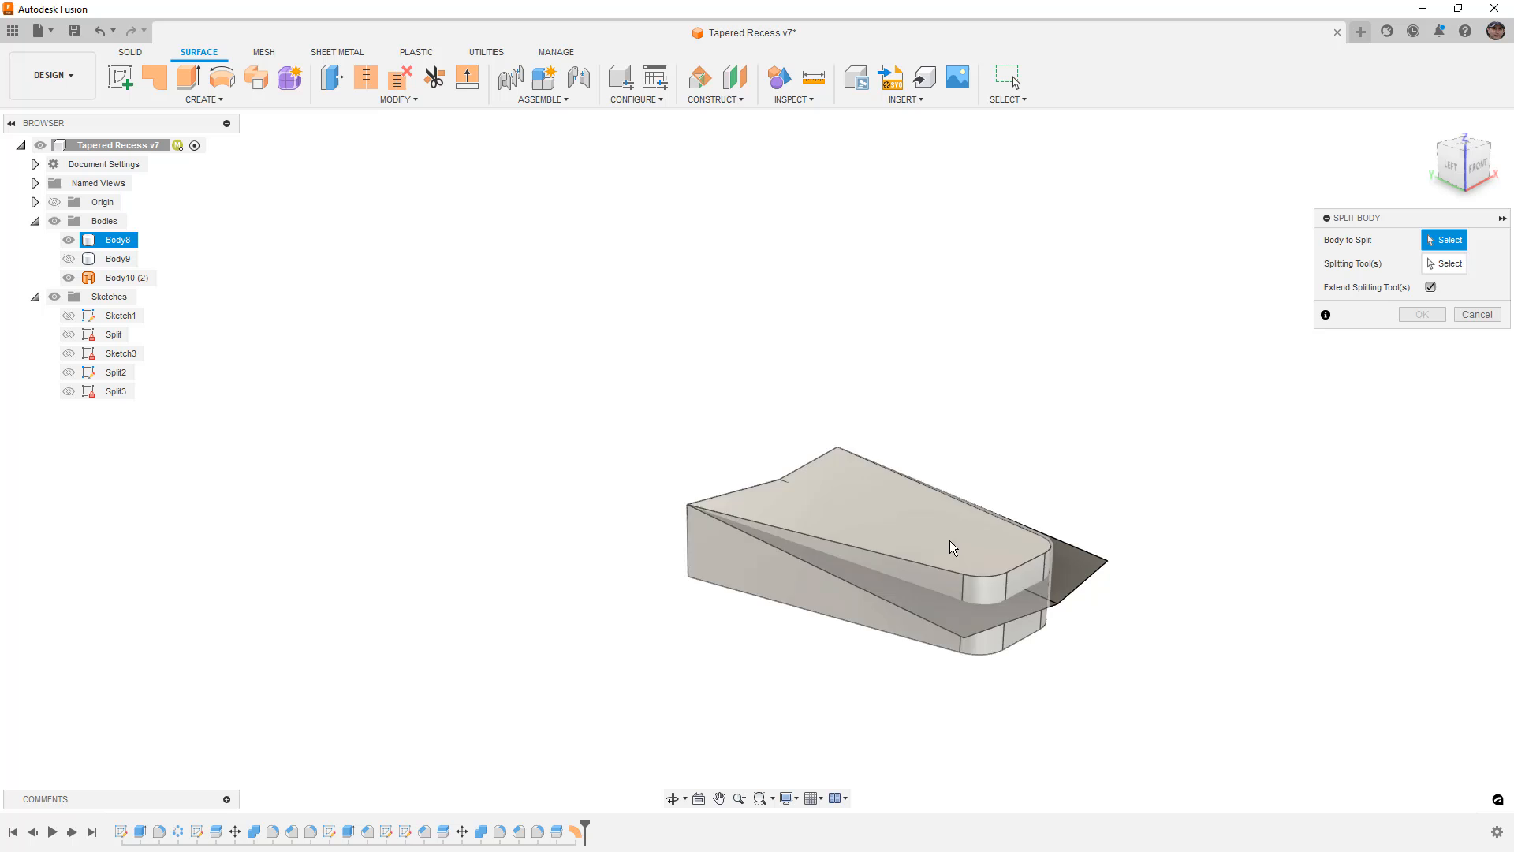
pyautogui.click(955, 545)
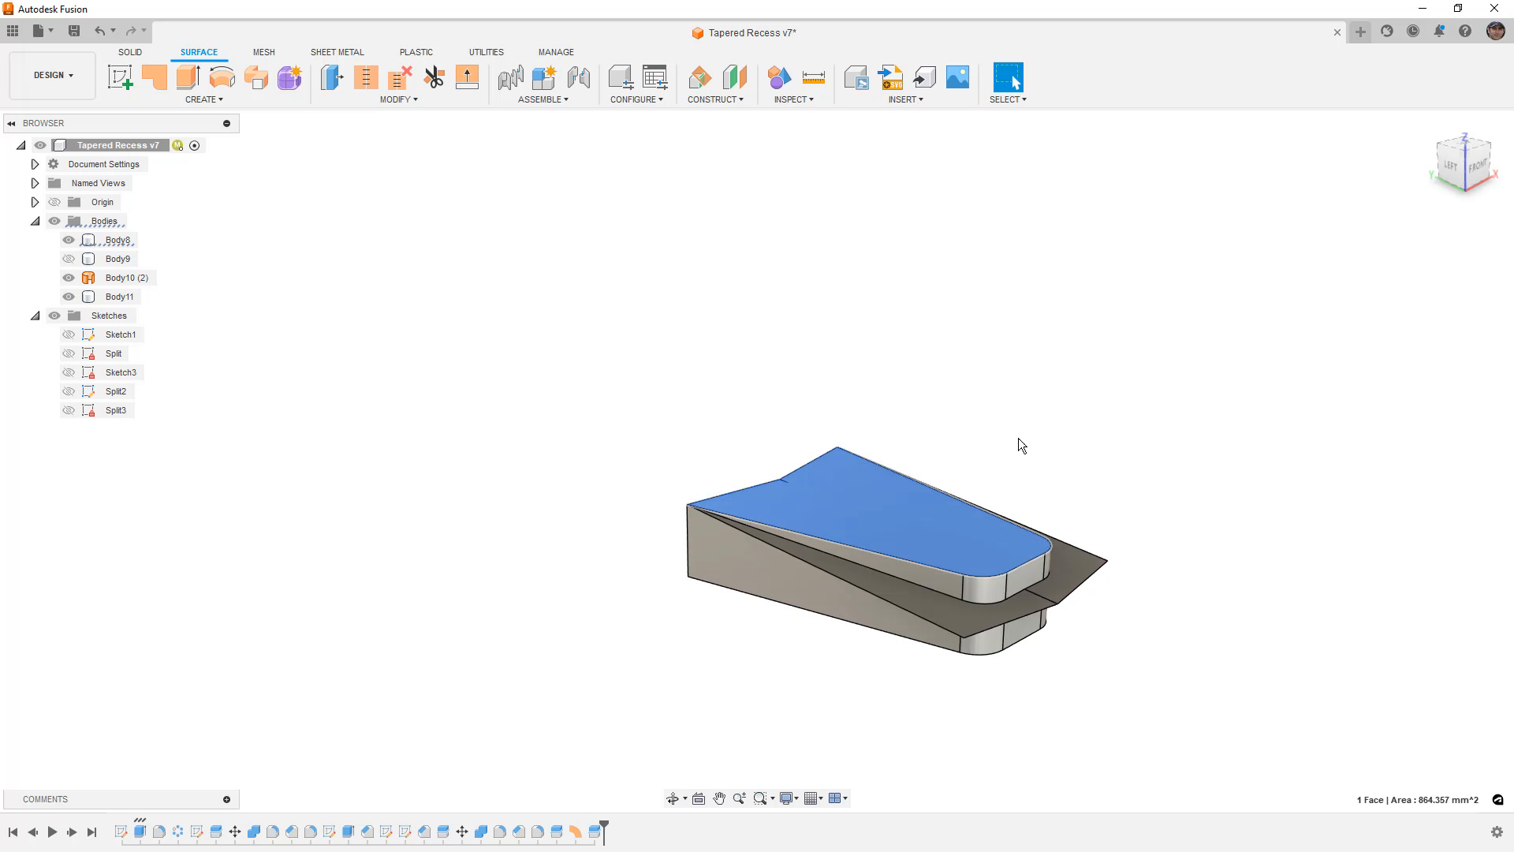
pyautogui.press('v')
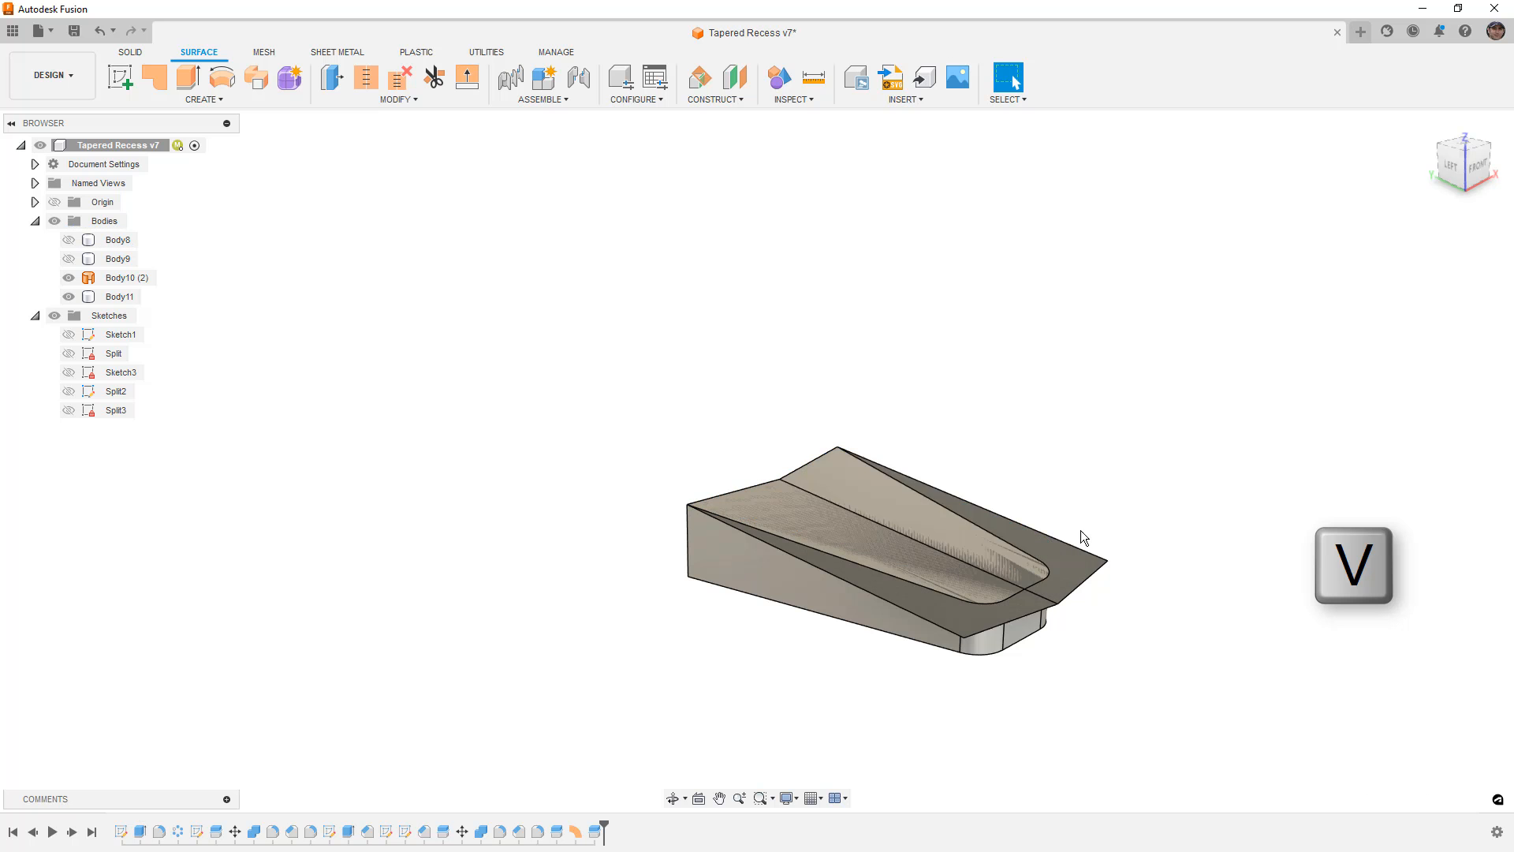
pyautogui.click(70, 259)
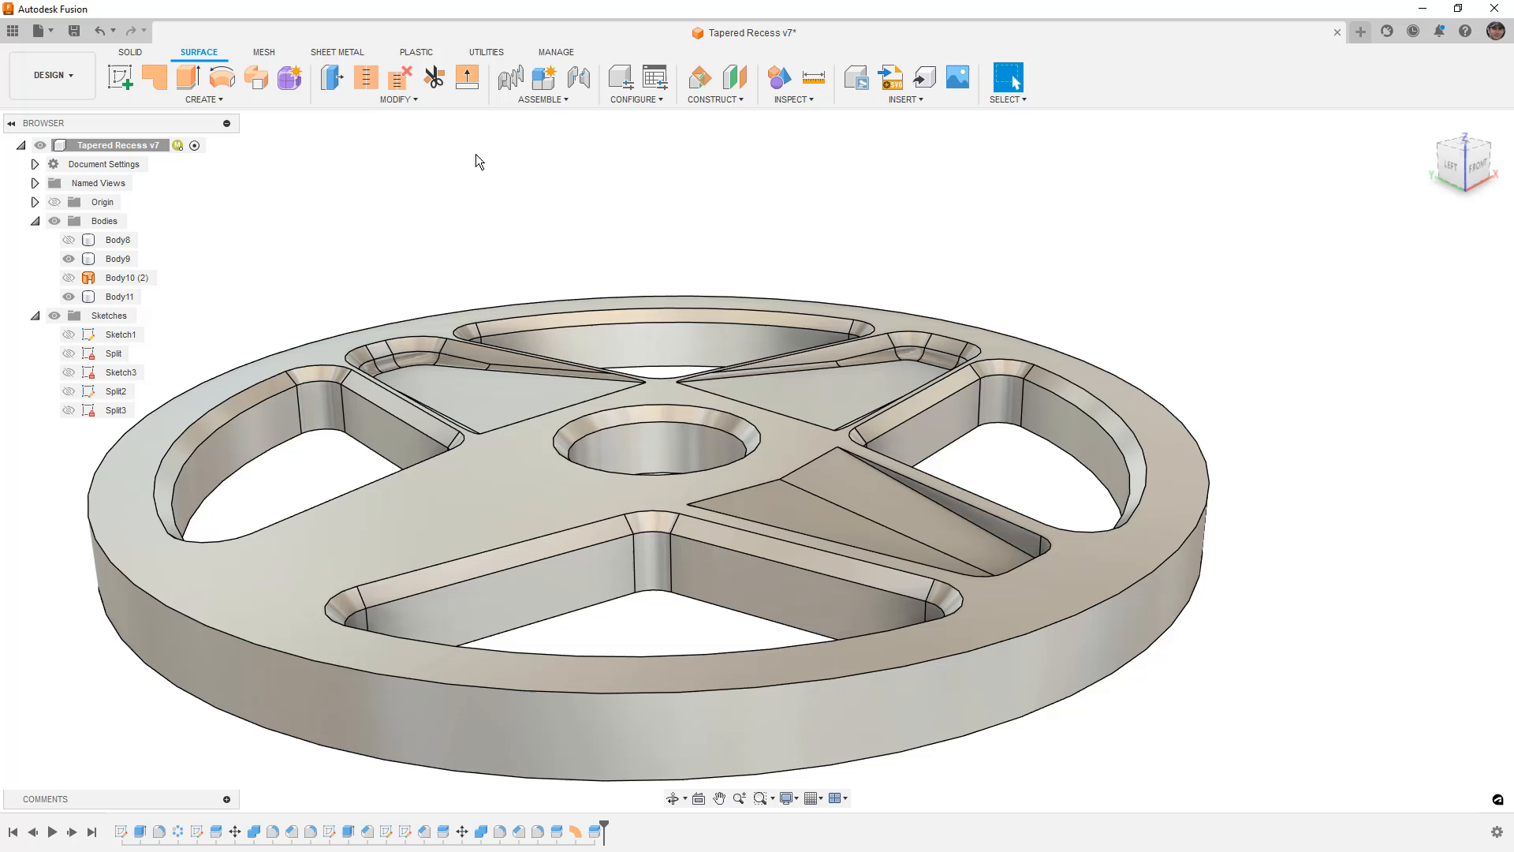
# Combine Body11 into the wheel Body9 and inspect the sloped recess from several views
pyautogui.click(130, 51)
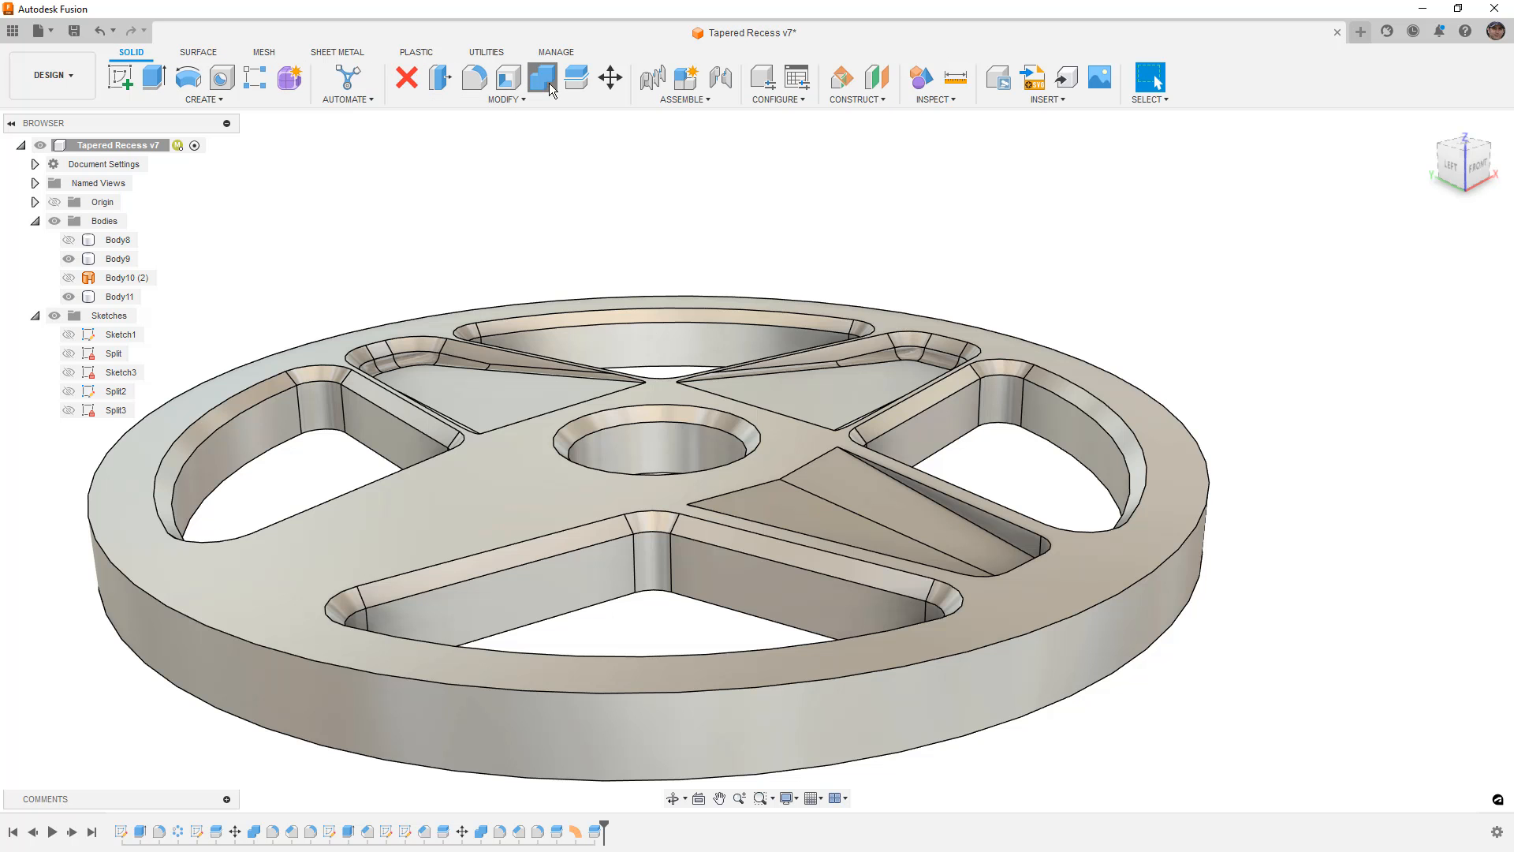
pyautogui.click(543, 78)
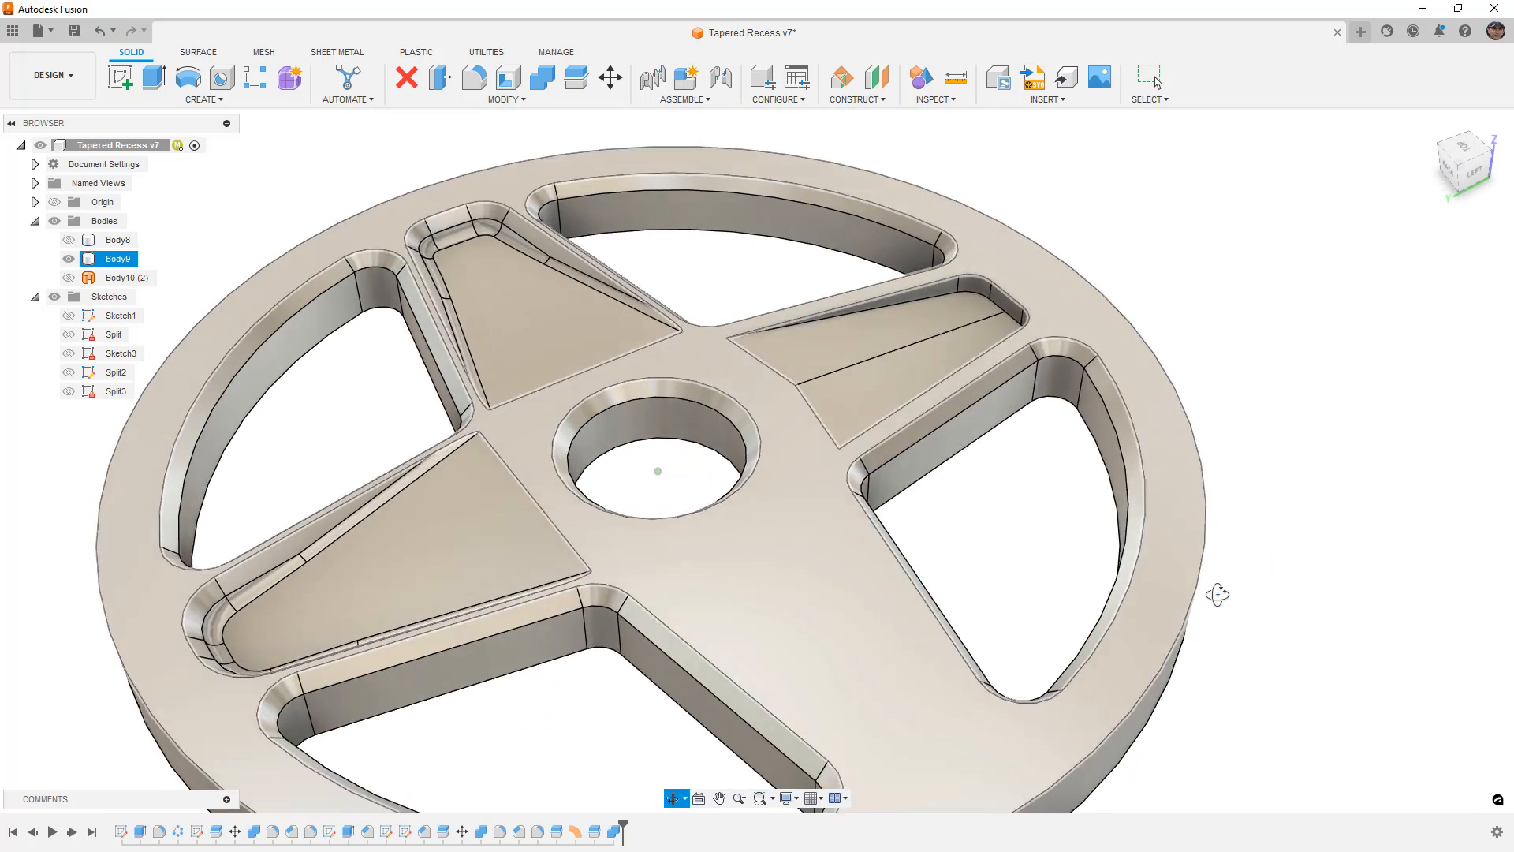
pyautogui.press('Ctrl+4')
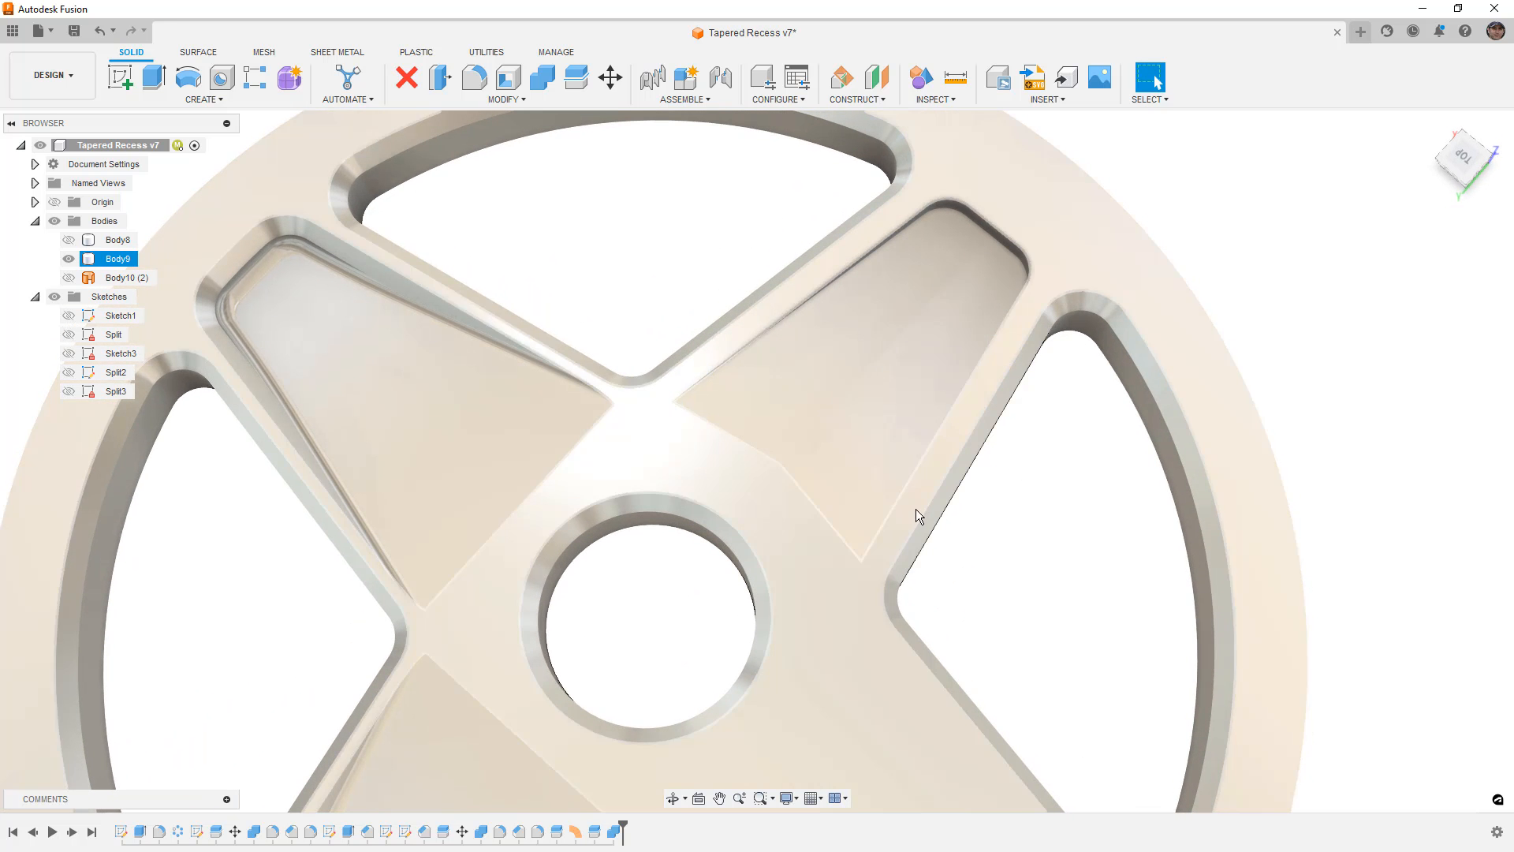
pyautogui.moveTo(918, 516); pyautogui.dragTo(802, 510)
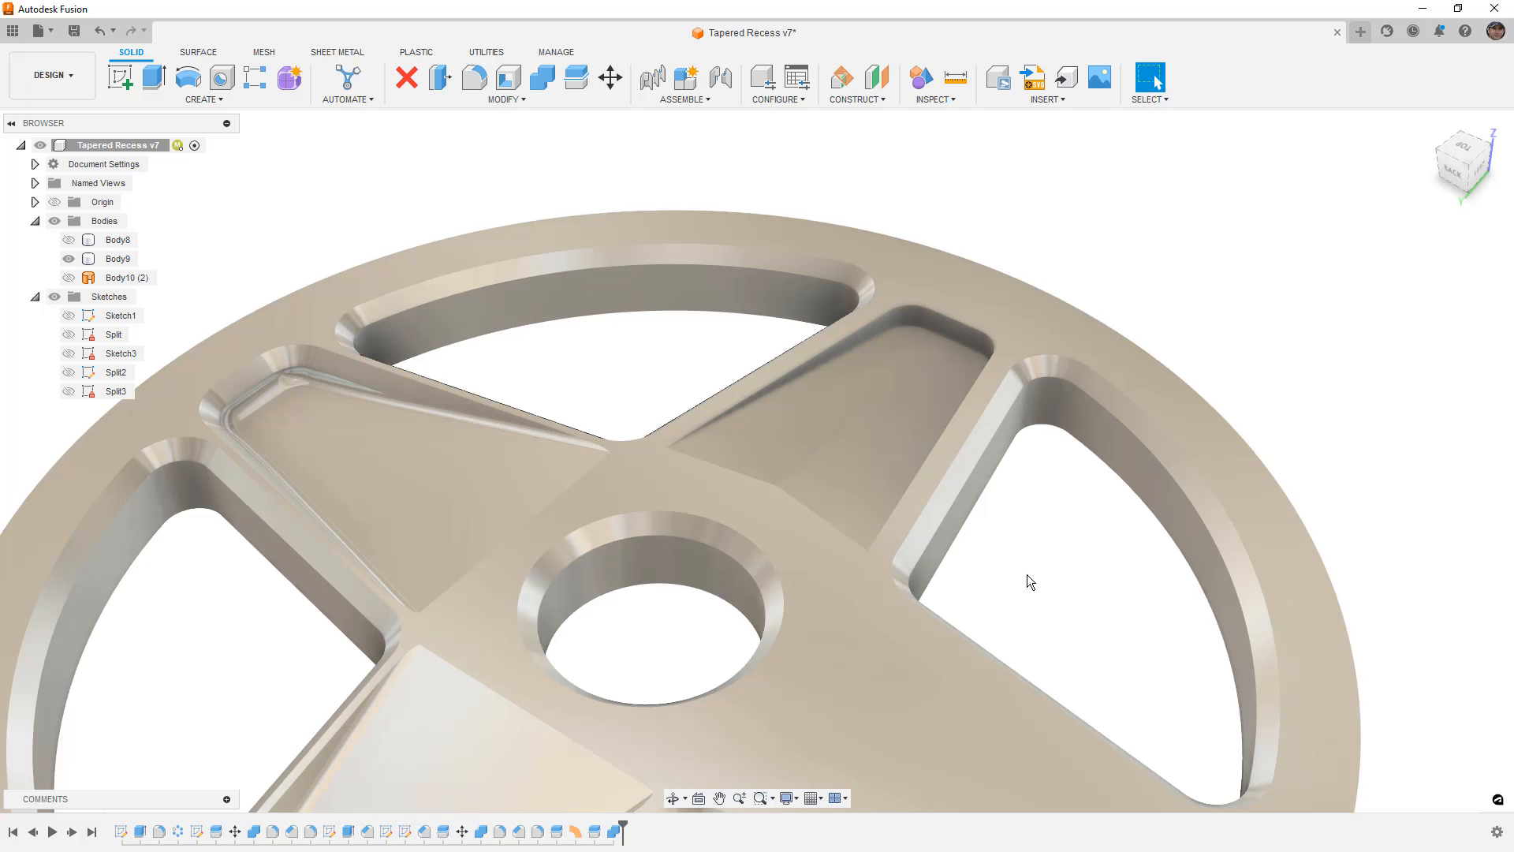
pyautogui.press('Ctrl+6')
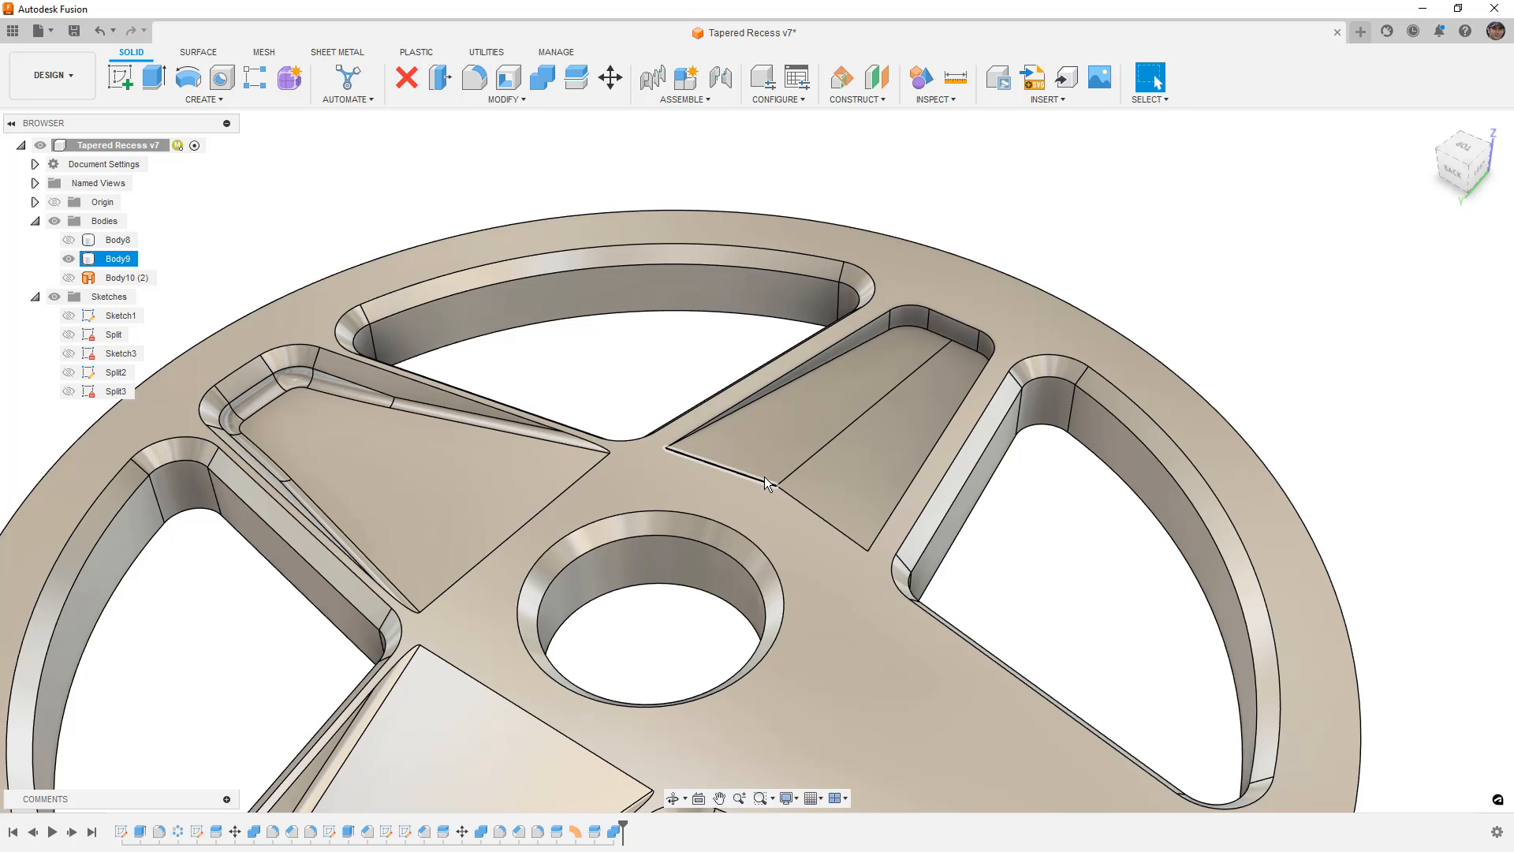
pyautogui.moveTo(752, 507)
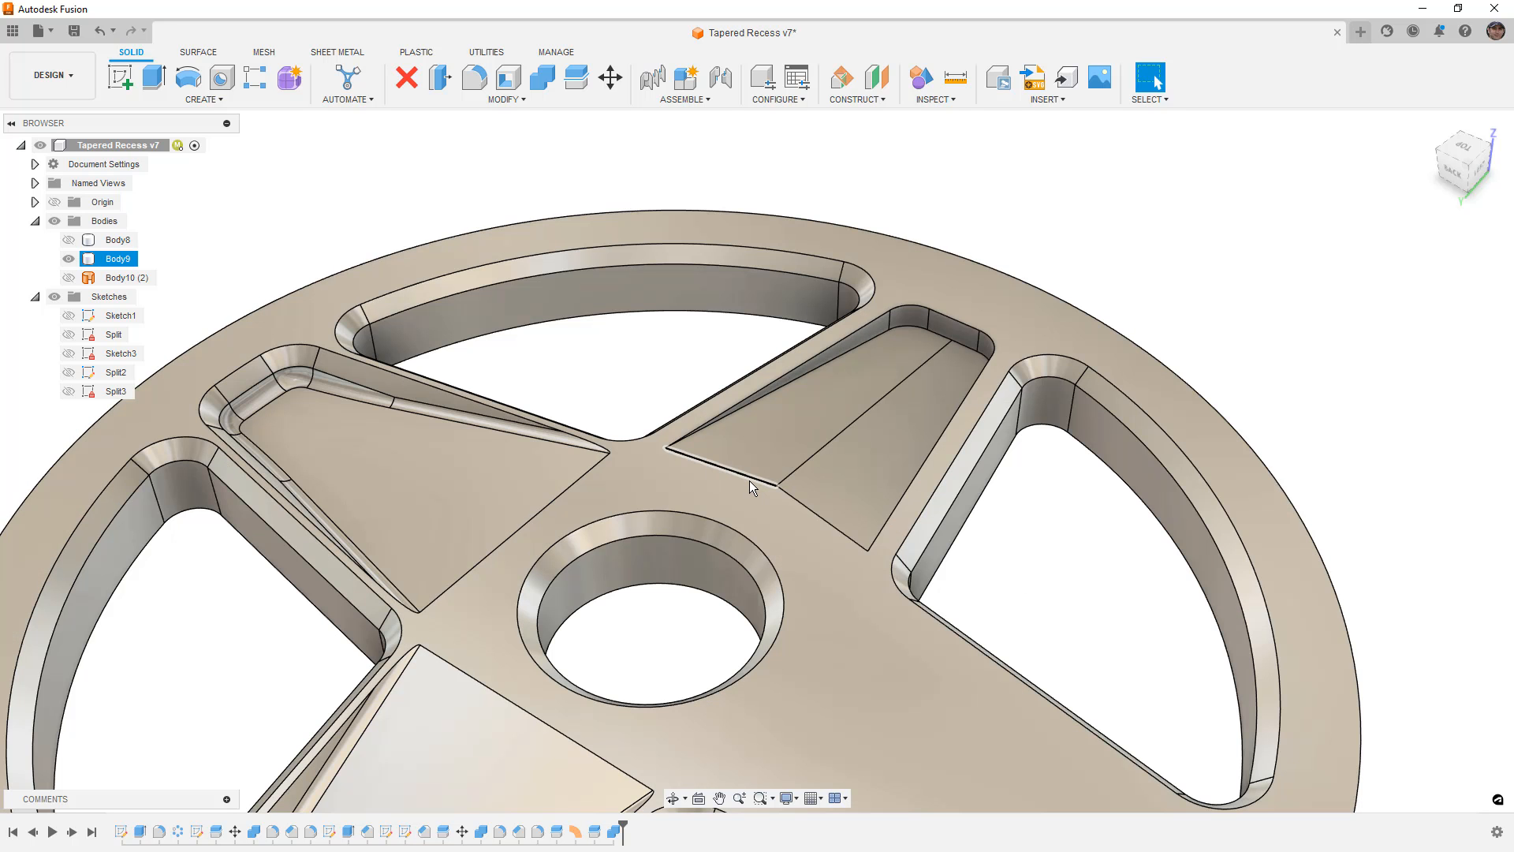
pyautogui.click(506, 98)
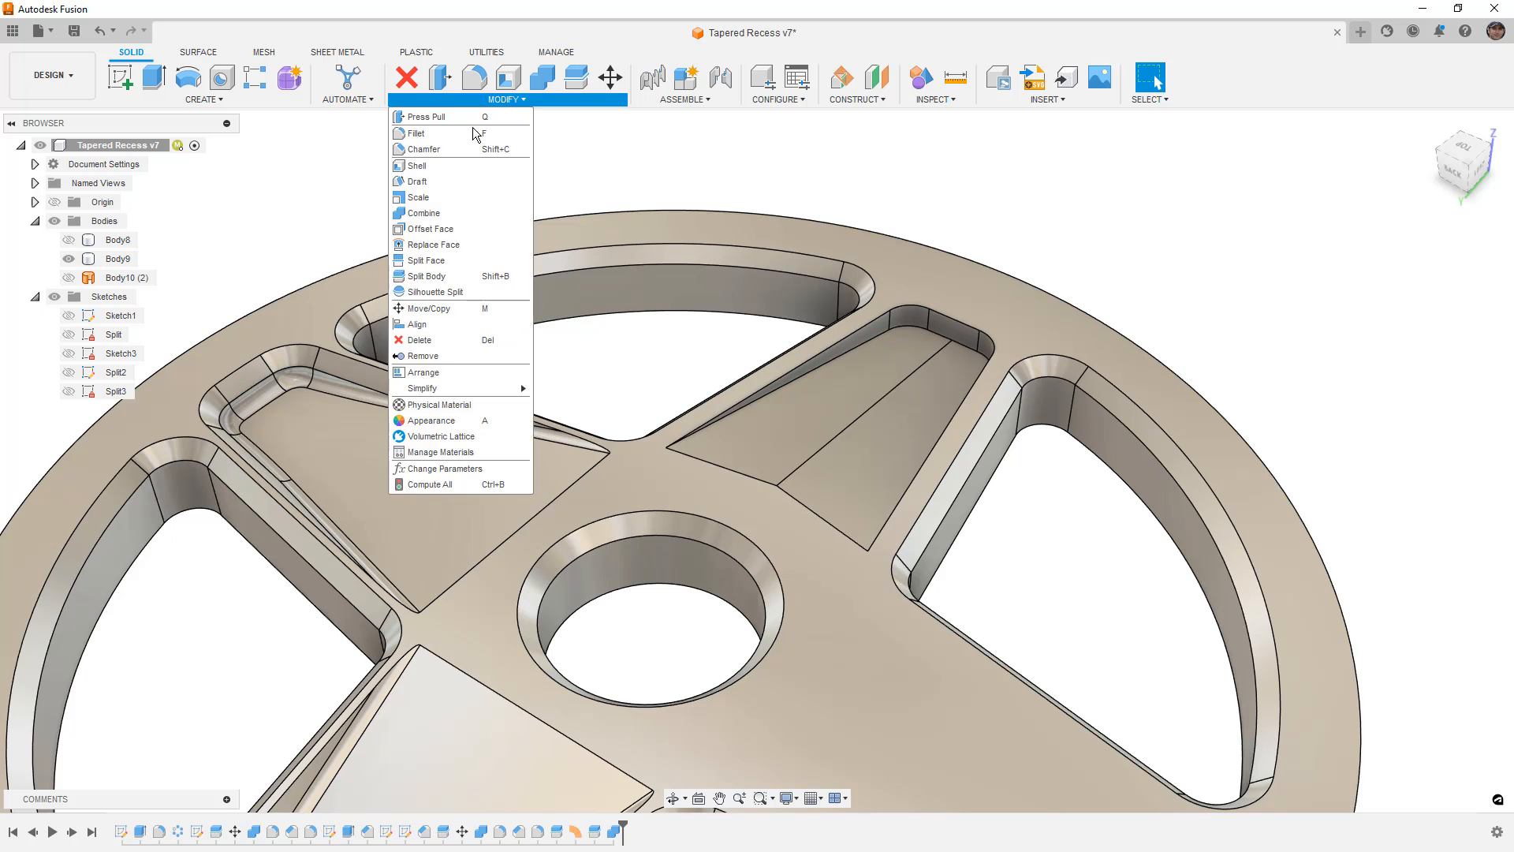
# Fillet five edges around the second spoke recess with a 1 mm radius
pyautogui.click(421, 149)
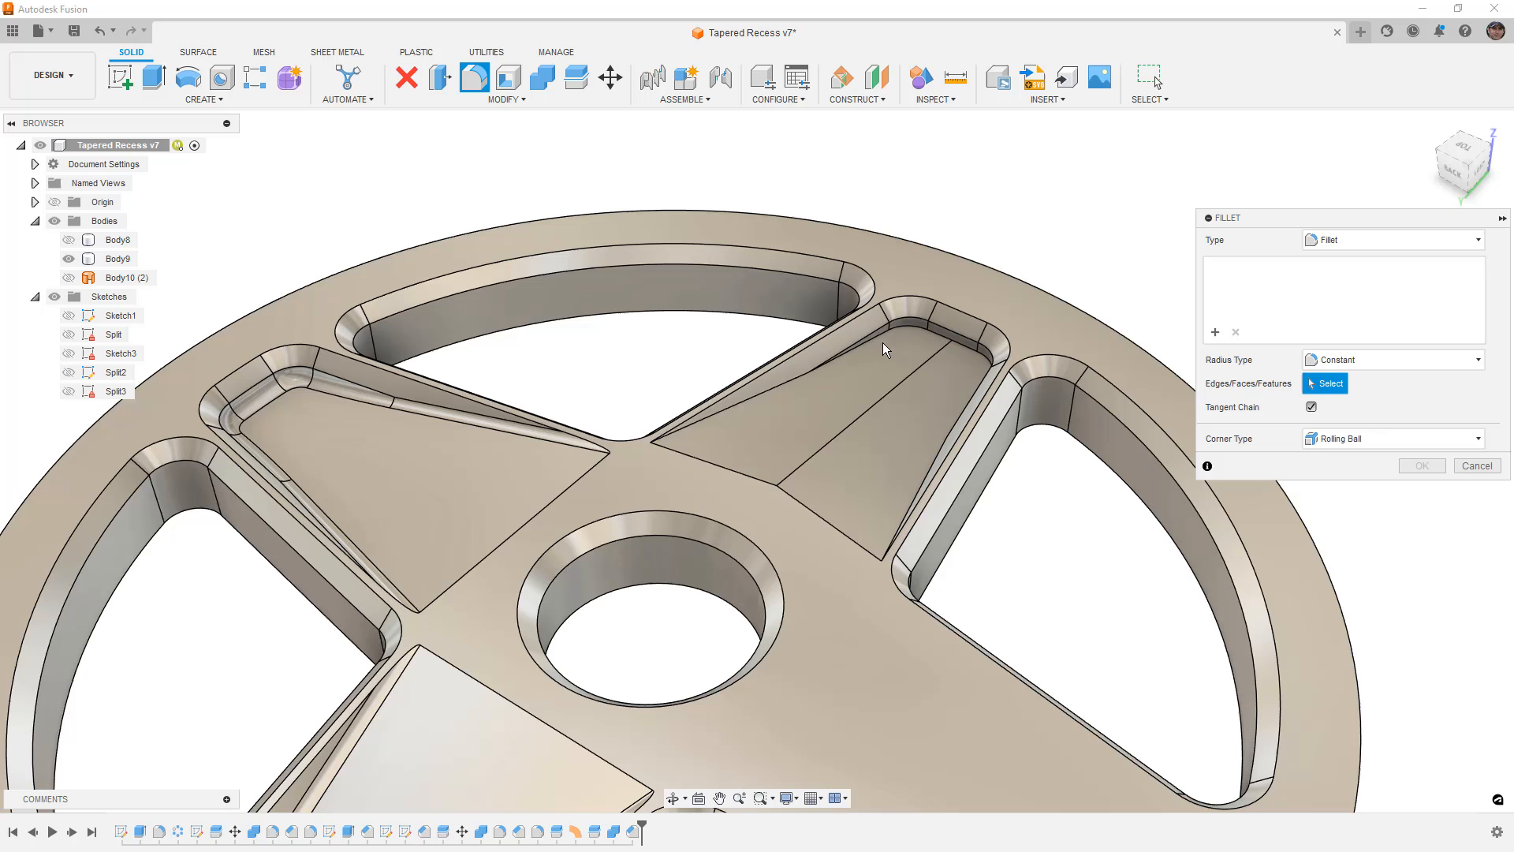
pyautogui.click(923, 332)
pyautogui.write('1')
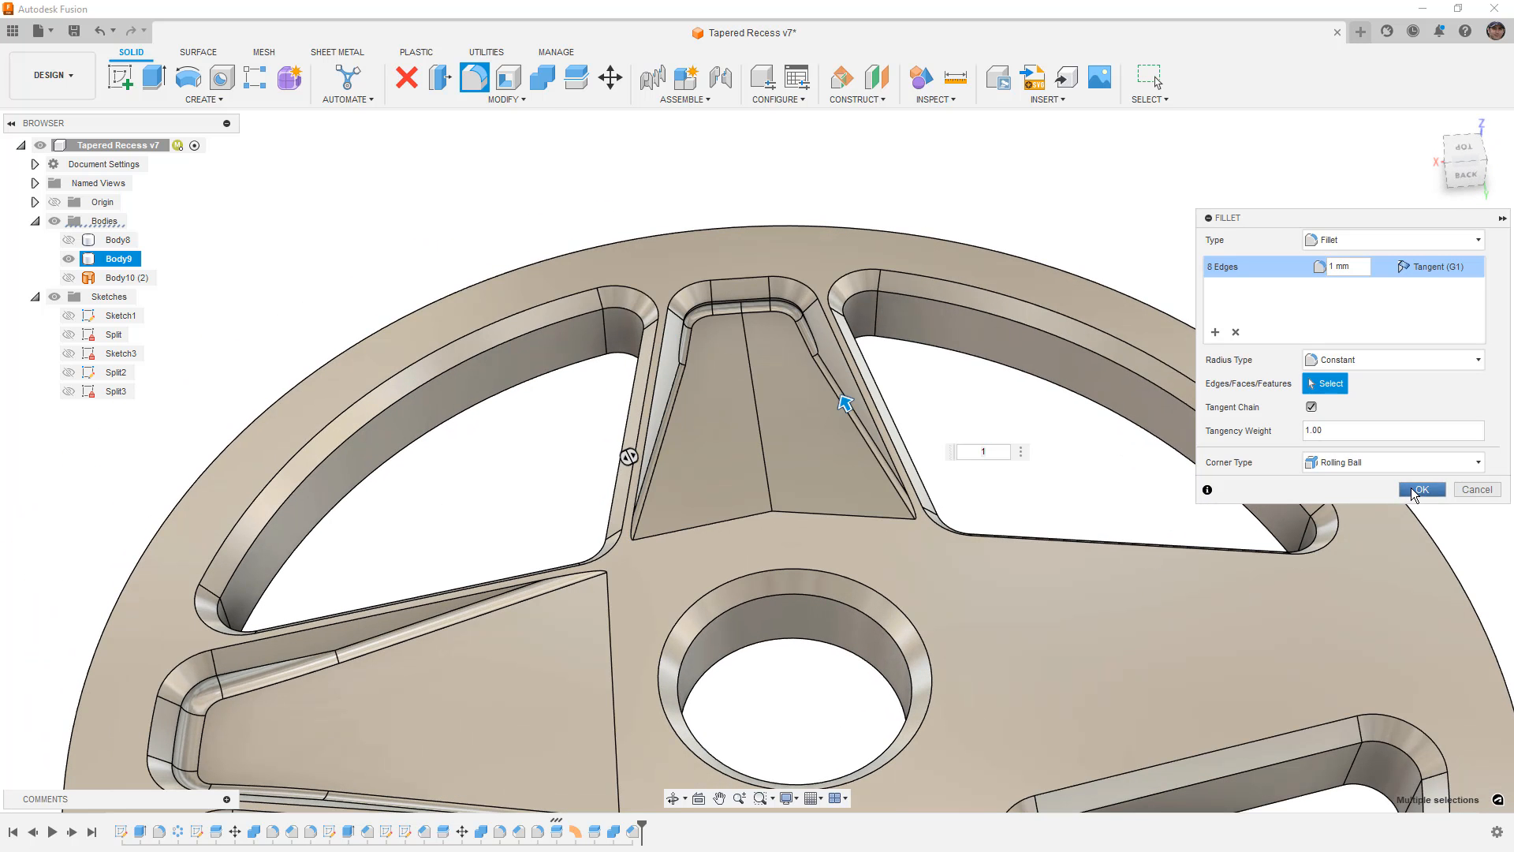
pyautogui.click(1423, 489)
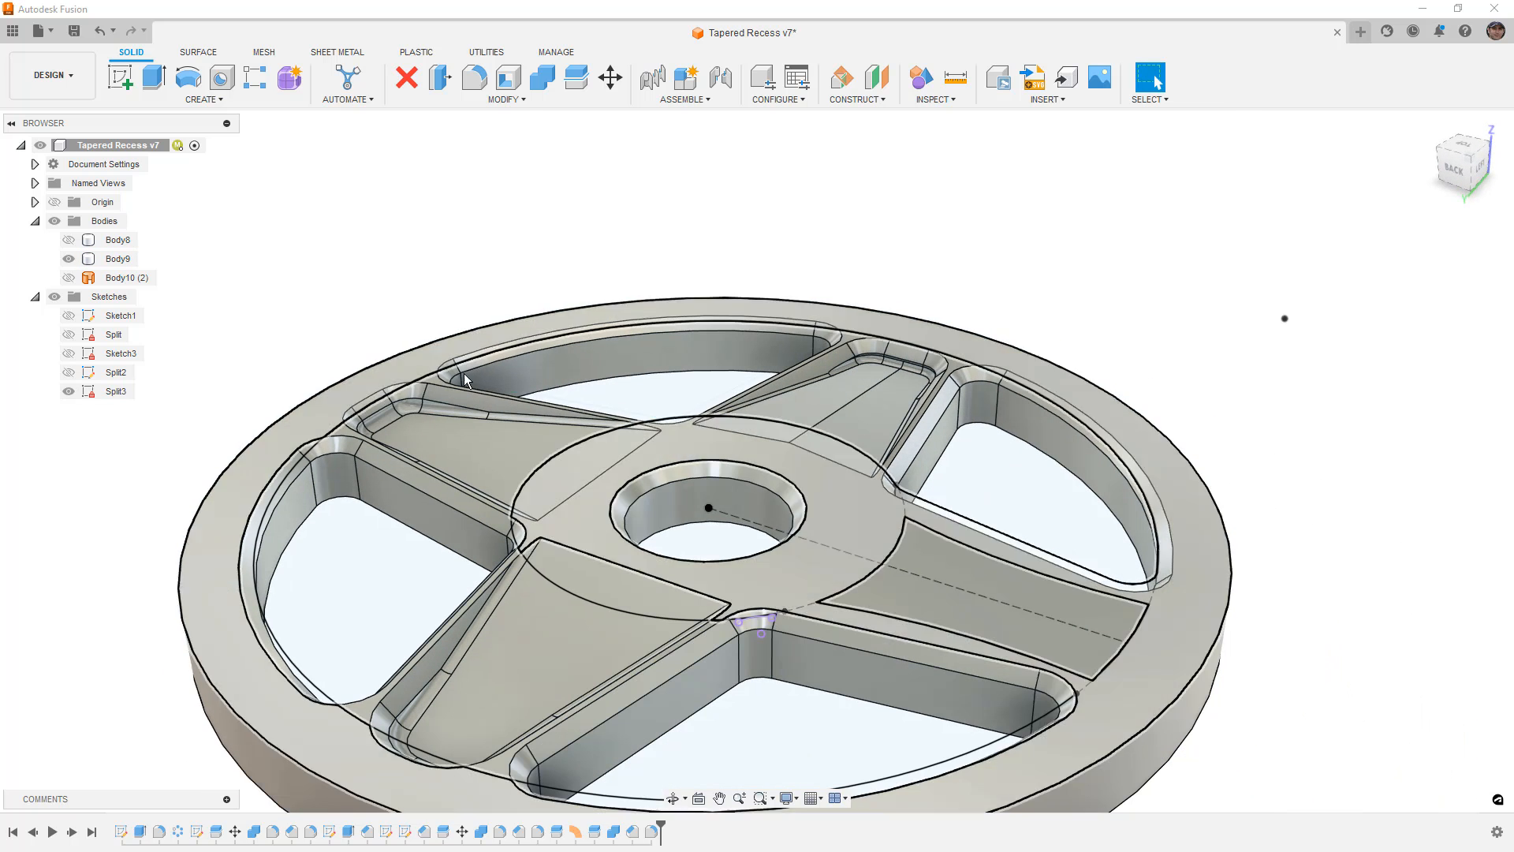
# Split the wheel body with the Split3 surface and isolate the new spoke piece Body12
pyautogui.click(575, 77)
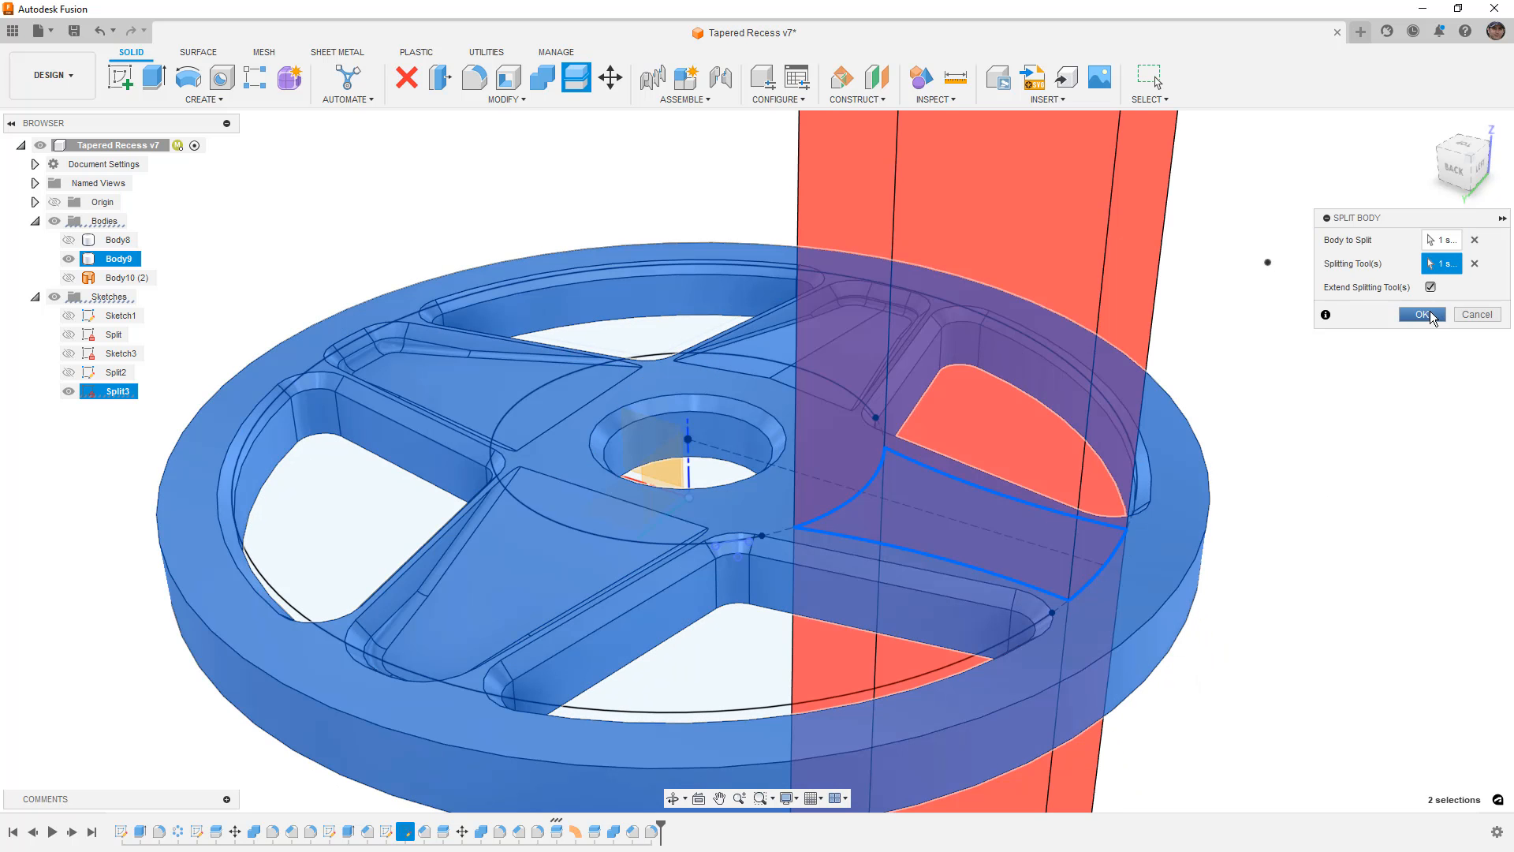
pyautogui.click(1423, 313)
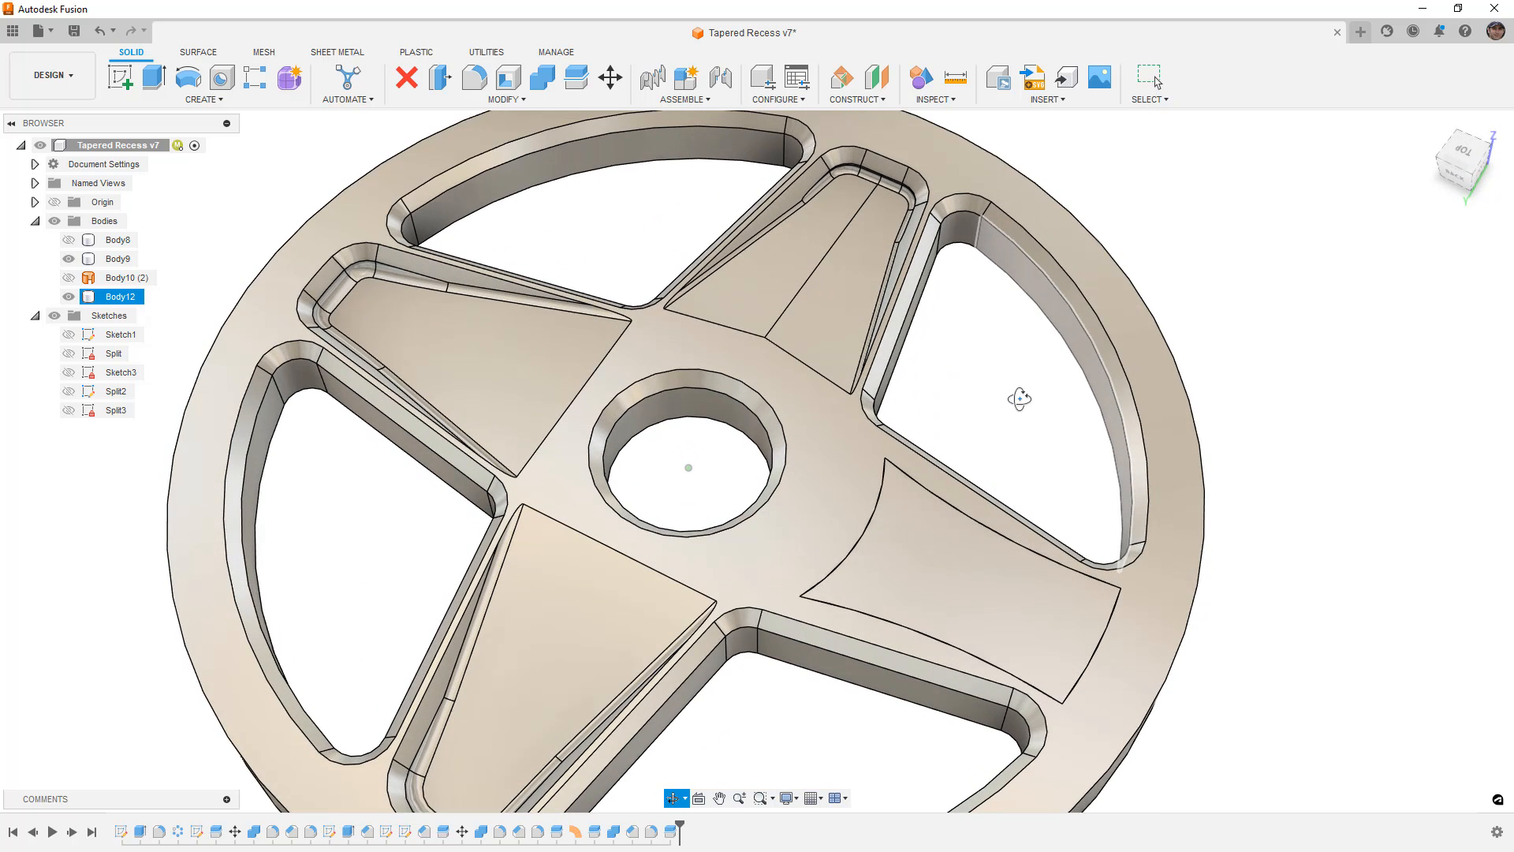
pyautogui.click(107, 258)
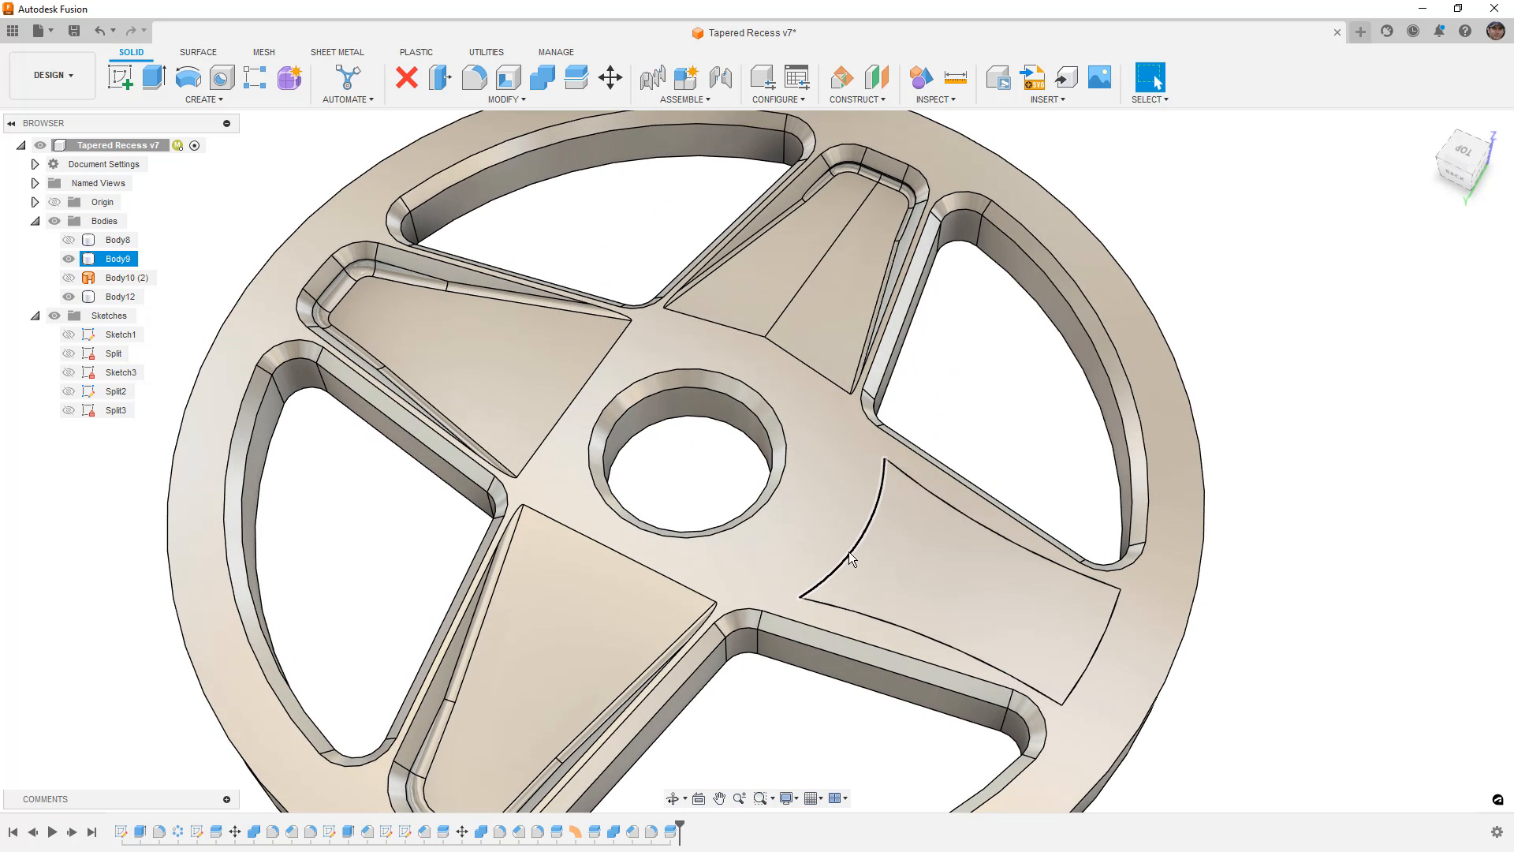
pyautogui.moveTo(867, 546)
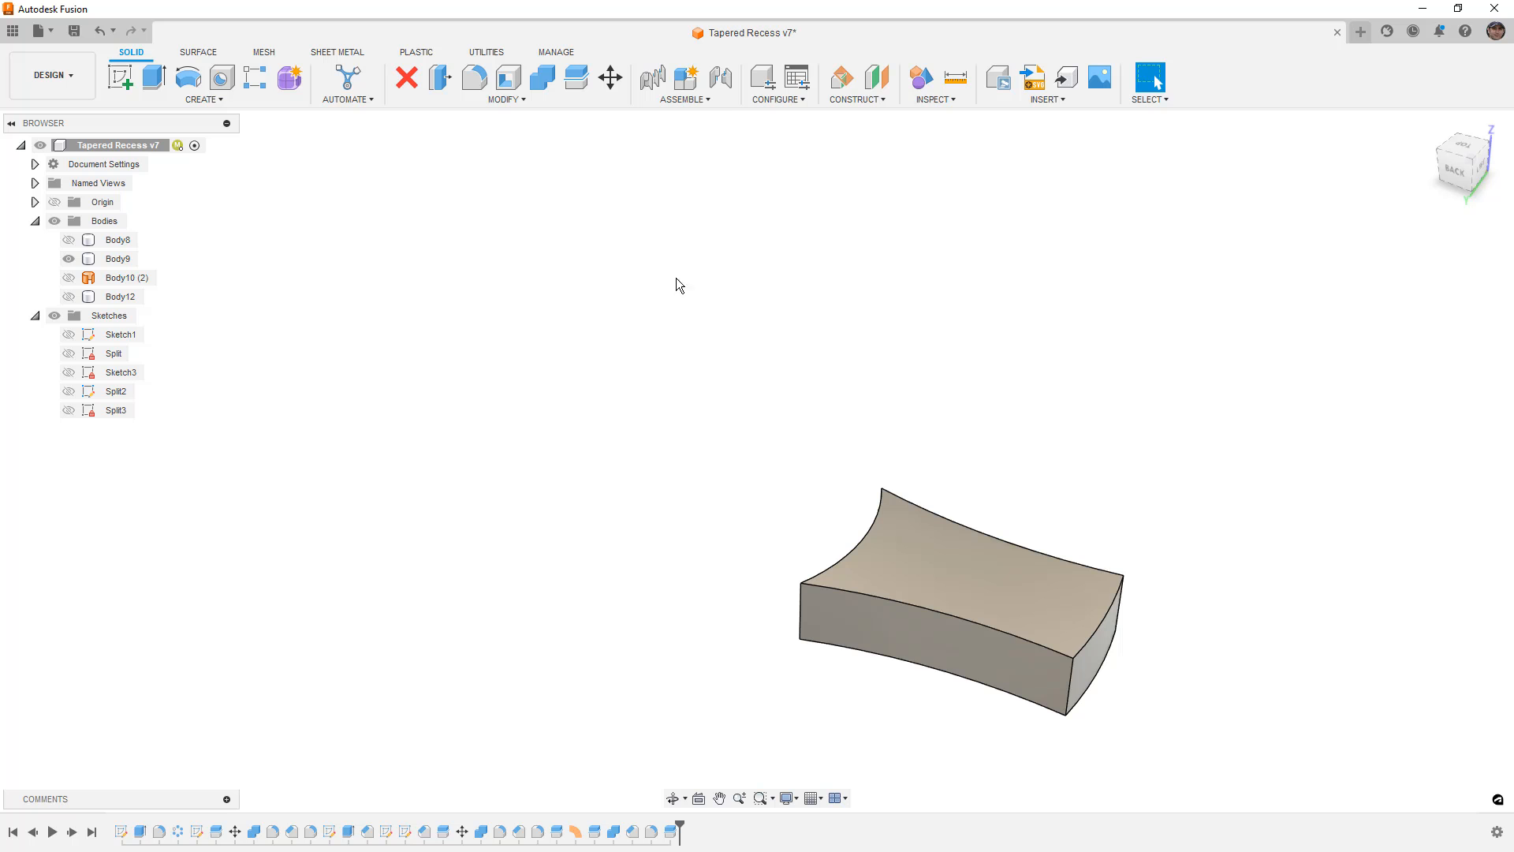
pyautogui.click(198, 52)
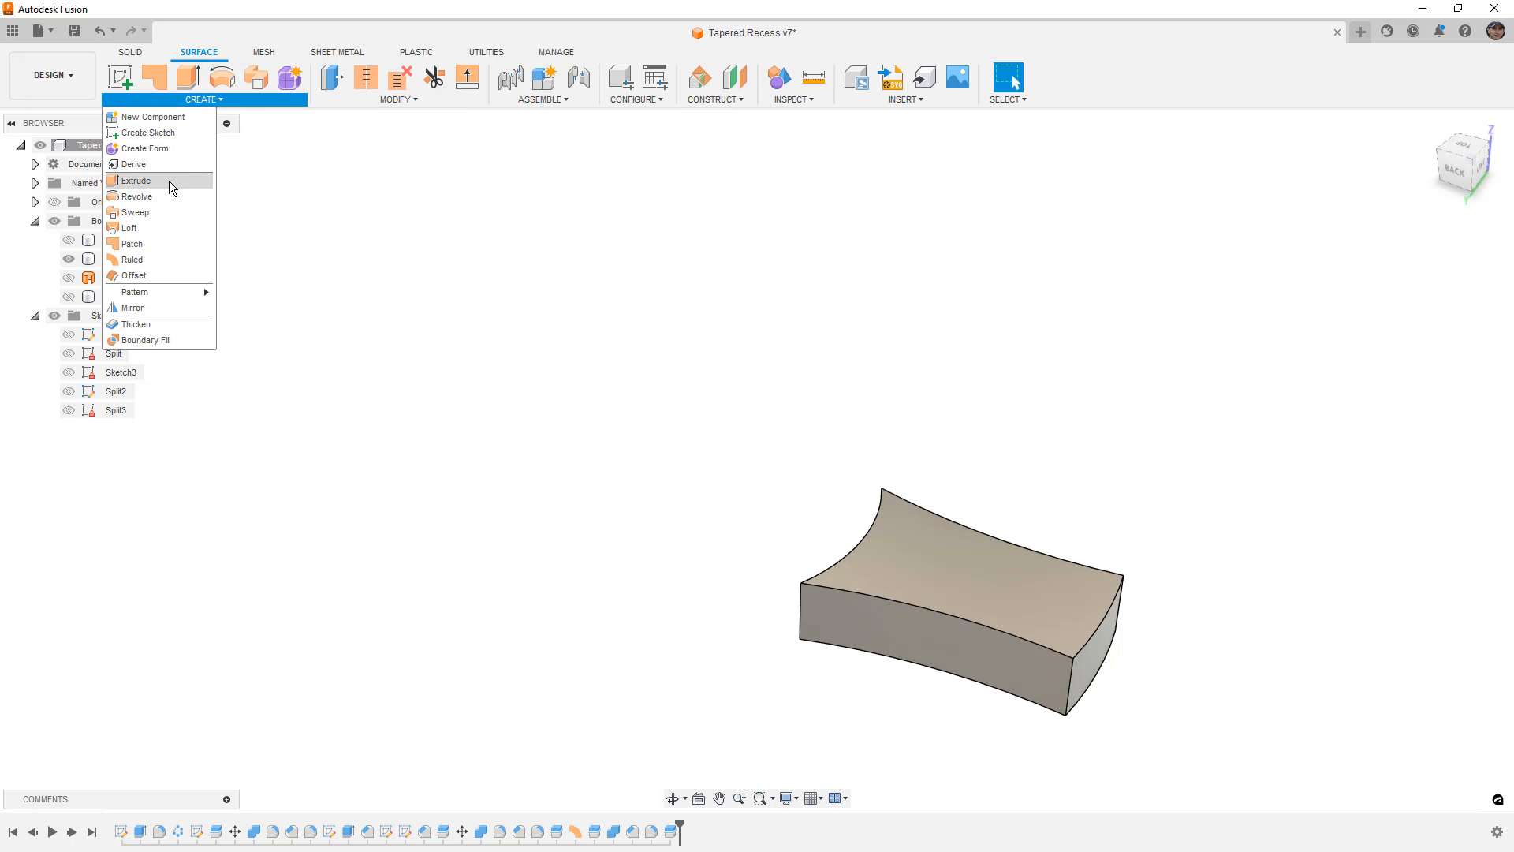
pyautogui.click(128, 259)
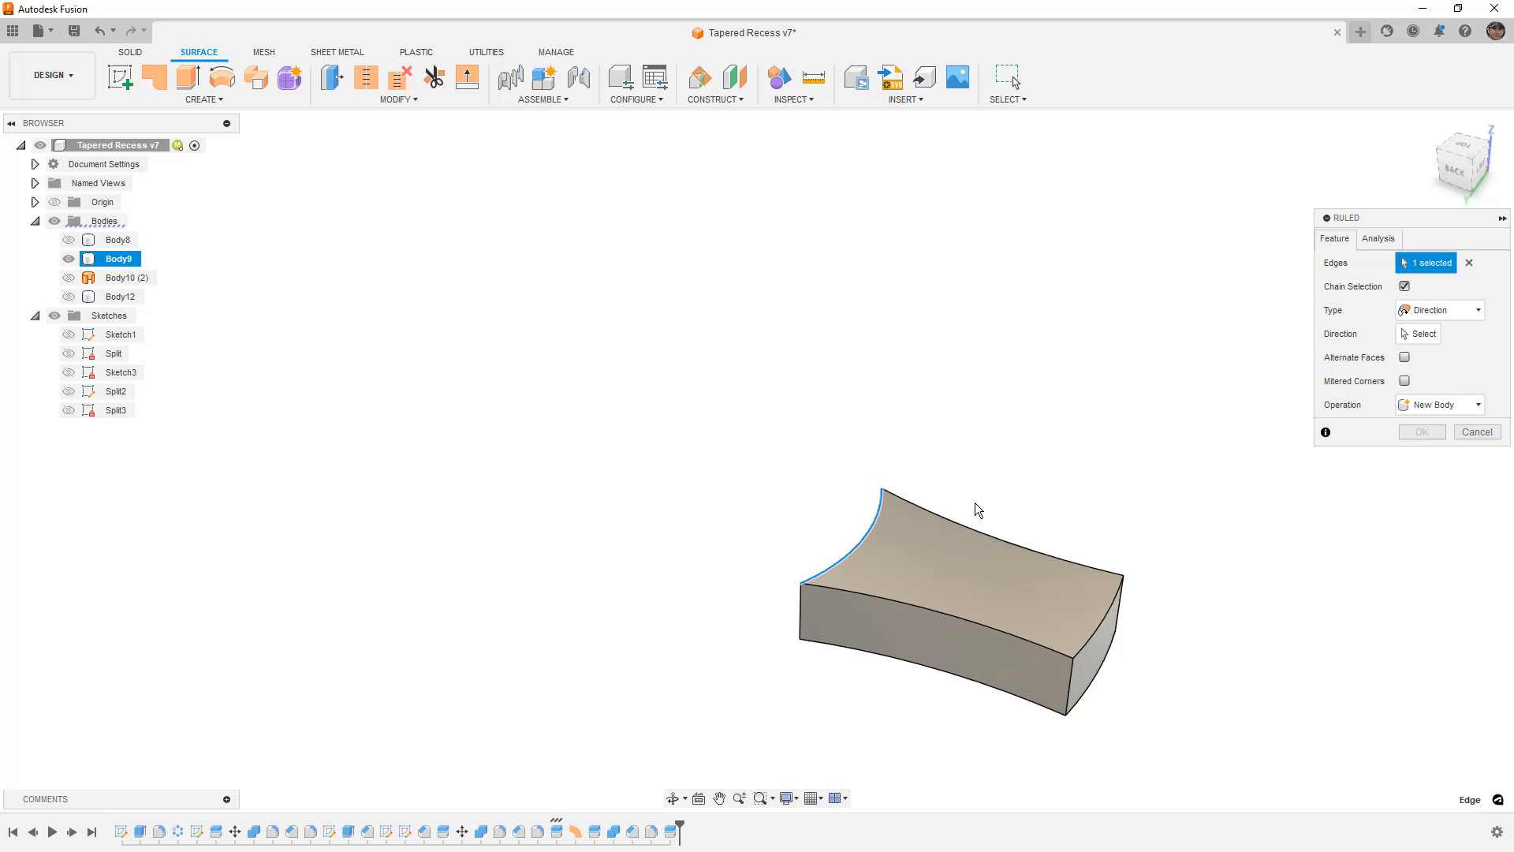
pyautogui.click(1418, 335)
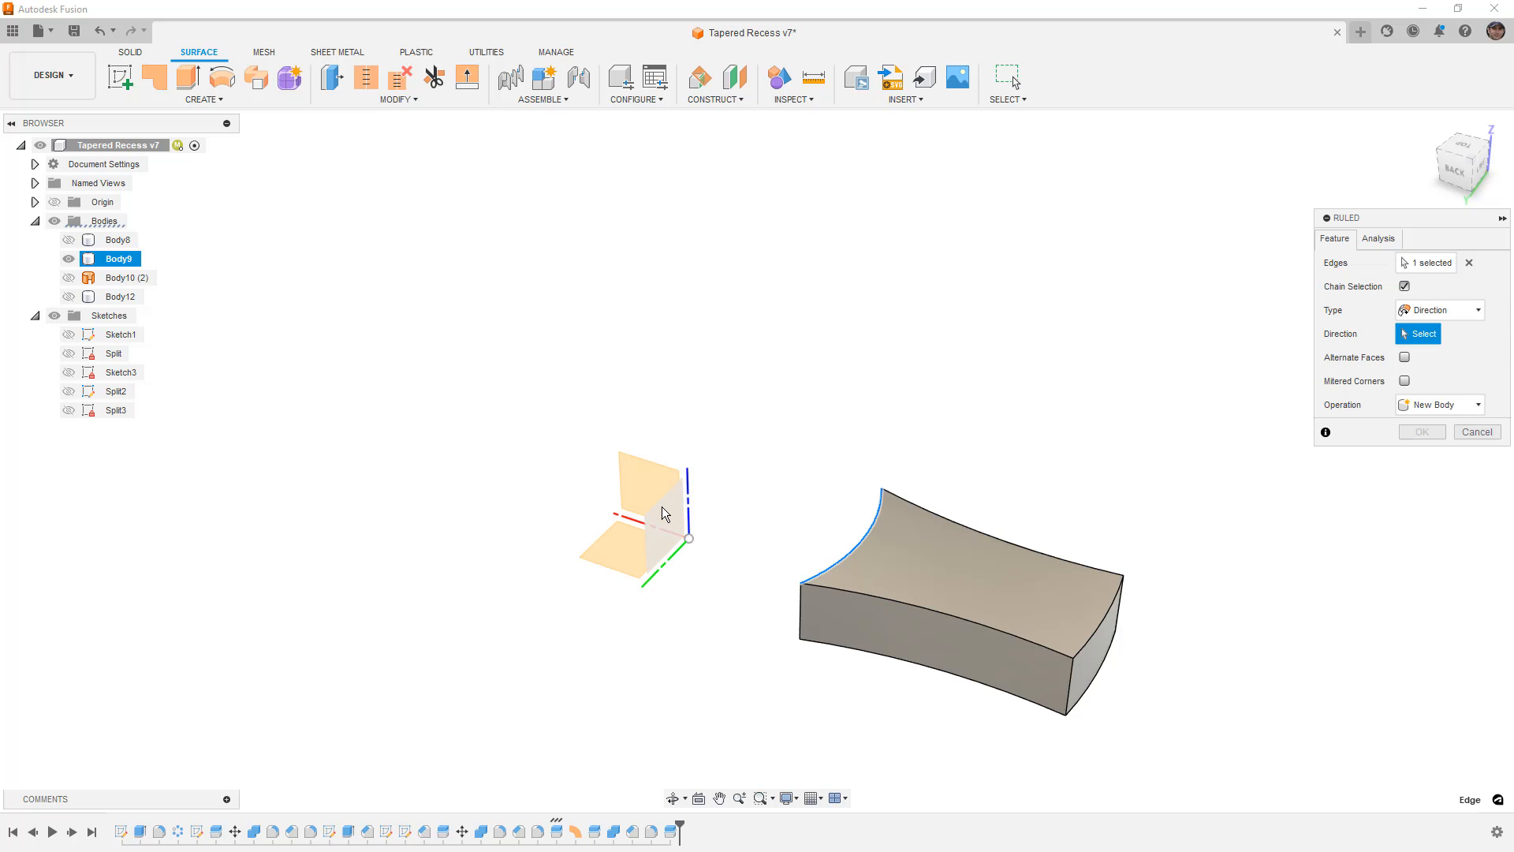
pyautogui.moveTo(661, 559)
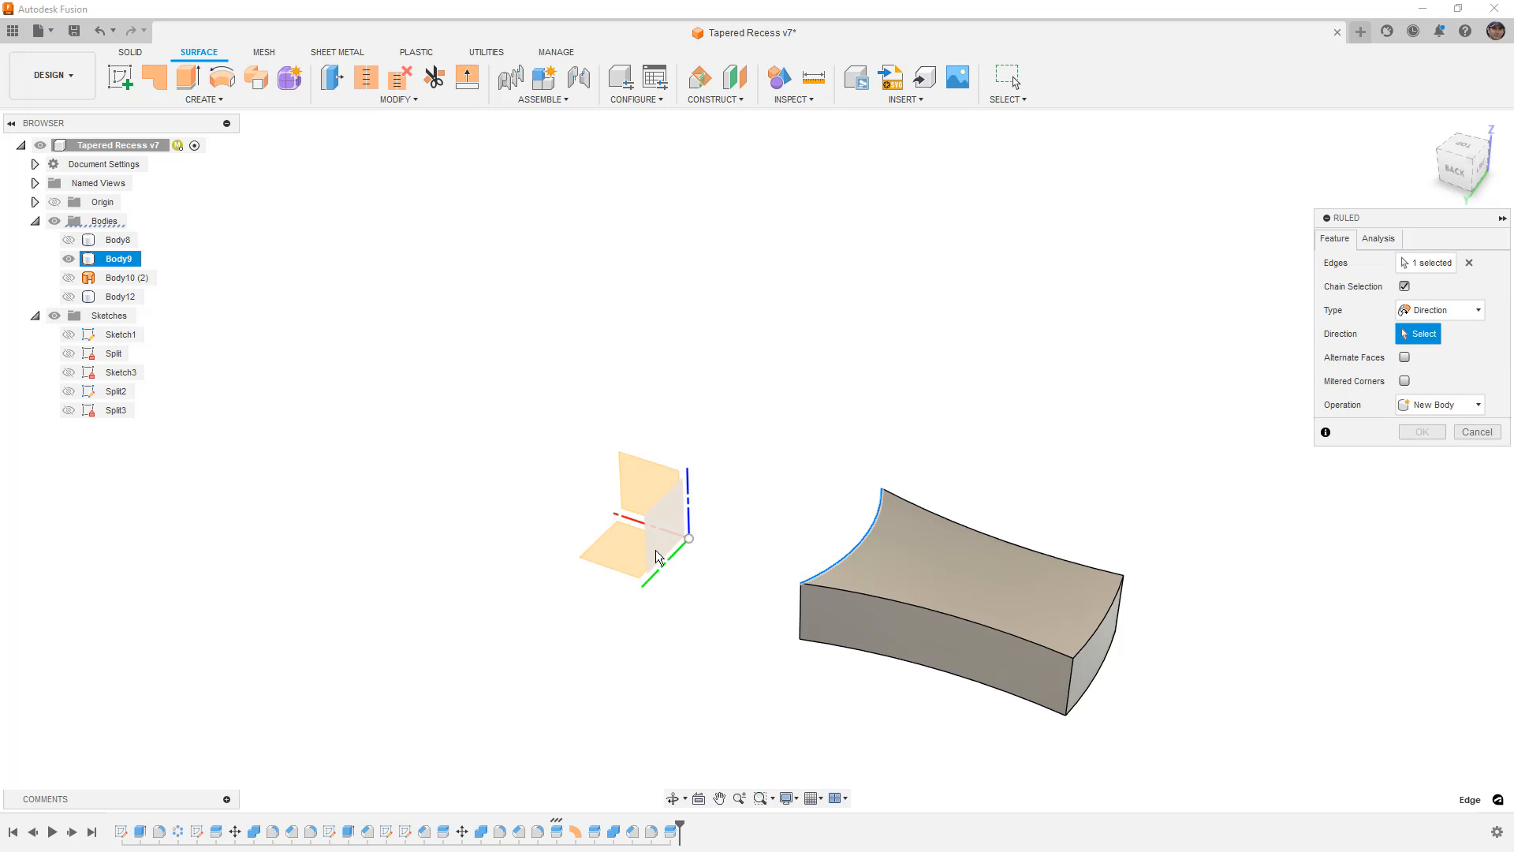
pyautogui.click(878, 521)
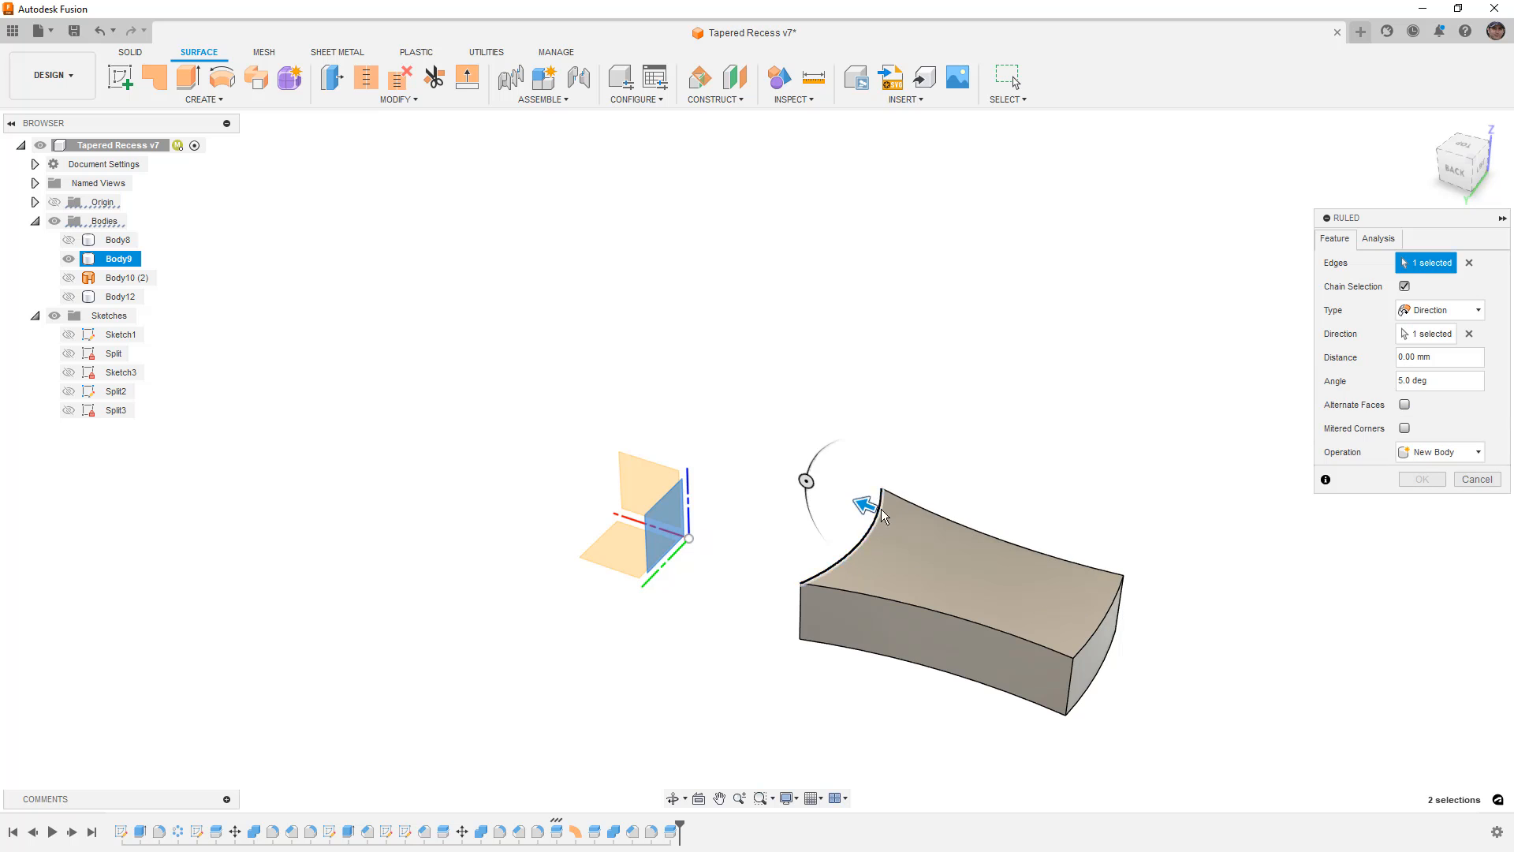
pyautogui.moveTo(863, 505); pyautogui.dragTo(1172, 623)
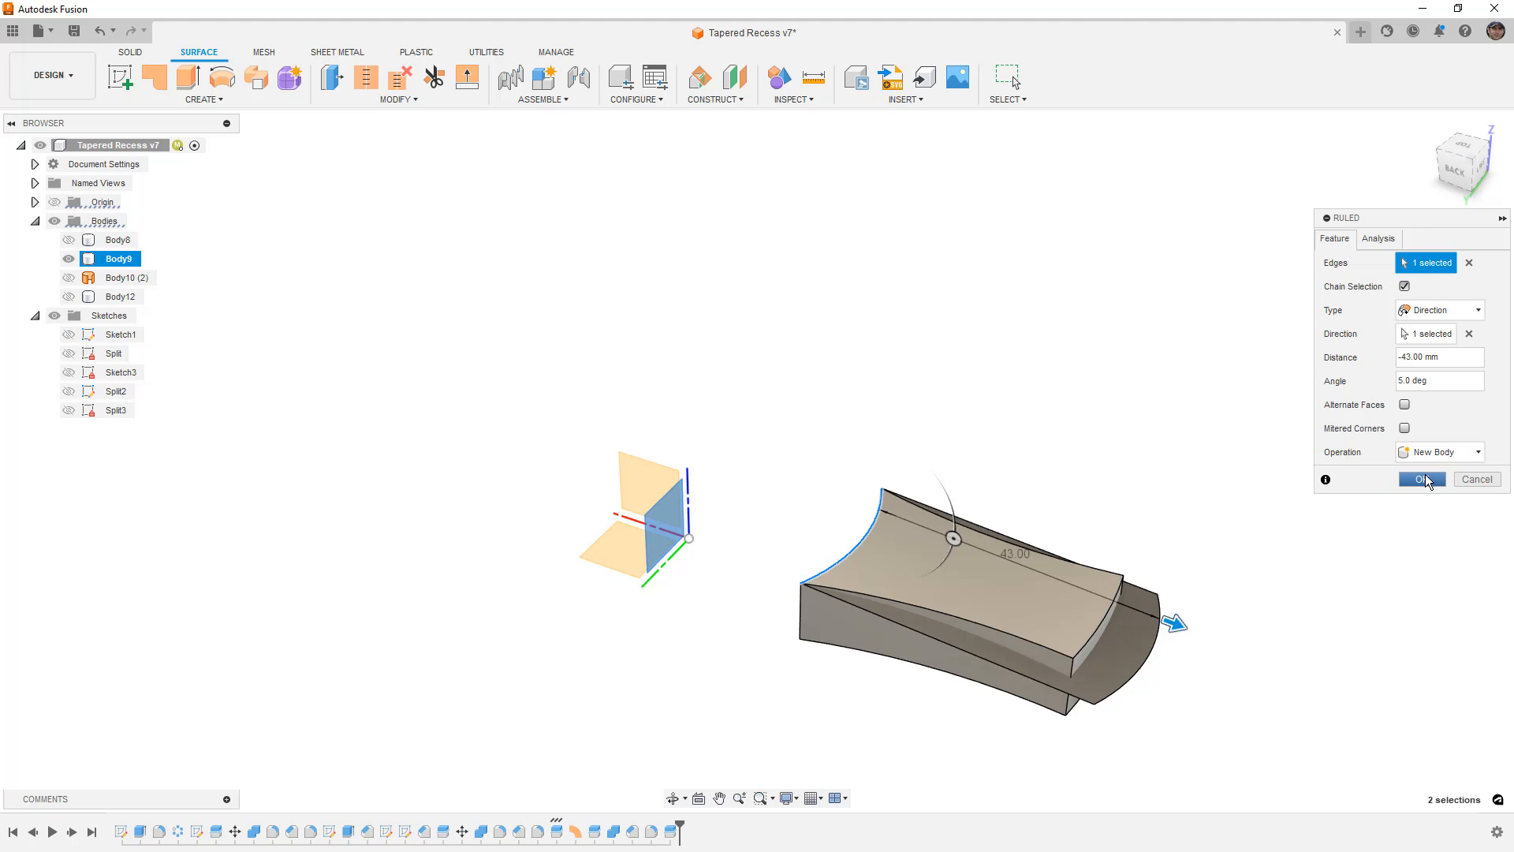
pyautogui.click(1421, 480)
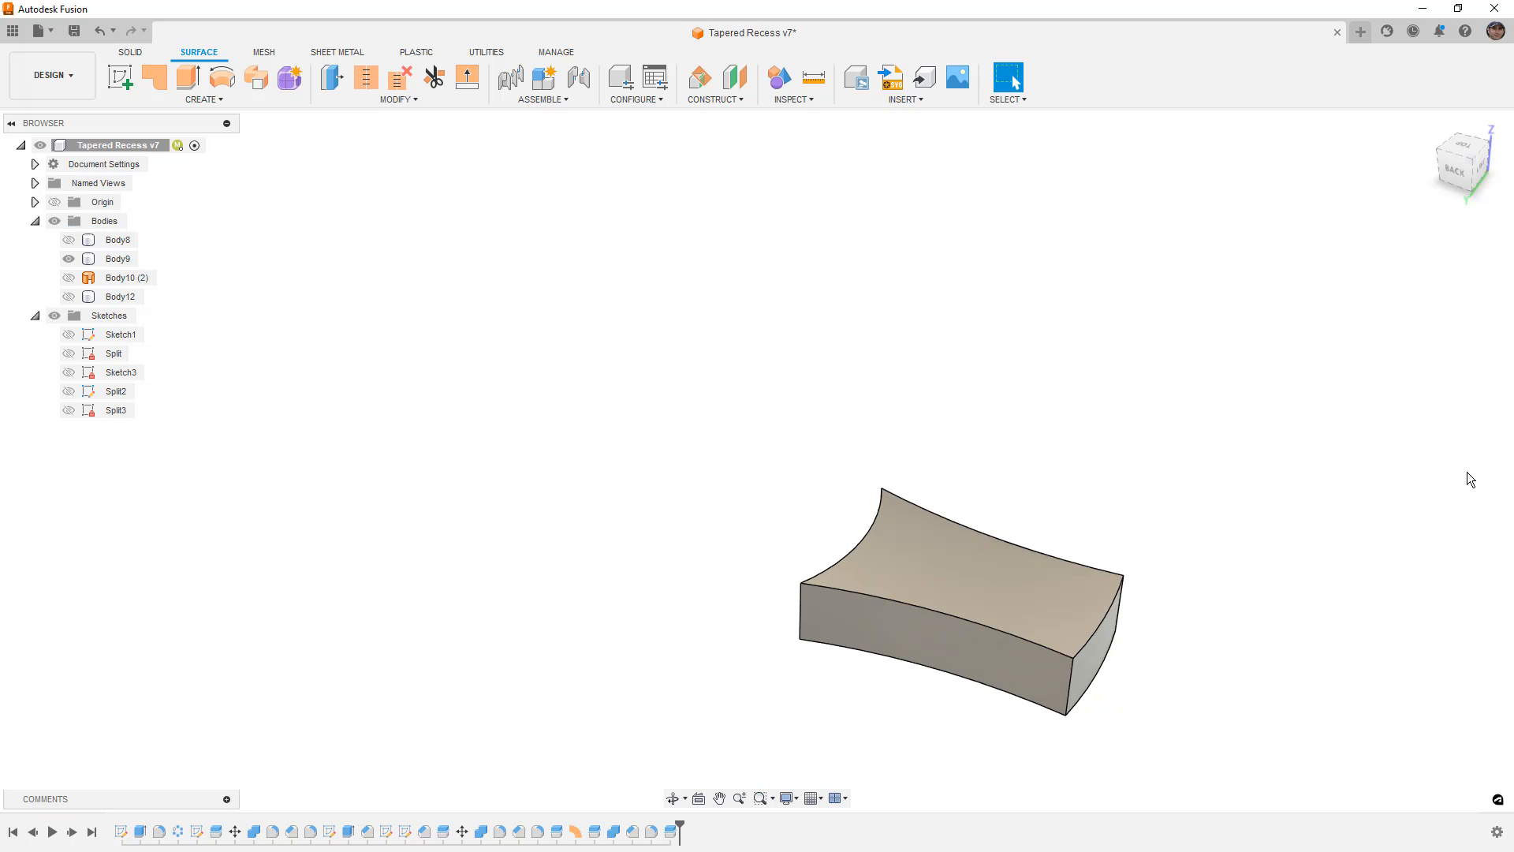
pyautogui.moveTo(1354, 480)
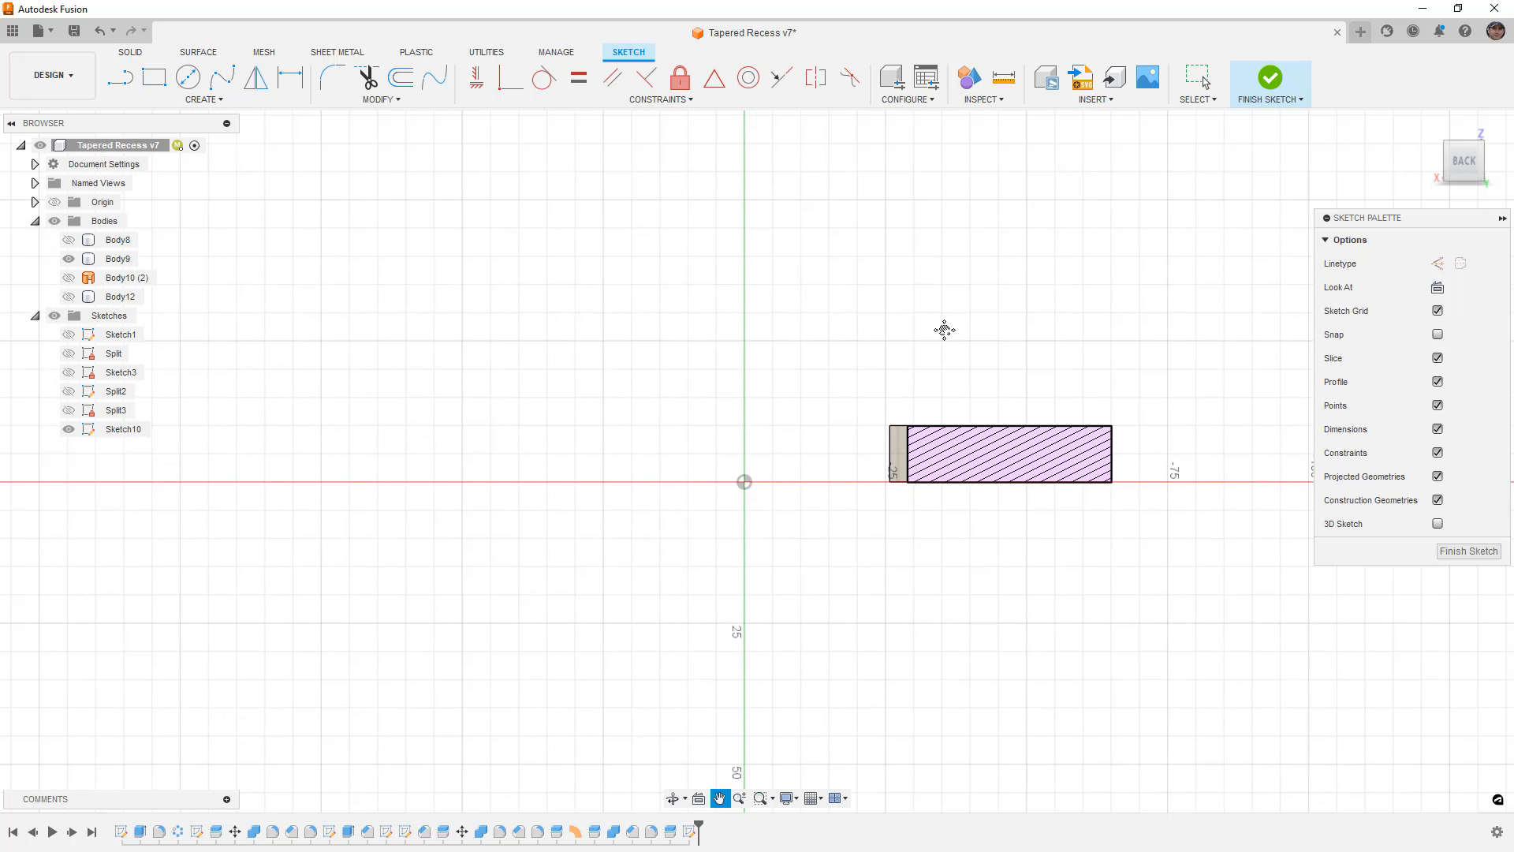
# Draw Sketch10's quadrilateral profile with a 5° sloped line above the wedge and finish it
pyautogui.moveTo(945, 328); pyautogui.dragTo(888, 437)
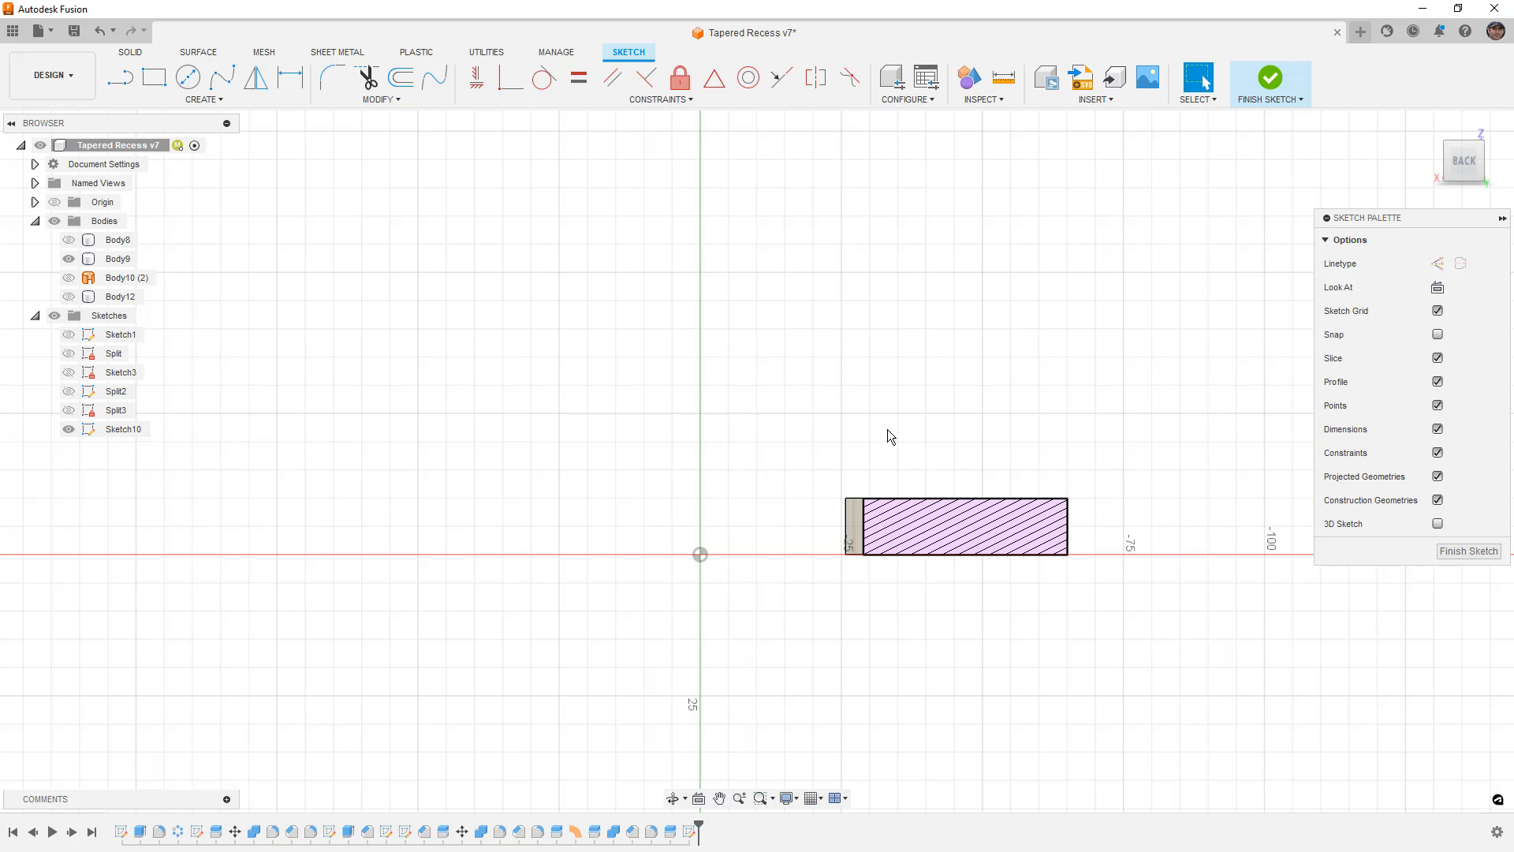
pyautogui.click(203, 99)
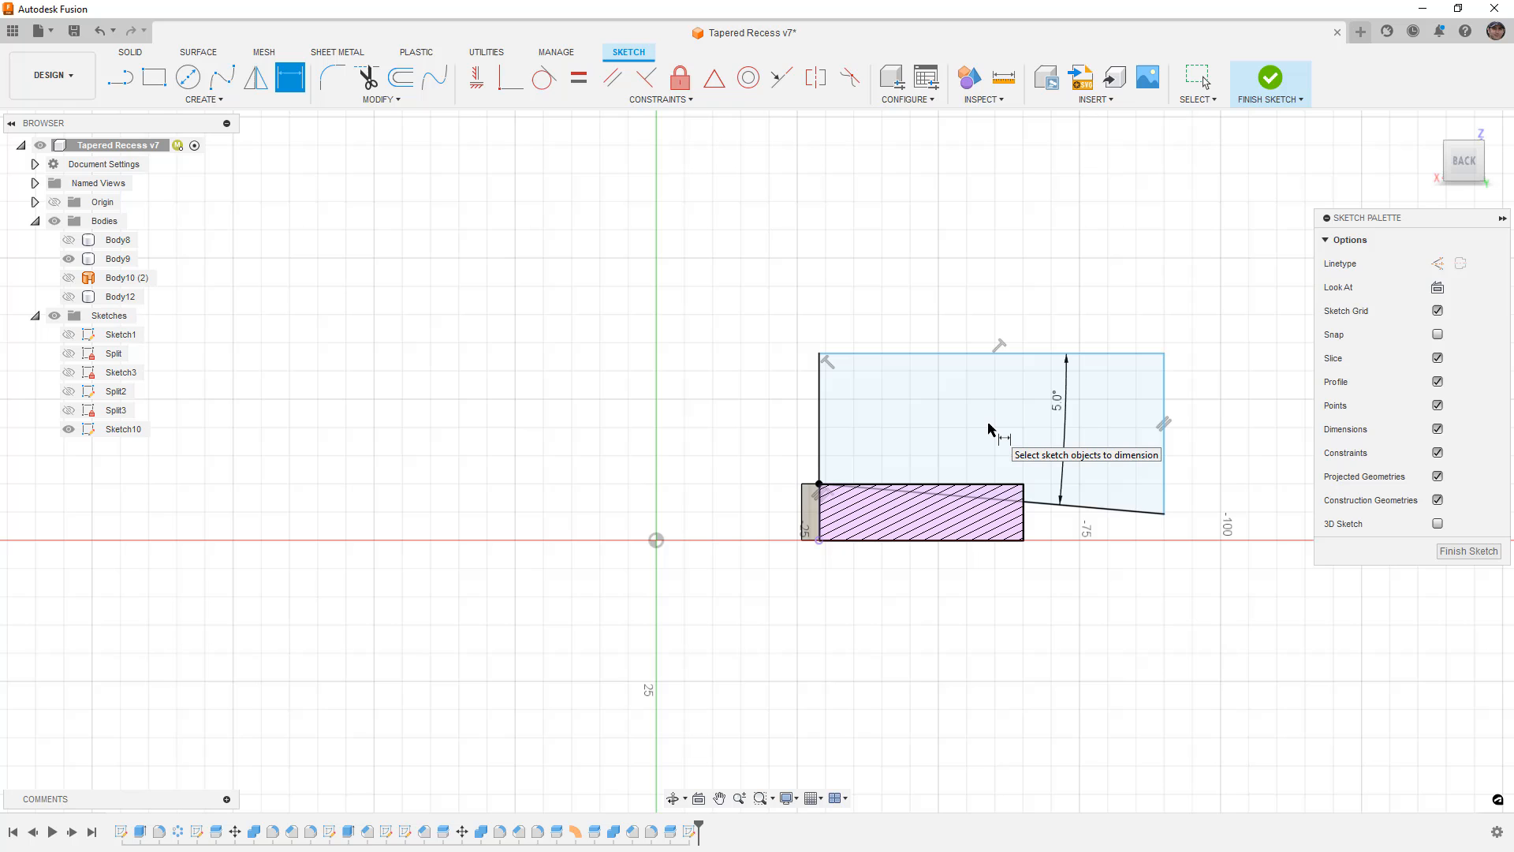
pyautogui.moveTo(1275, 79)
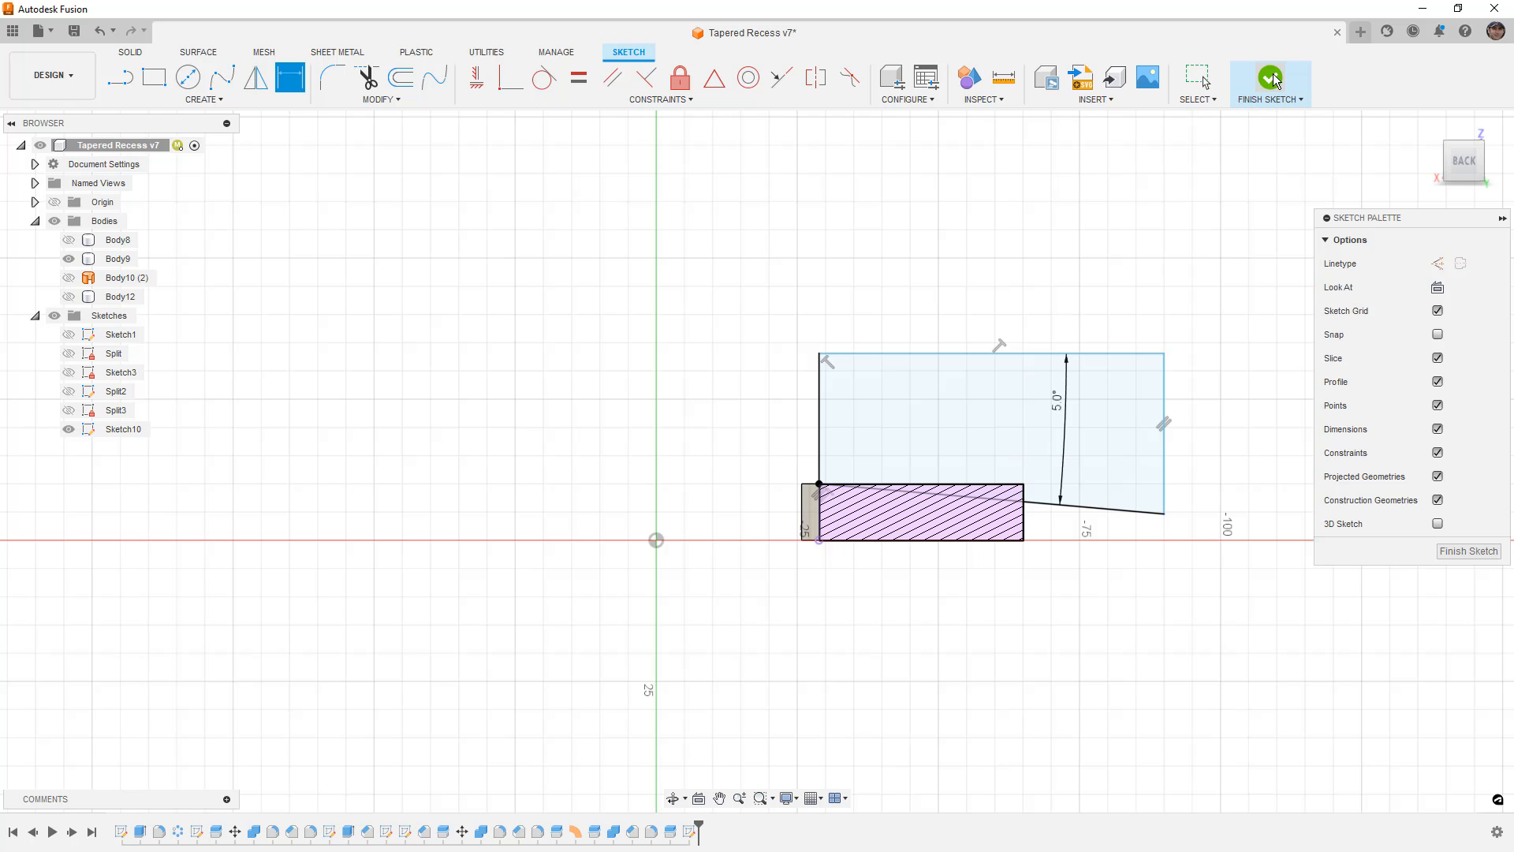
pyautogui.click(1268, 77)
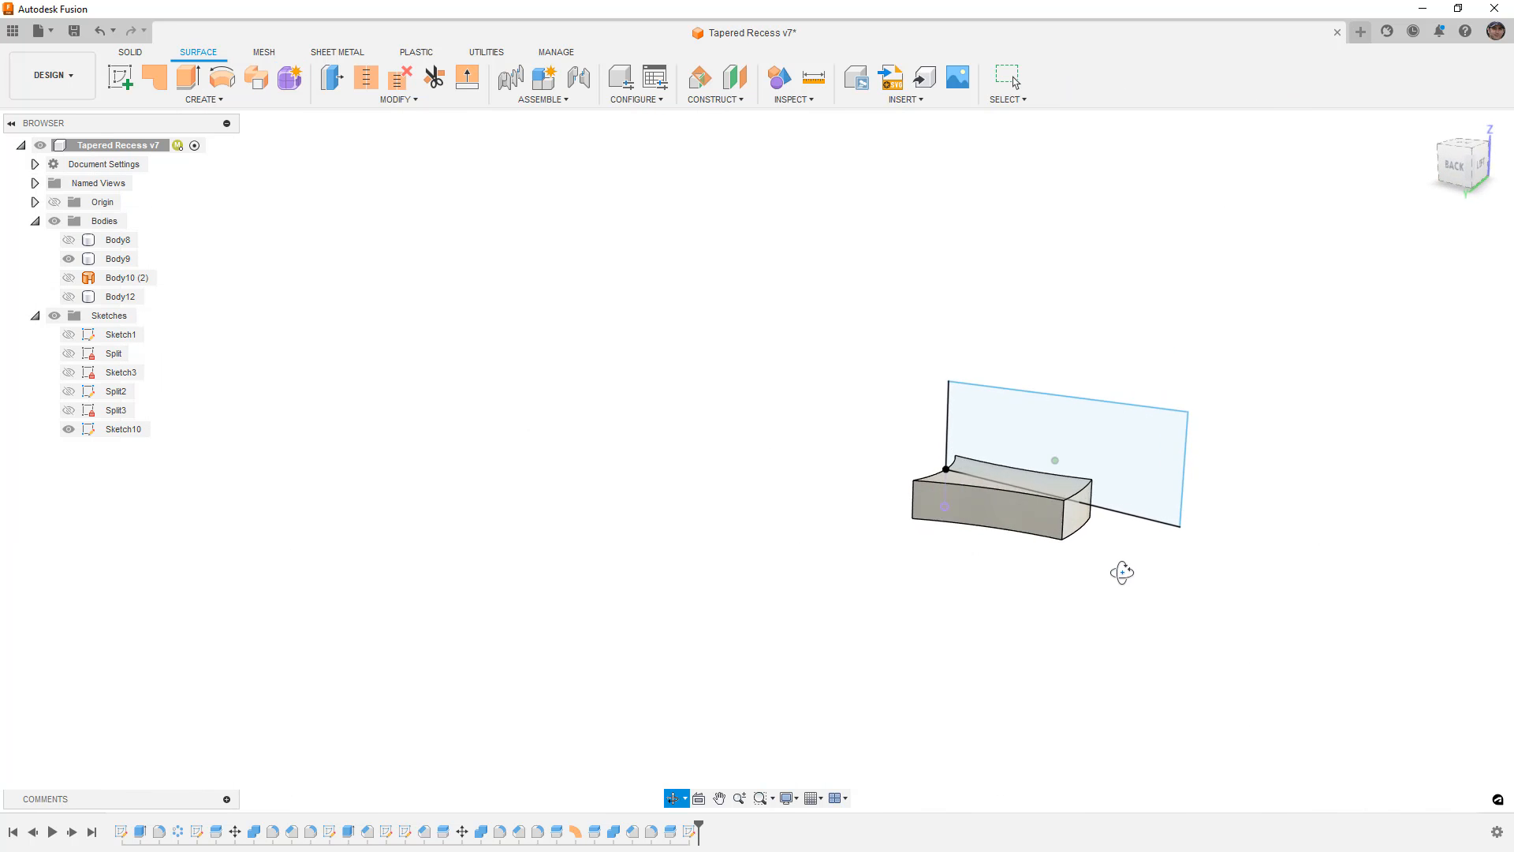
# Revolve Sketch10 as a cut through the spoke piece, then combine it back into Body12
pyautogui.click(131, 52)
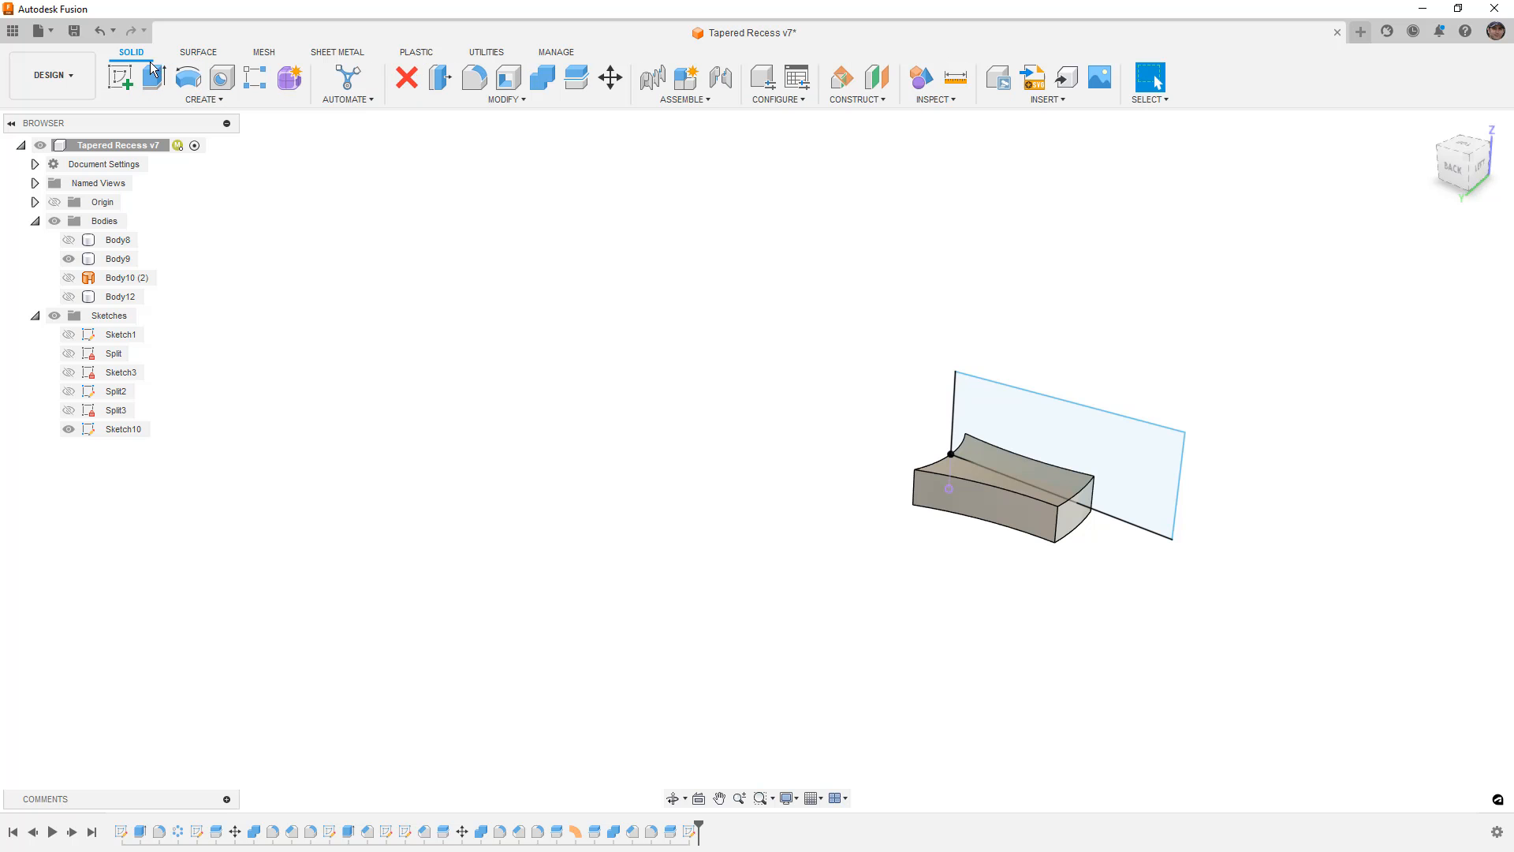
pyautogui.click(185, 79)
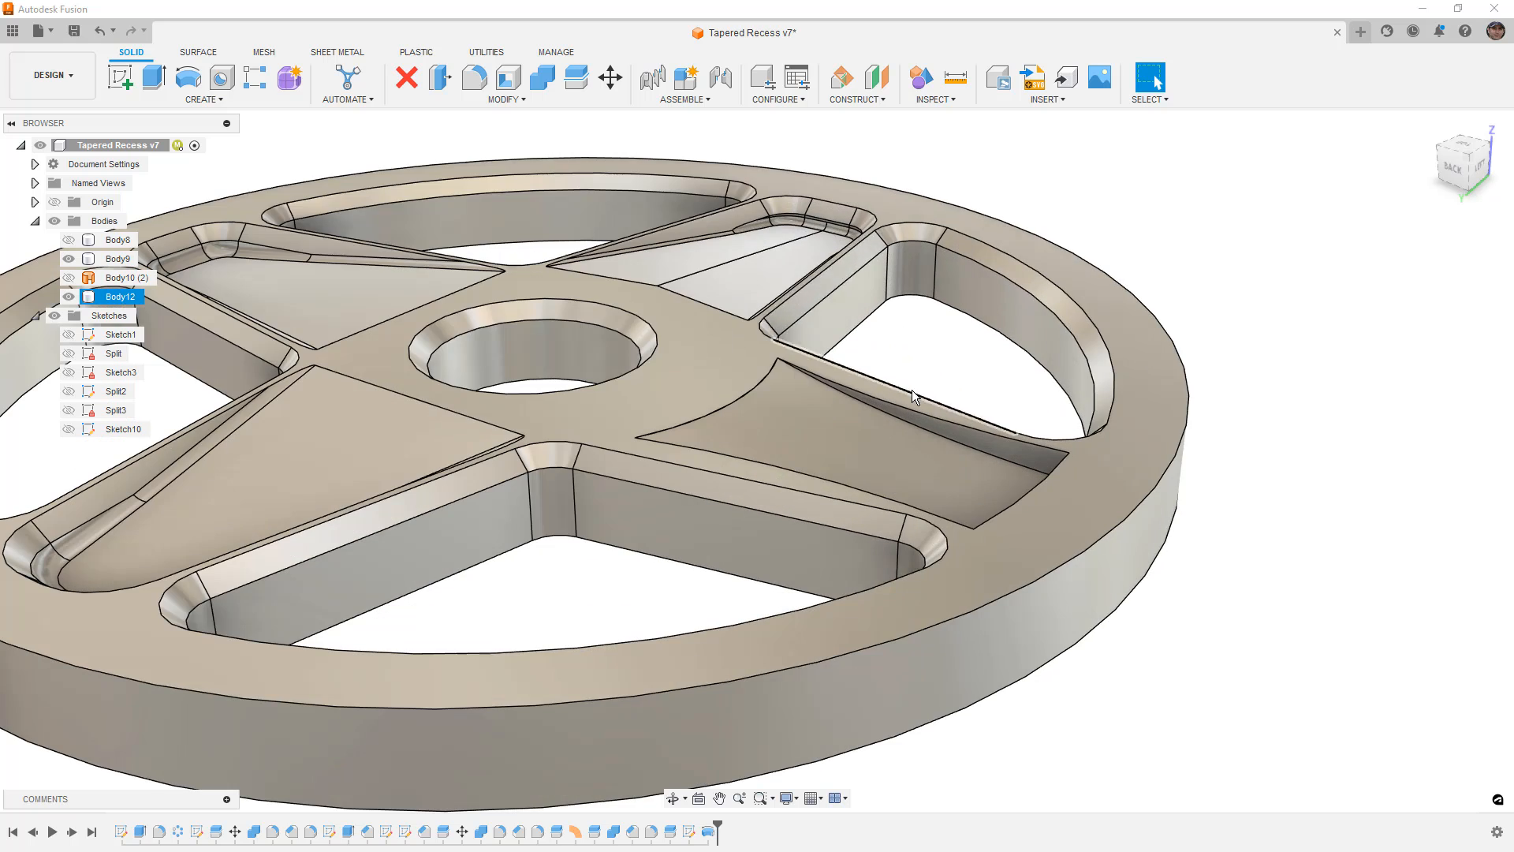
pyautogui.click(543, 77)
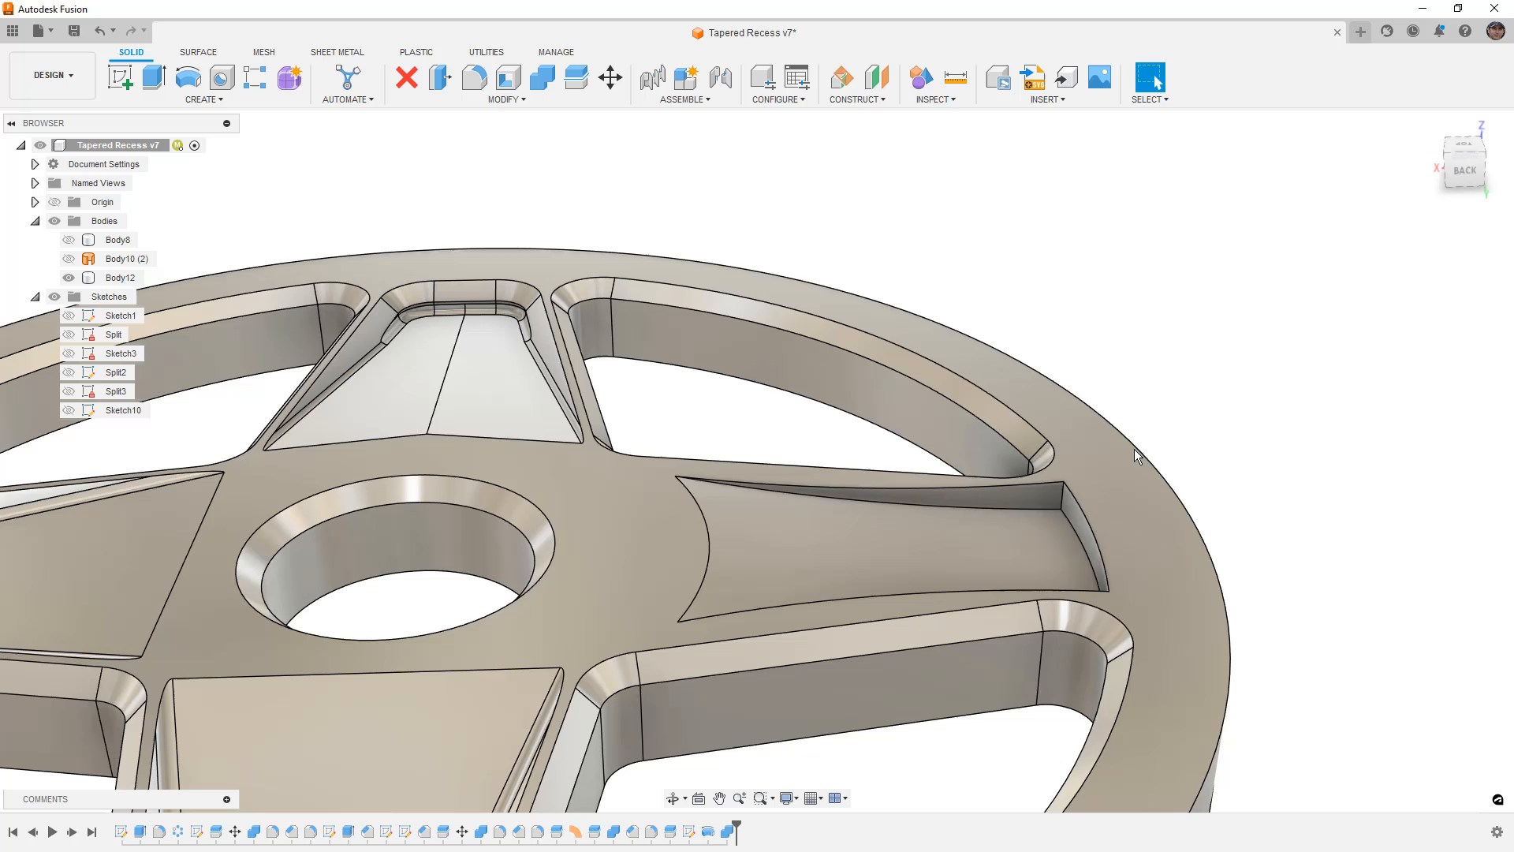
pyautogui.click(121, 276)
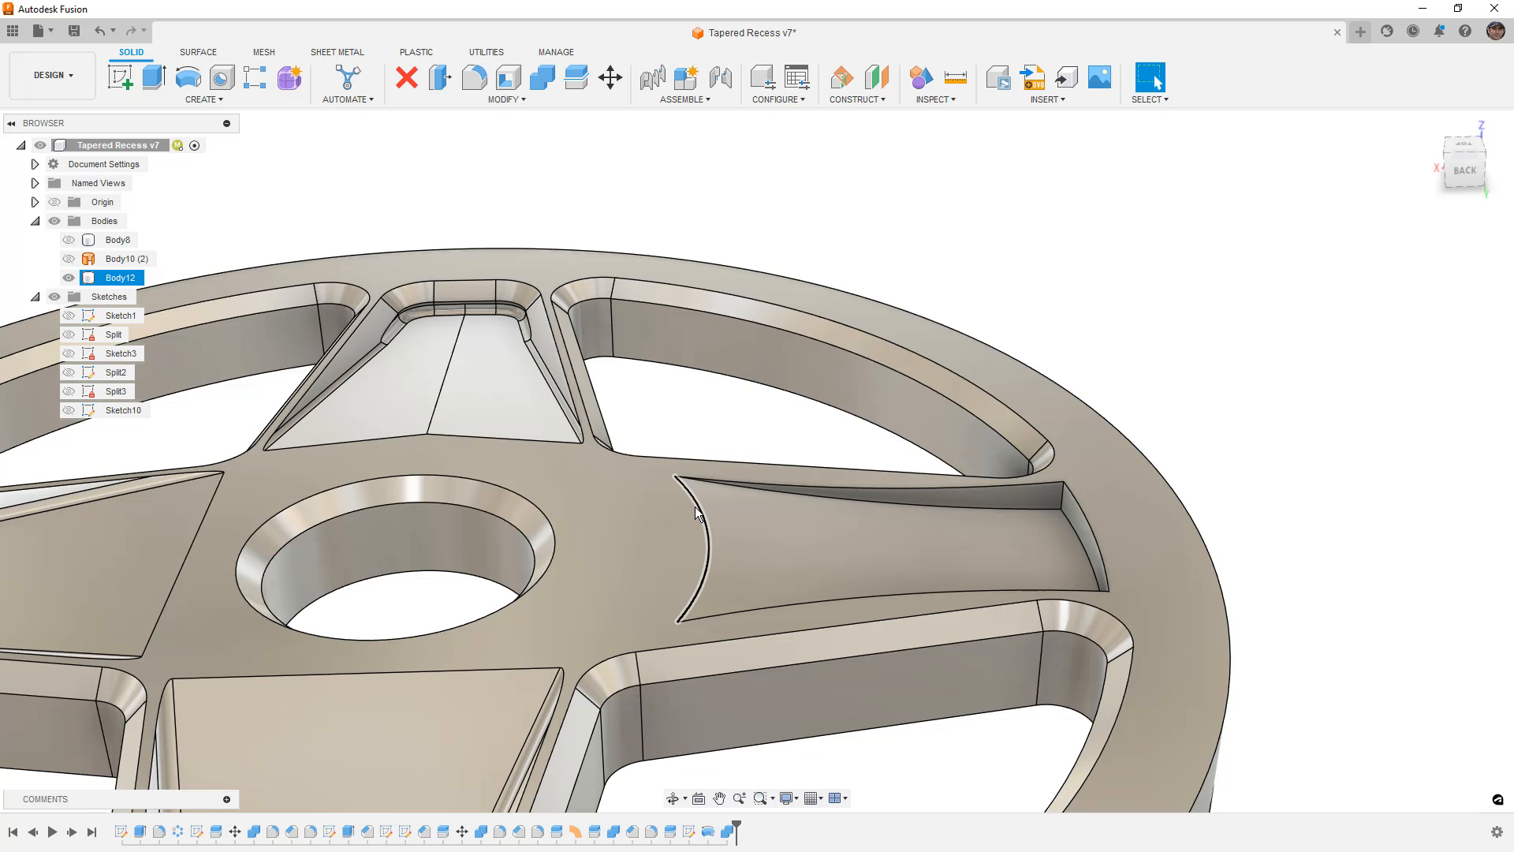
pyautogui.click(473, 77)
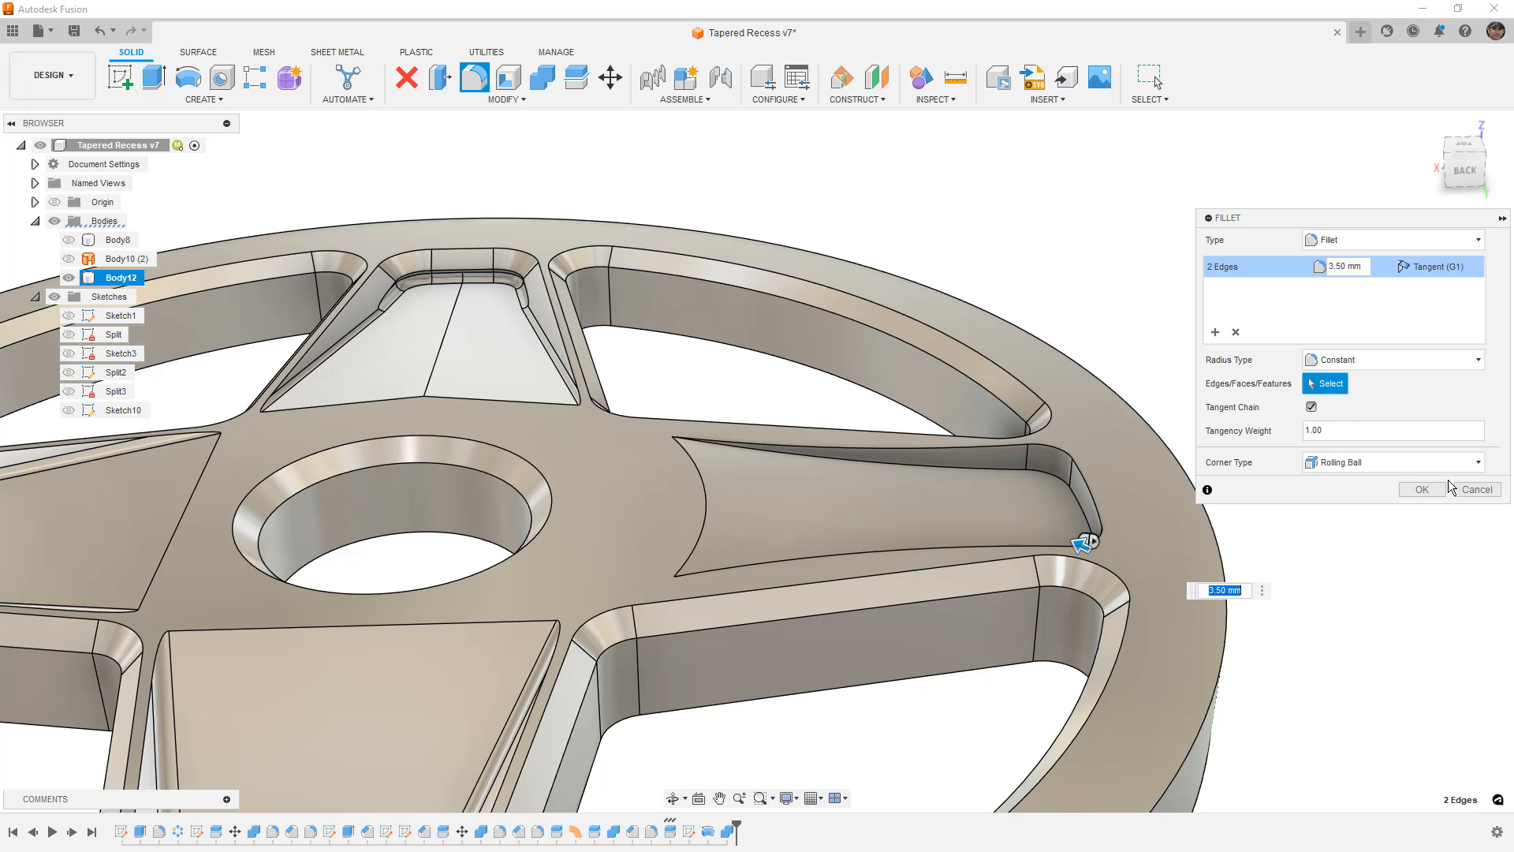
pyautogui.click(1423, 489)
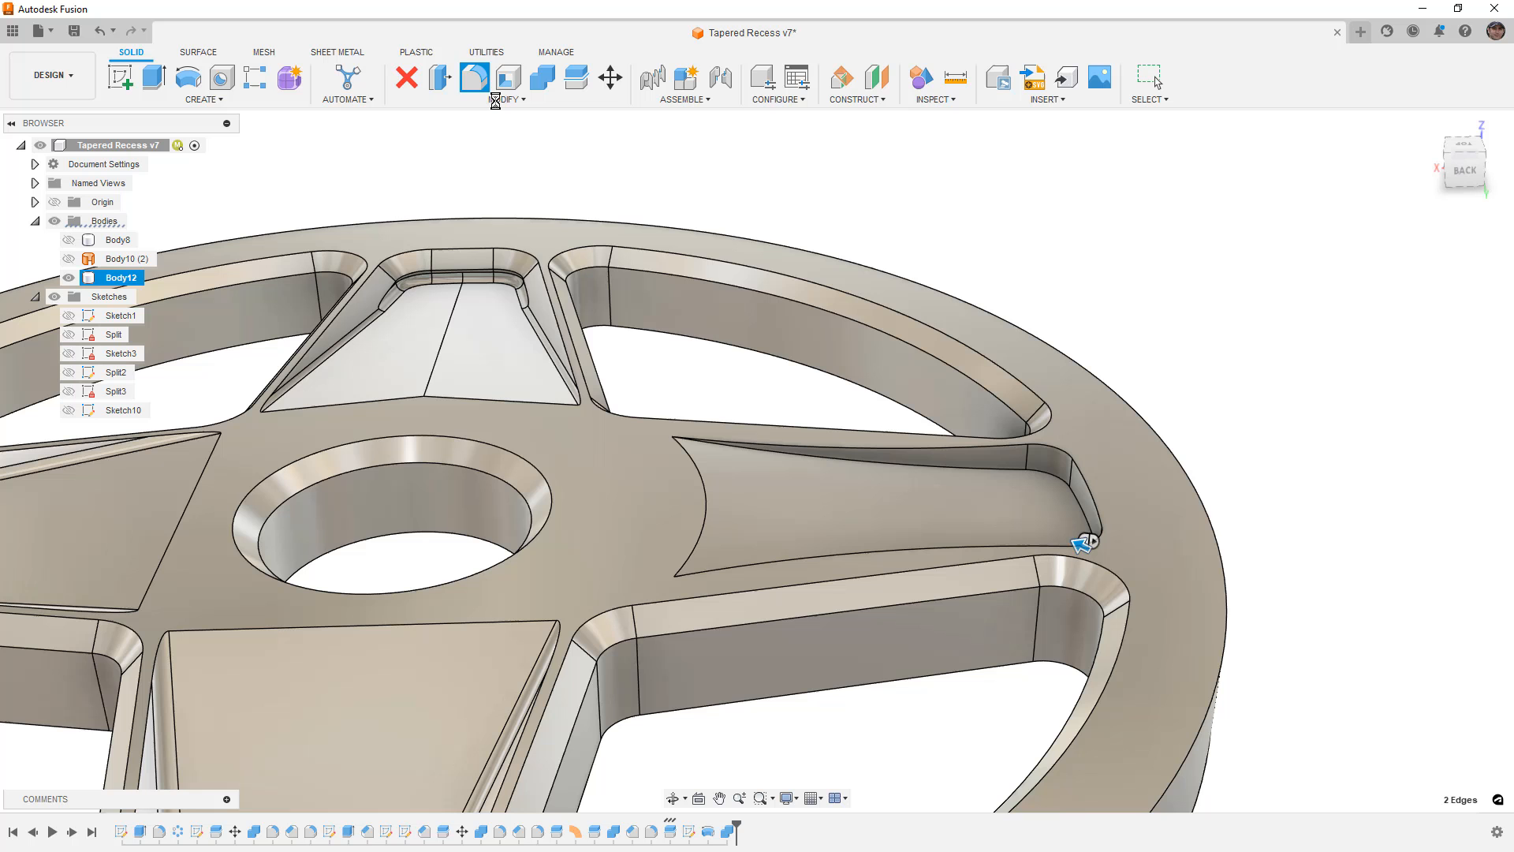
pyautogui.click(508, 77)
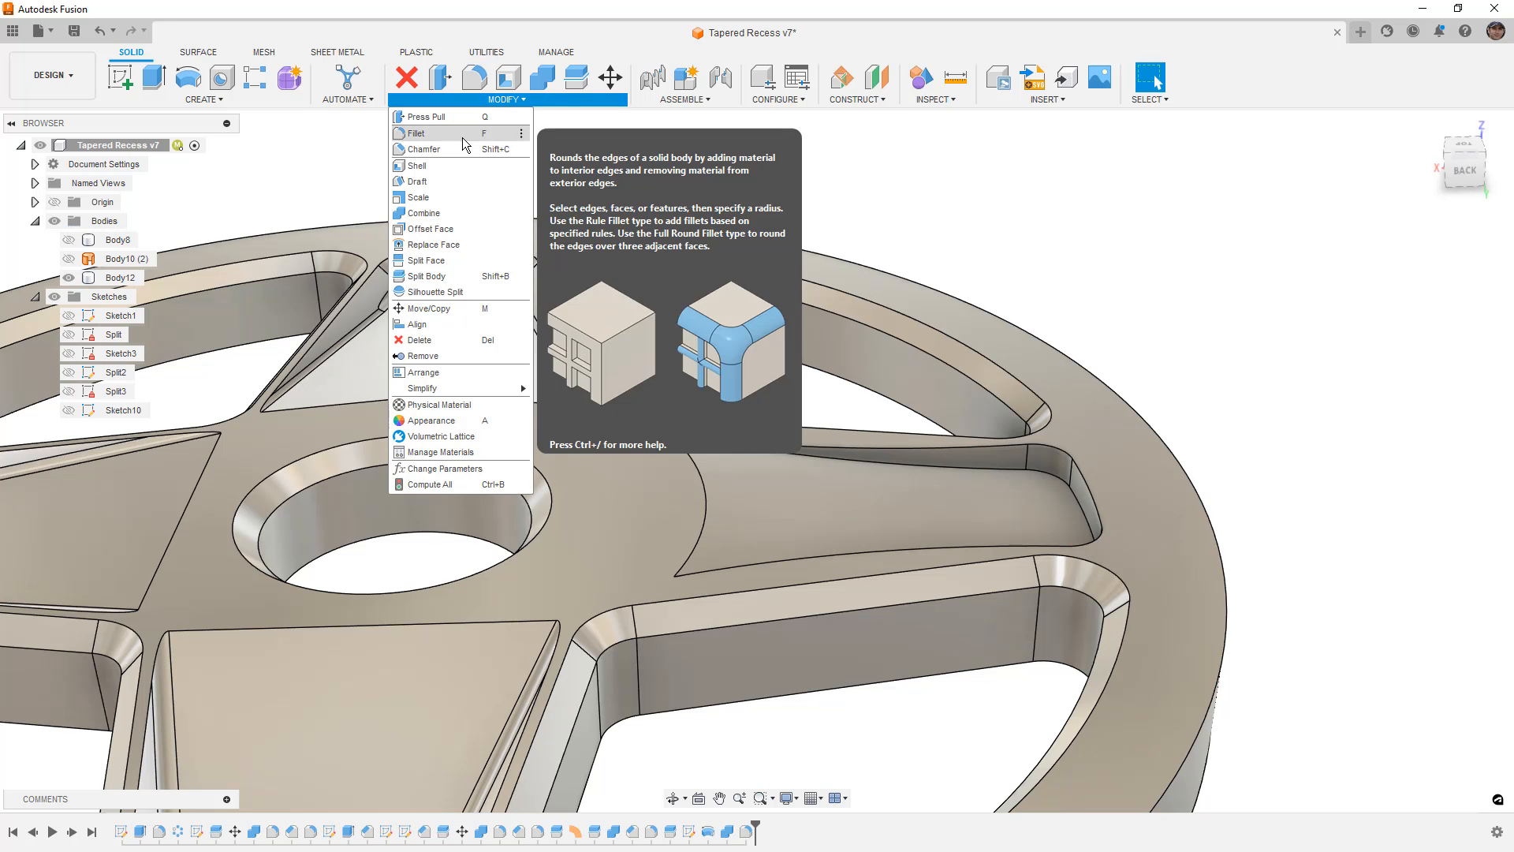
pyautogui.click(421, 148)
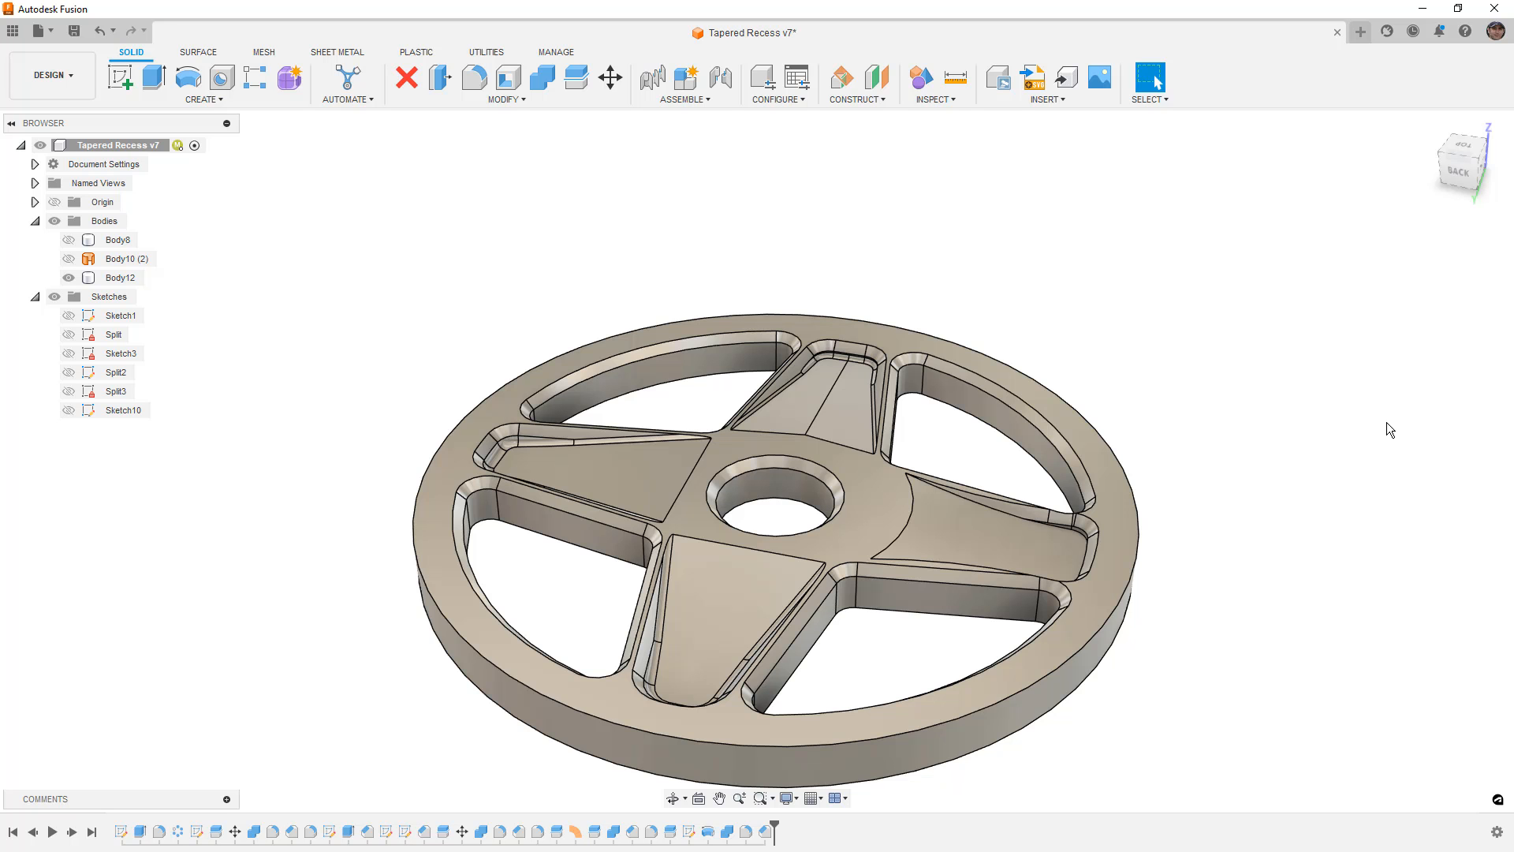
# Orbit the finished wheel to inspect its four filleted, tapered spoke recesses
pyautogui.moveTo(1391, 429); pyautogui.dragTo(1278, 432)
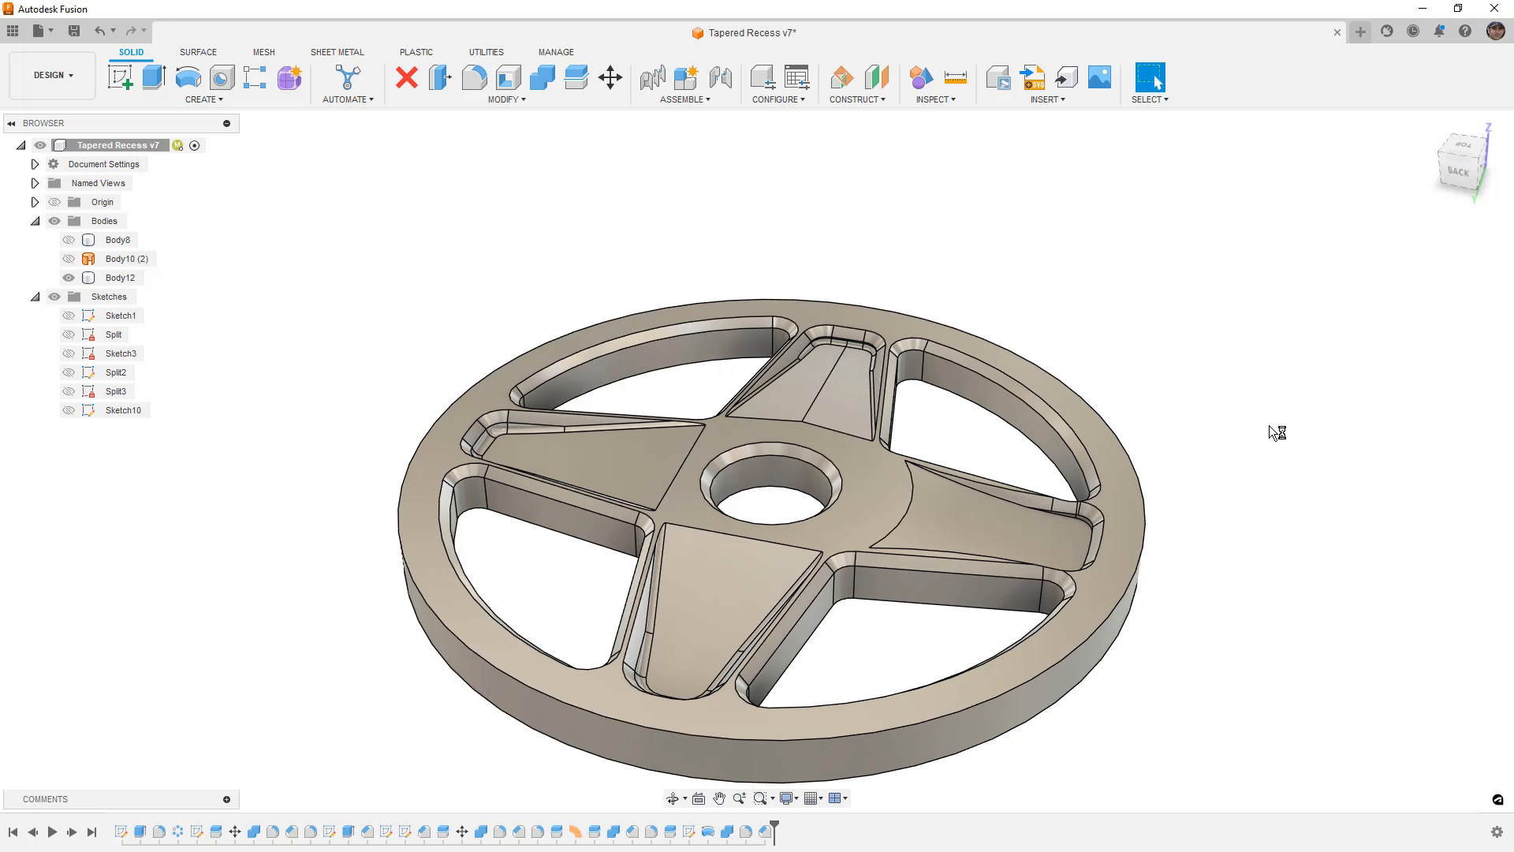